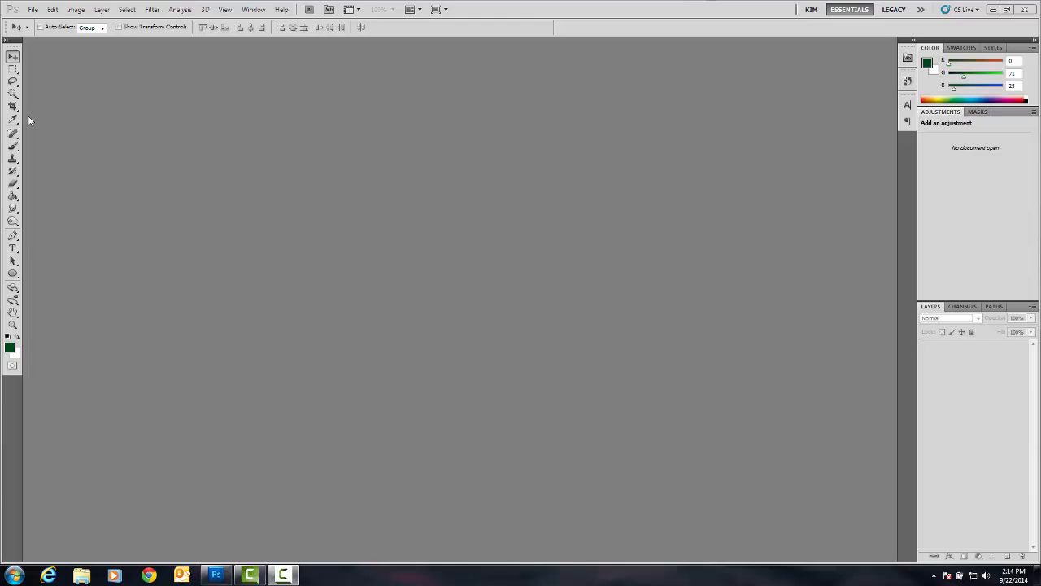
mouse_move(31, 26)
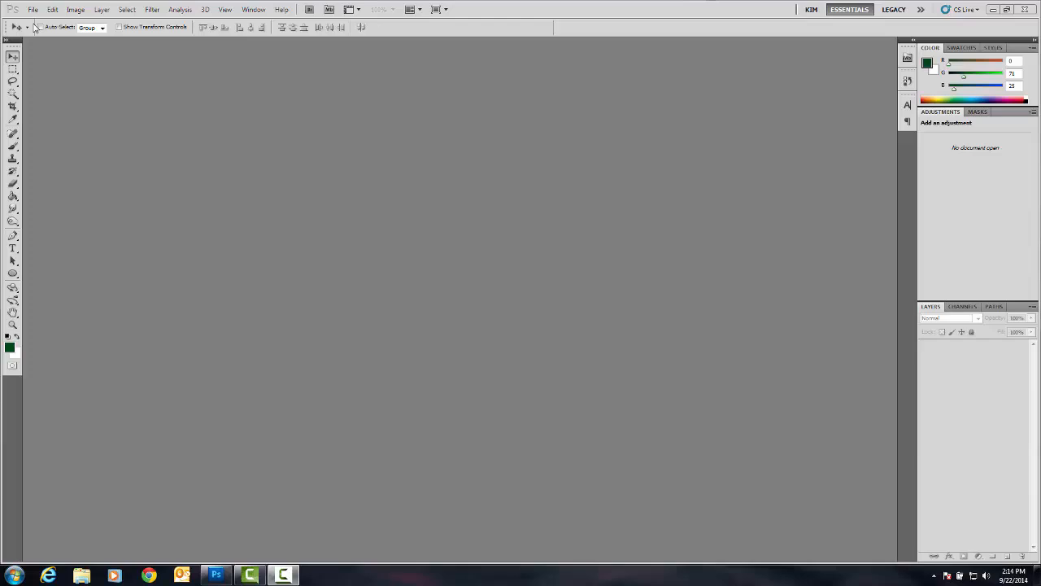
mouse_move(36, 18)
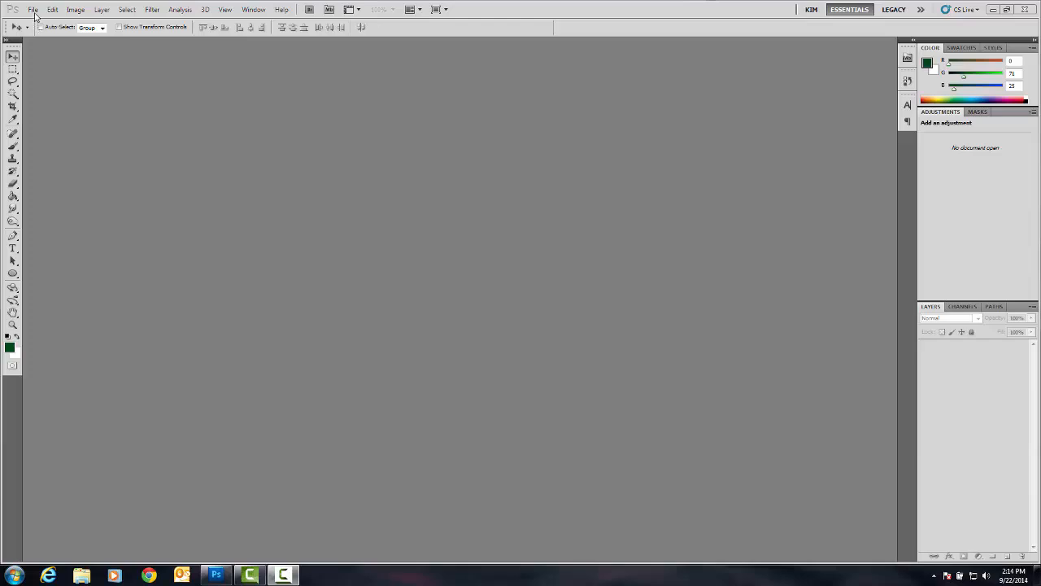
Step: Browse to the IC5 folder and open the violin, man_saxophone and sheet_music photos together
click(32, 9)
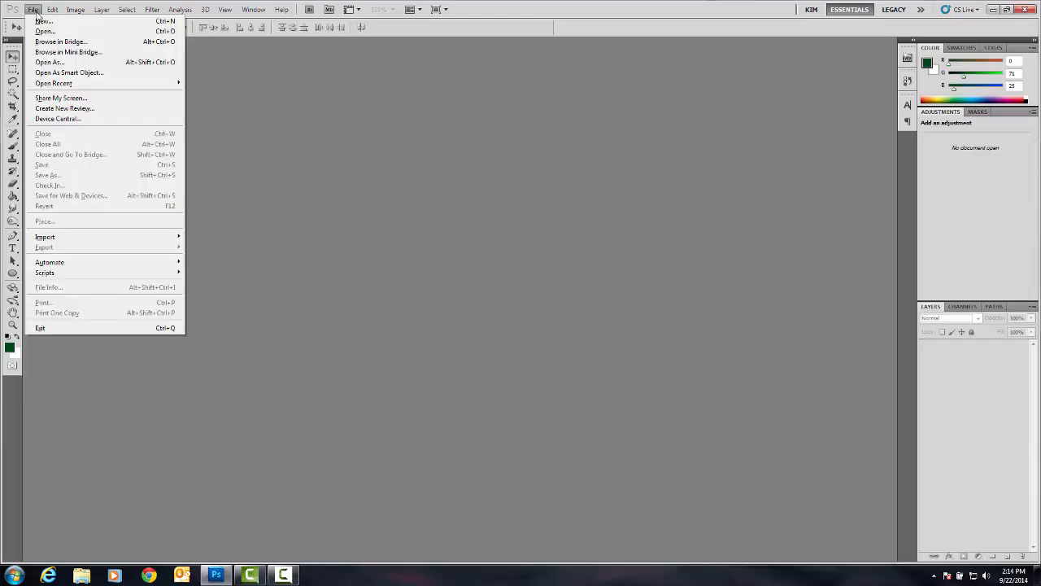
click(44, 31)
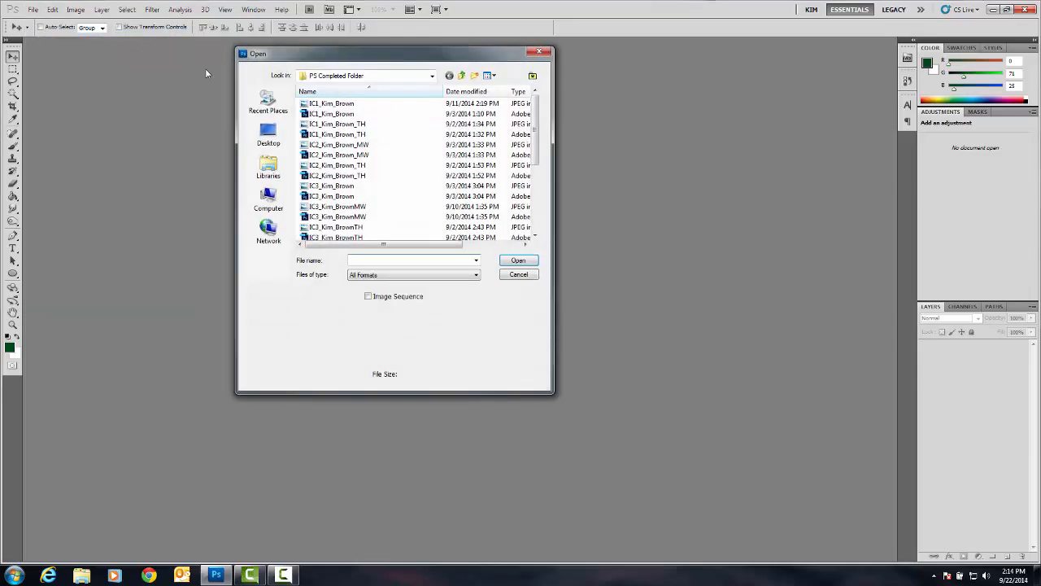
click(463, 76)
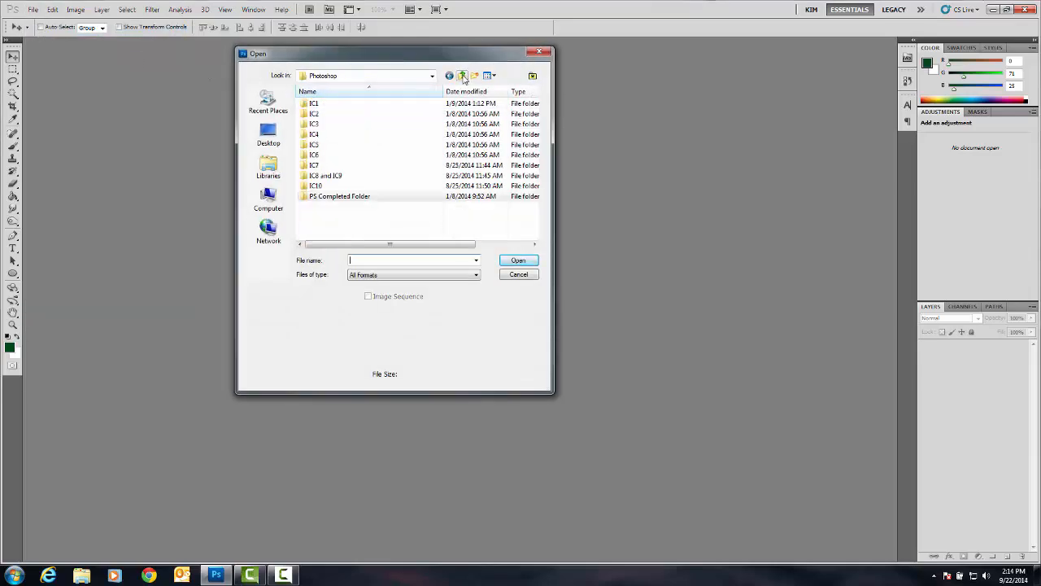
double_click(314, 145)
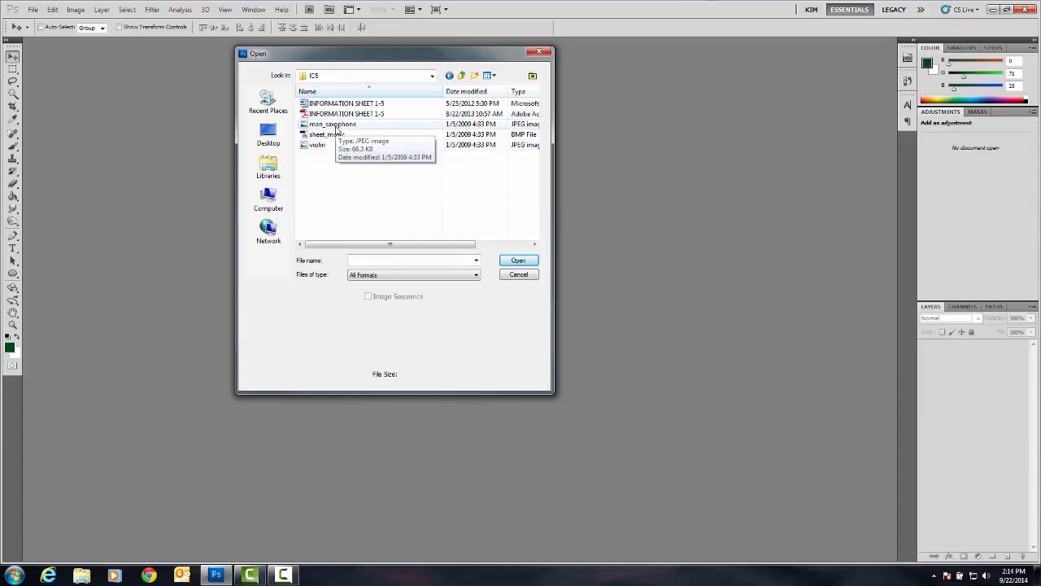
click(332, 124)
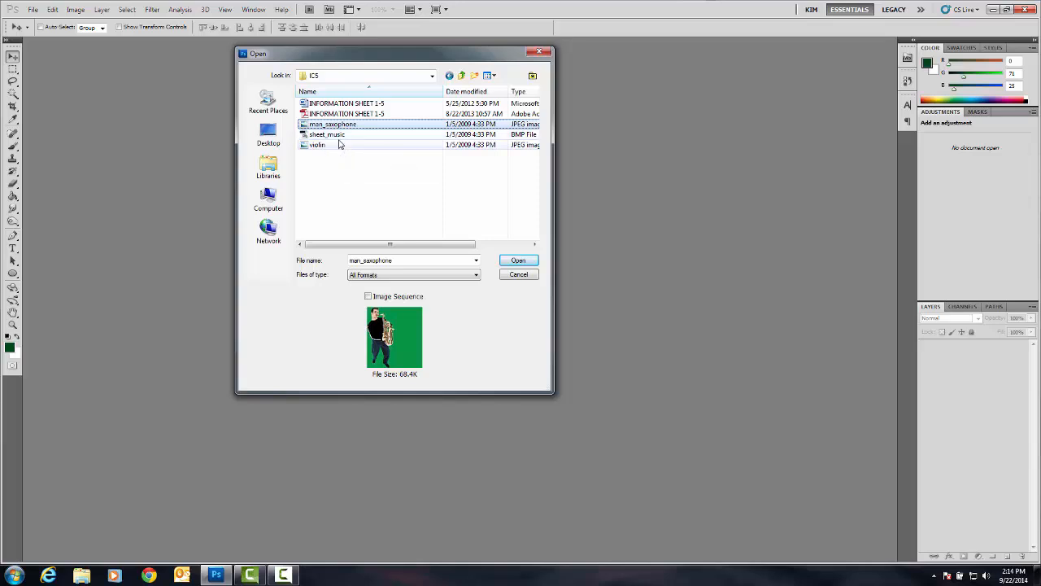
click(317, 145)
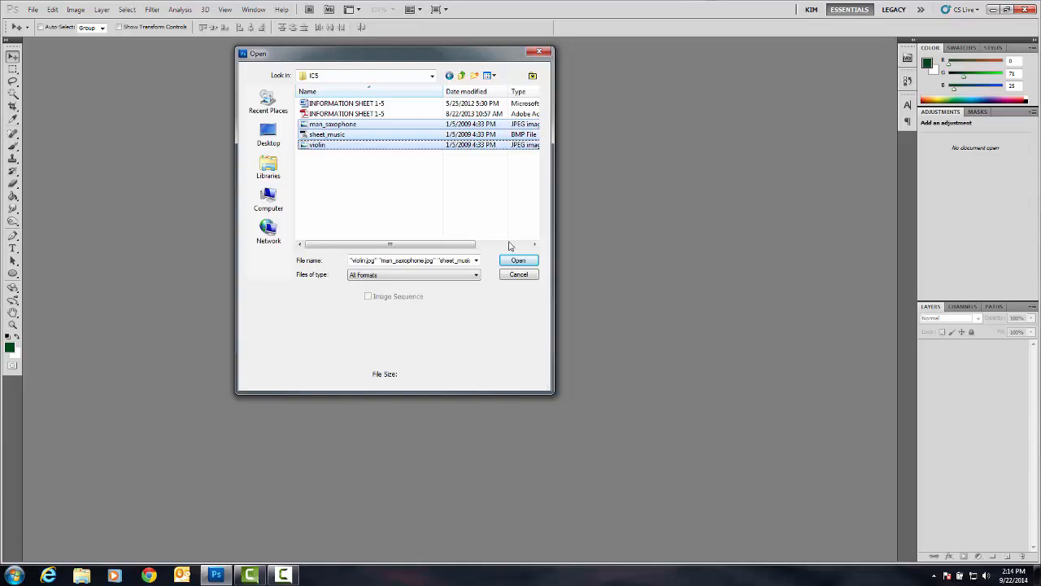
click(518, 261)
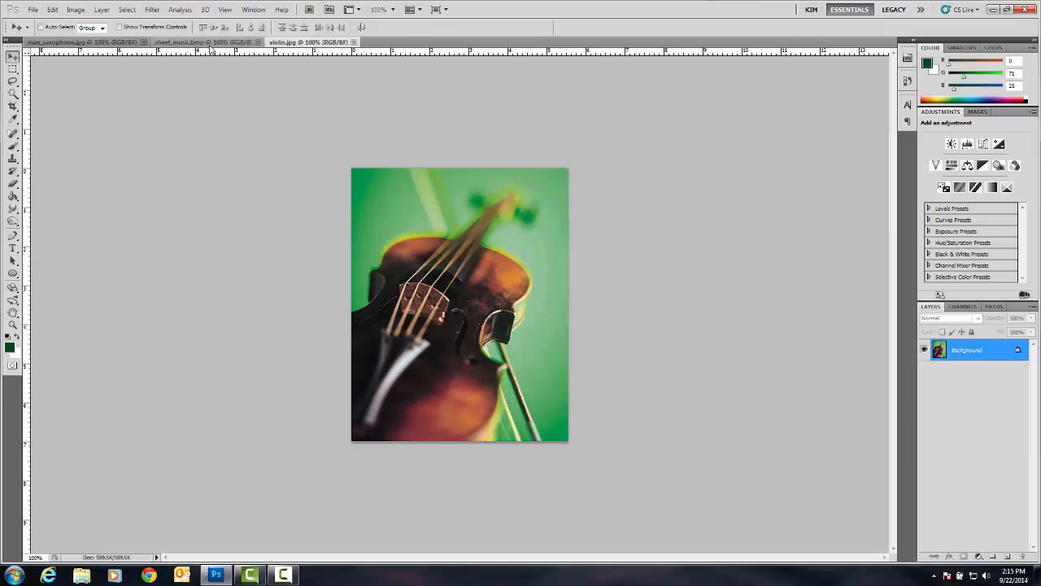
Step: Switch to the sheet music document and start saving it into the PS Completed Folder
click(196, 42)
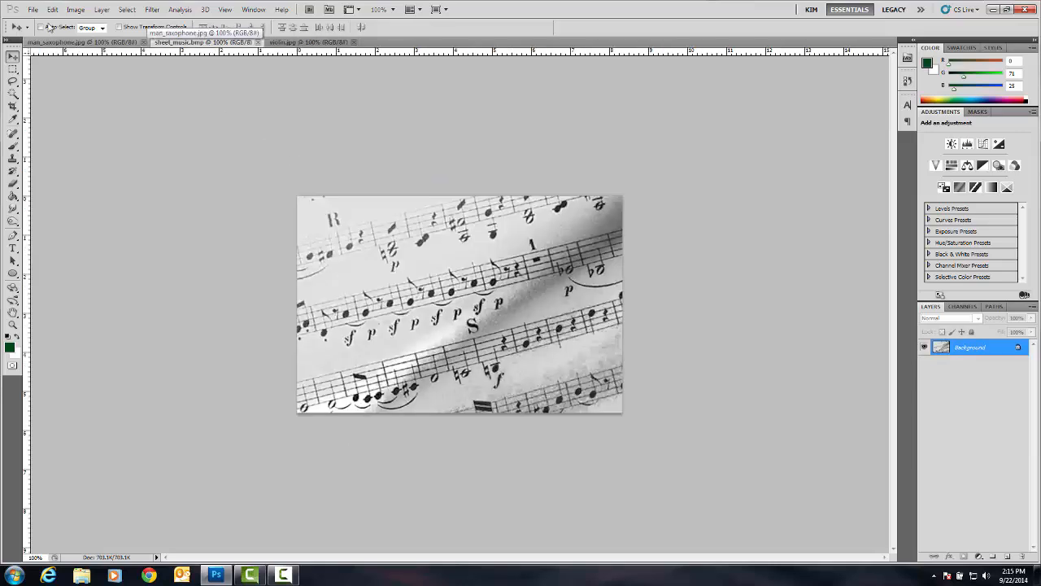
click(32, 9)
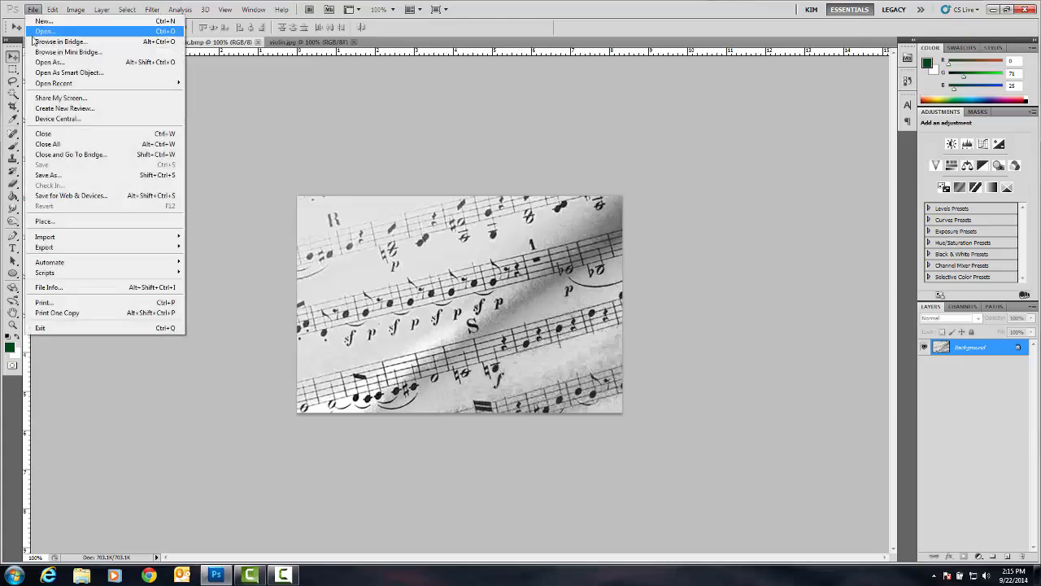
mouse_move(47, 175)
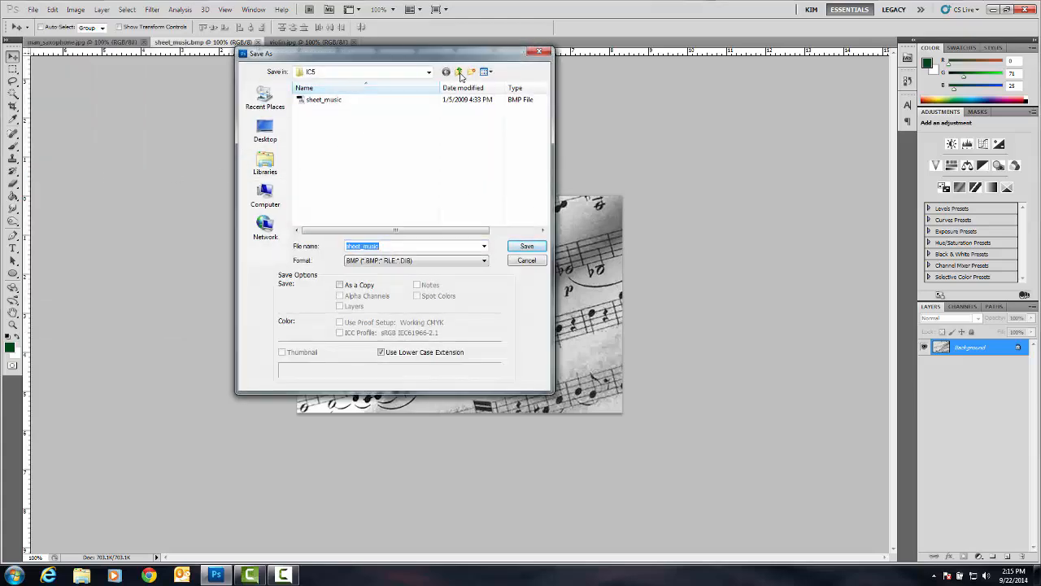
click(459, 71)
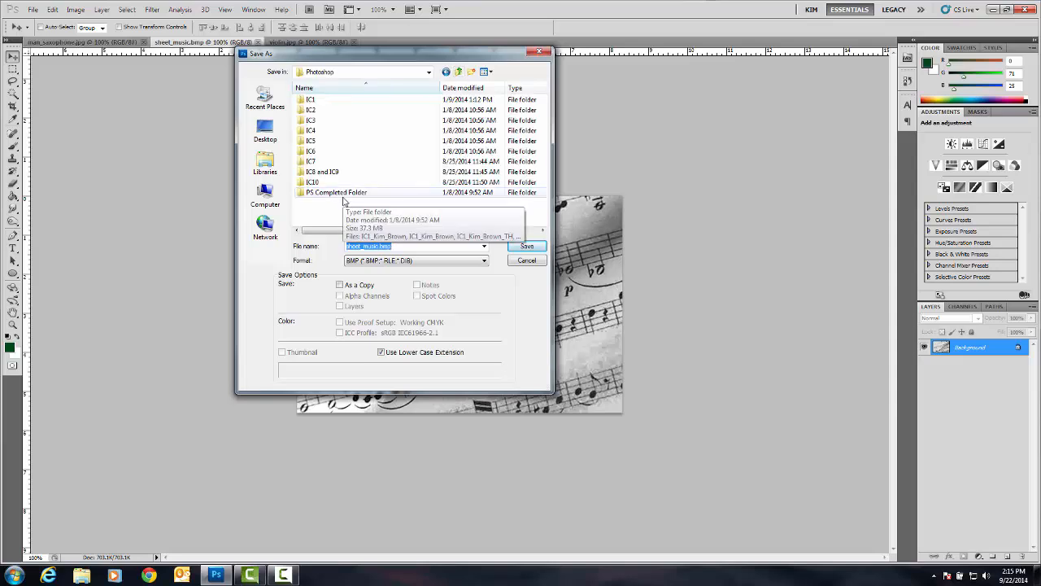
double_click(335, 192)
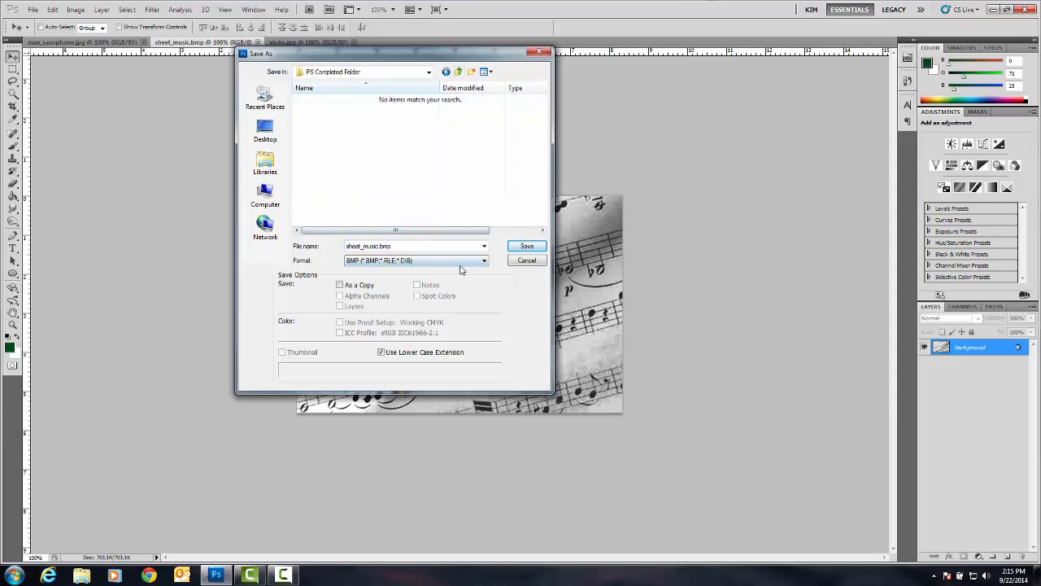
Step: Save the sheet music image in Photoshop (*.PSD) format
click(485, 260)
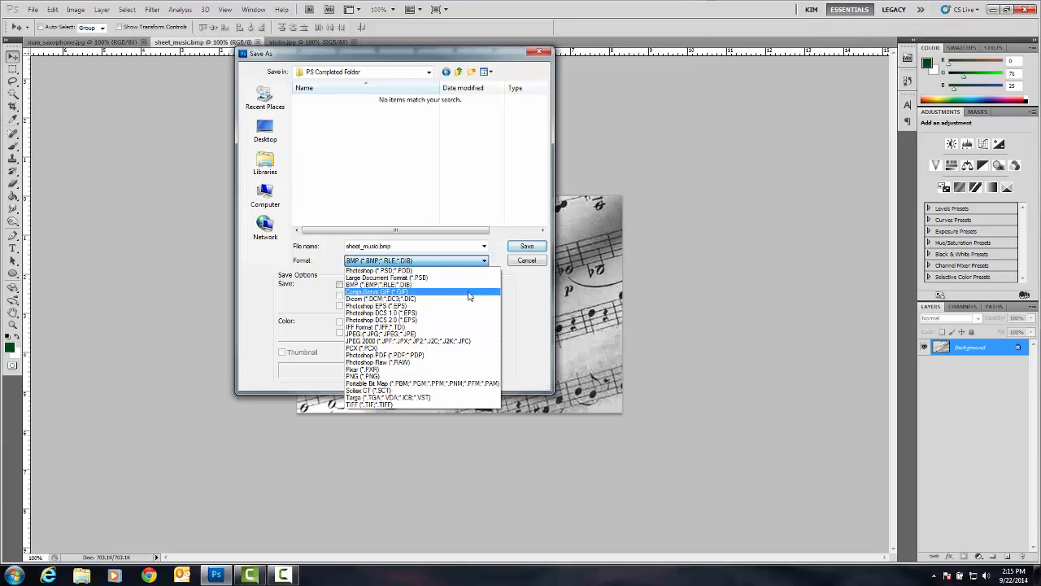
mouse_move(459, 271)
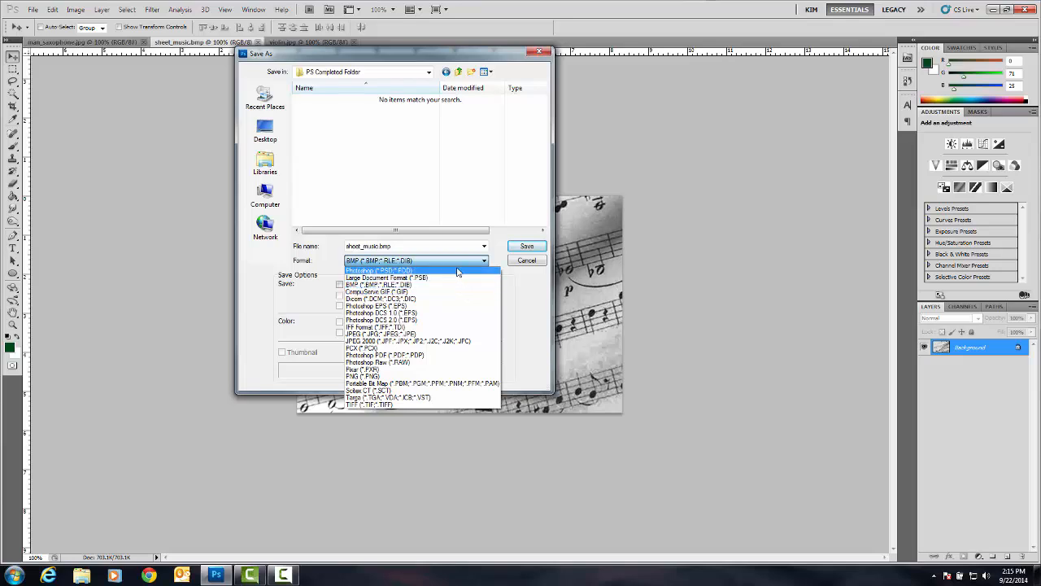
click(377, 270)
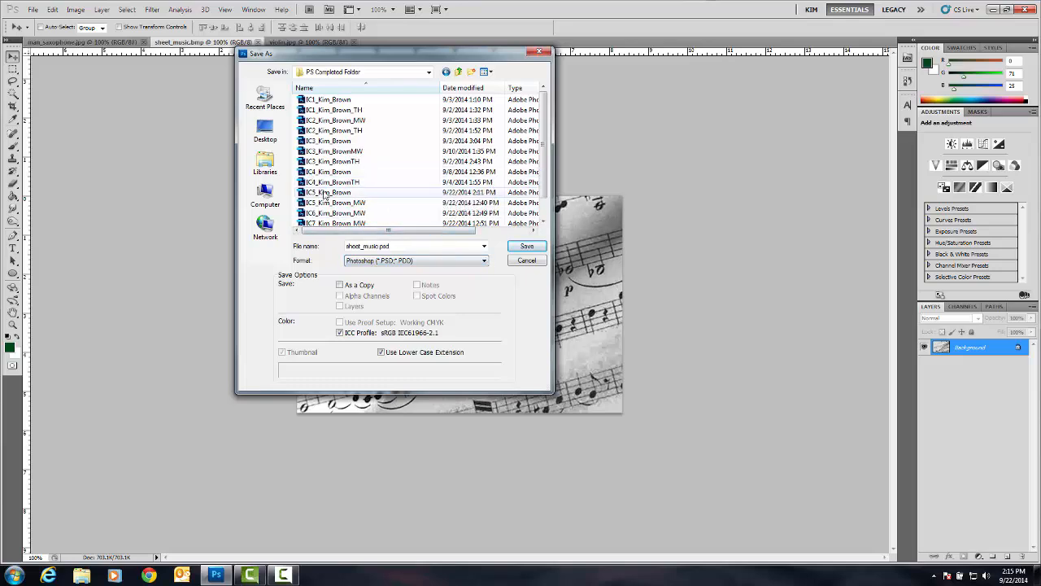
click(328, 192)
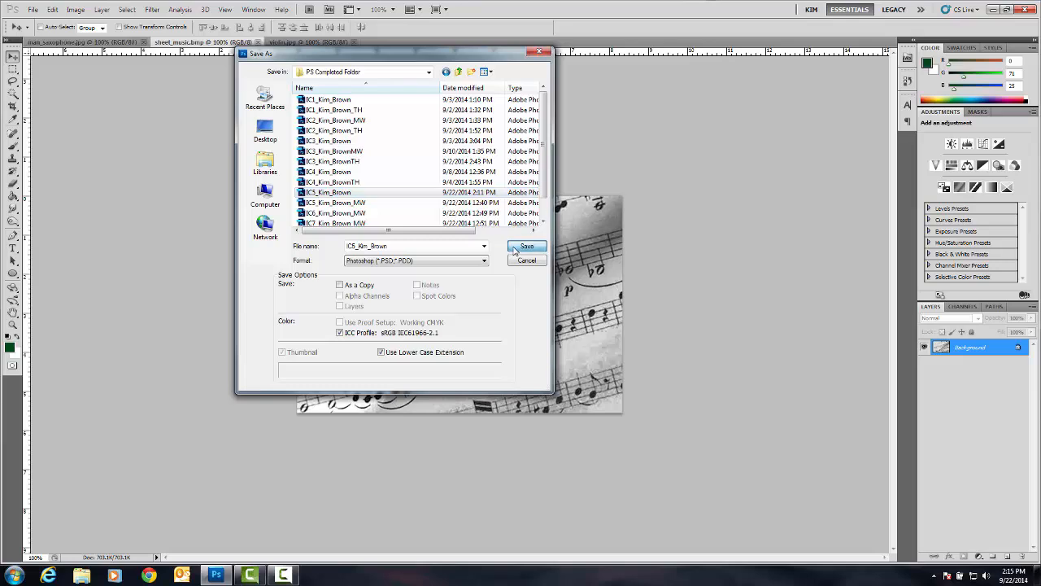
click(527, 247)
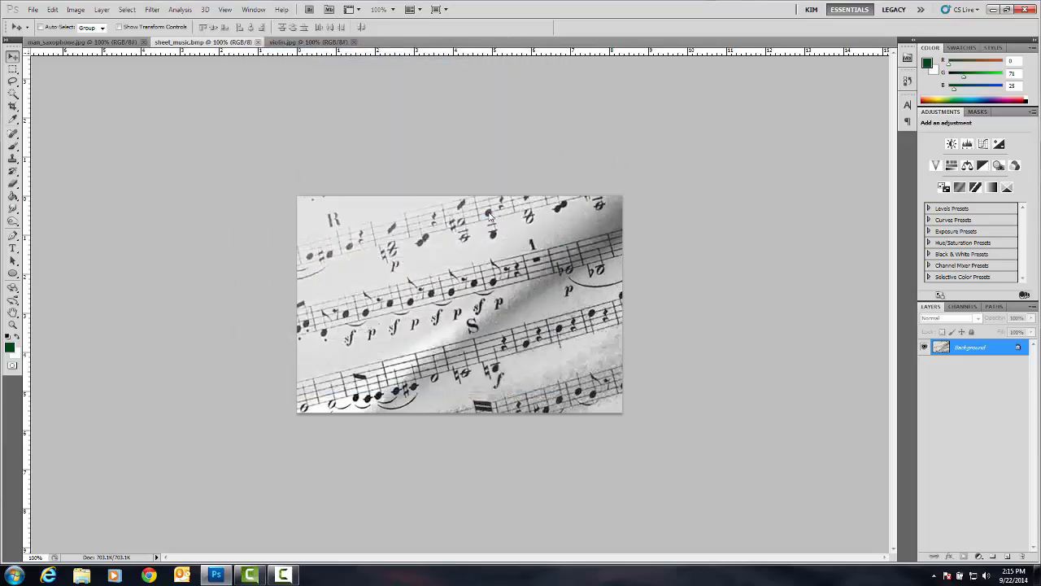
Step: Convert the Background into an editable layer named sheet music
click(187, 43)
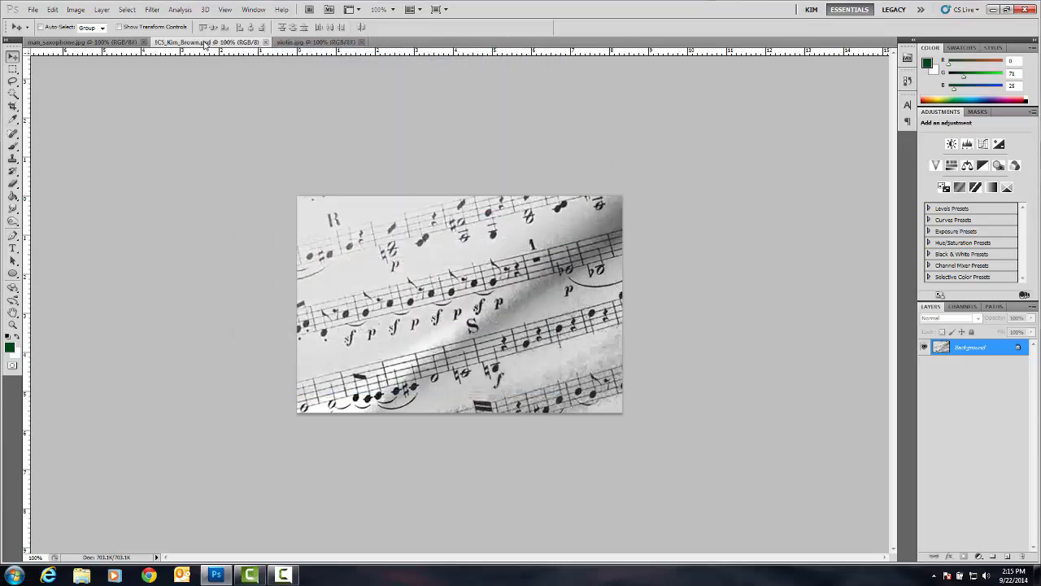
mouse_move(182, 43)
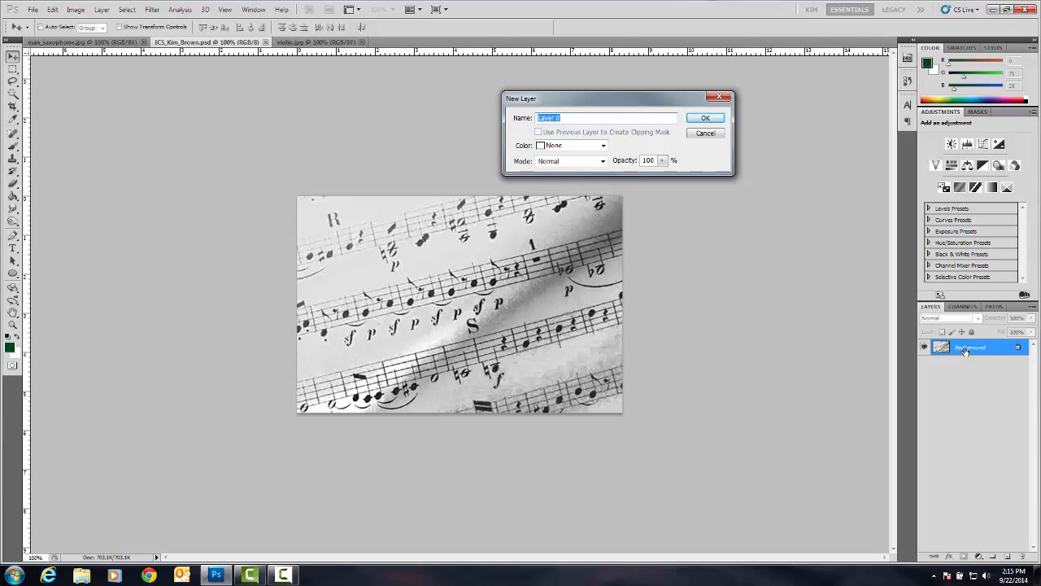
text(she)
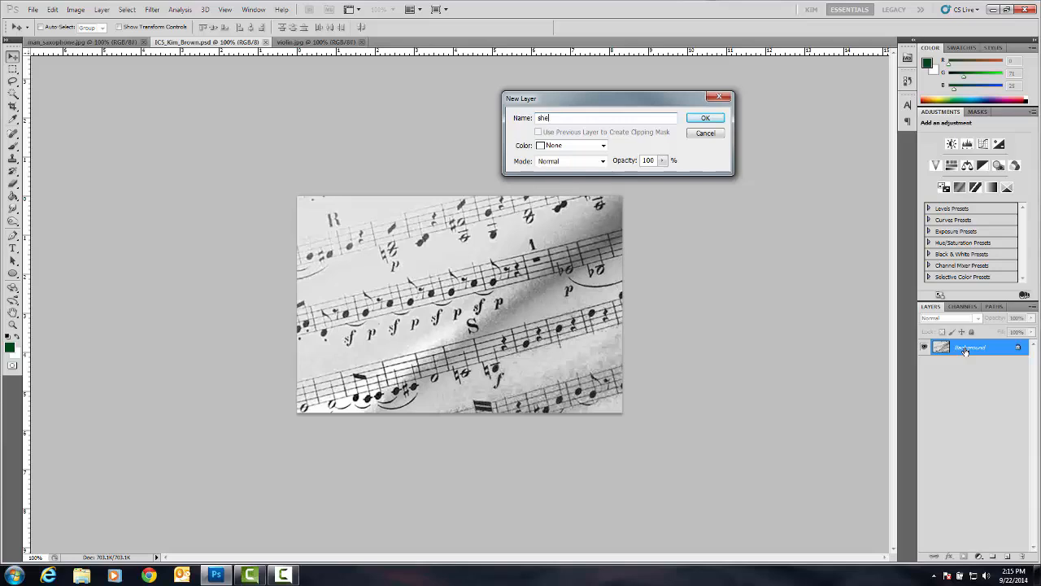
text(et music)
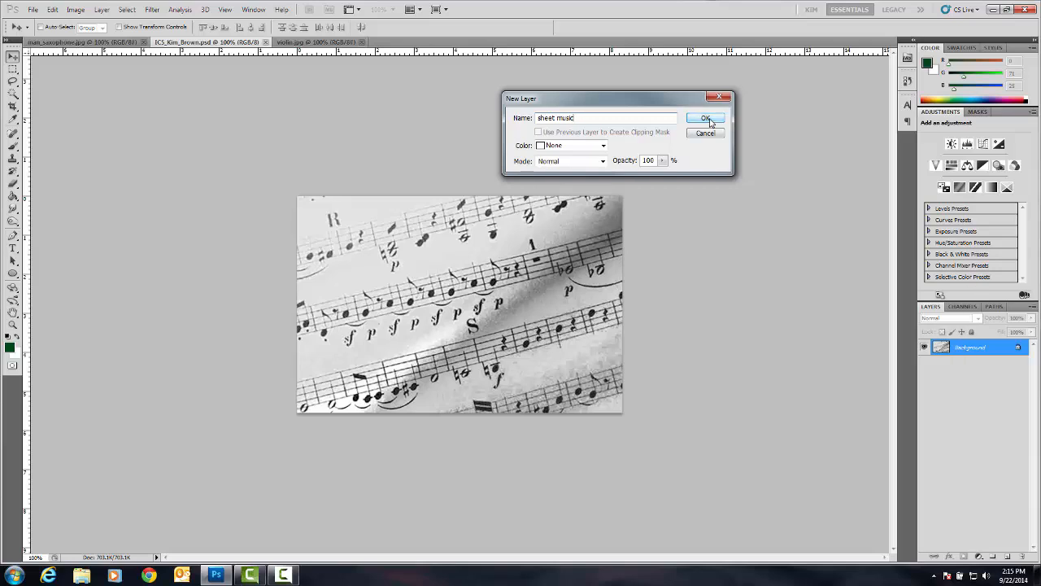
click(706, 117)
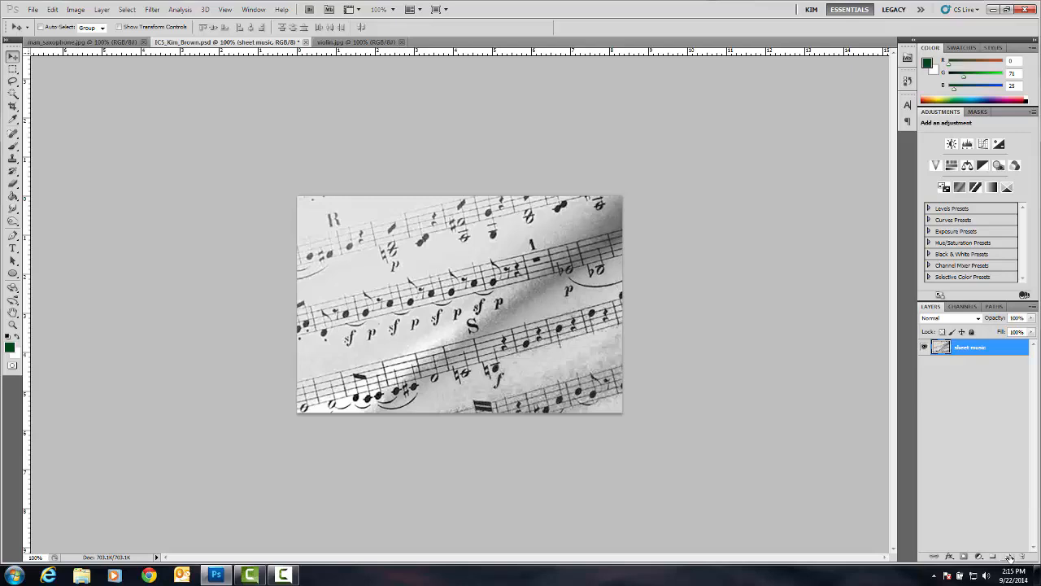
mouse_move(989, 557)
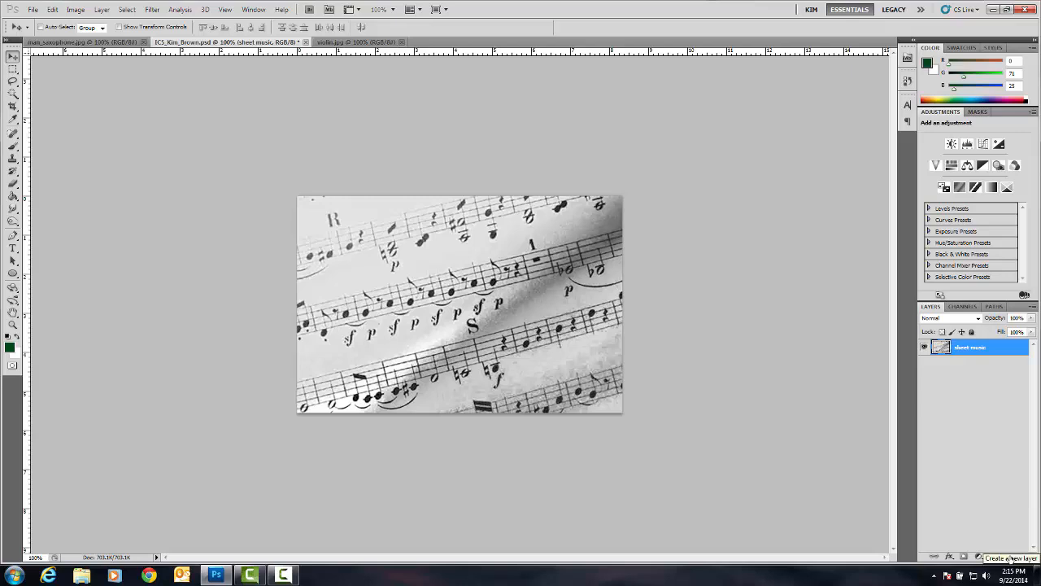
Step: Add a new empty layer named green background beneath the sheet music layer
click(1005, 558)
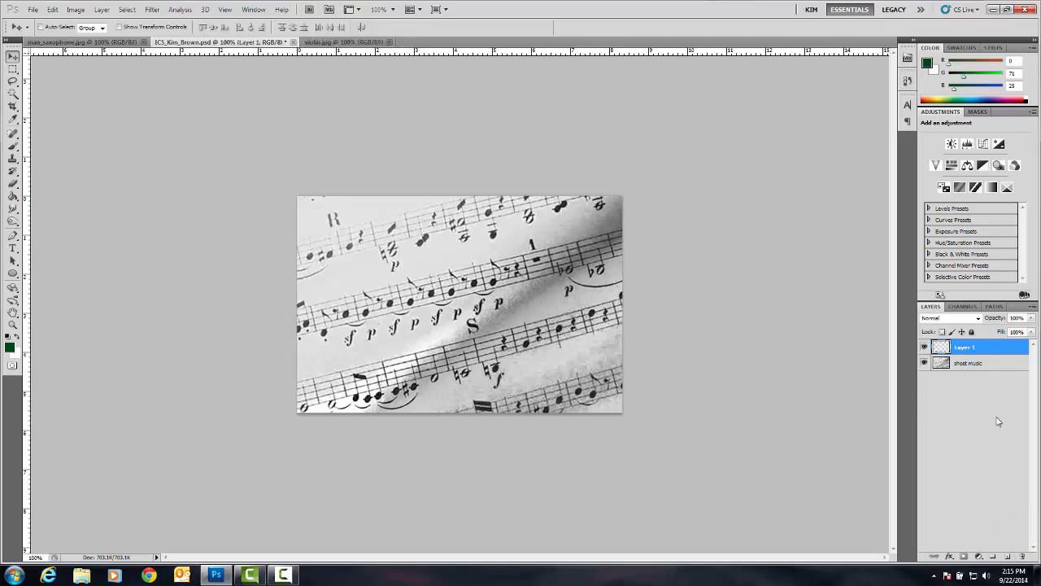
click(968, 363)
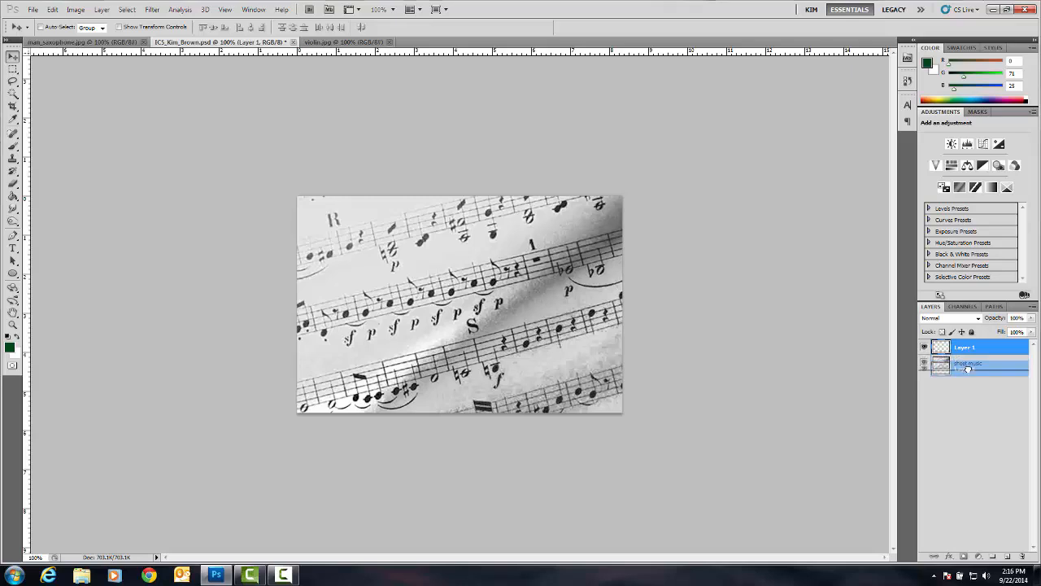
double_click(968, 363)
text(green background)
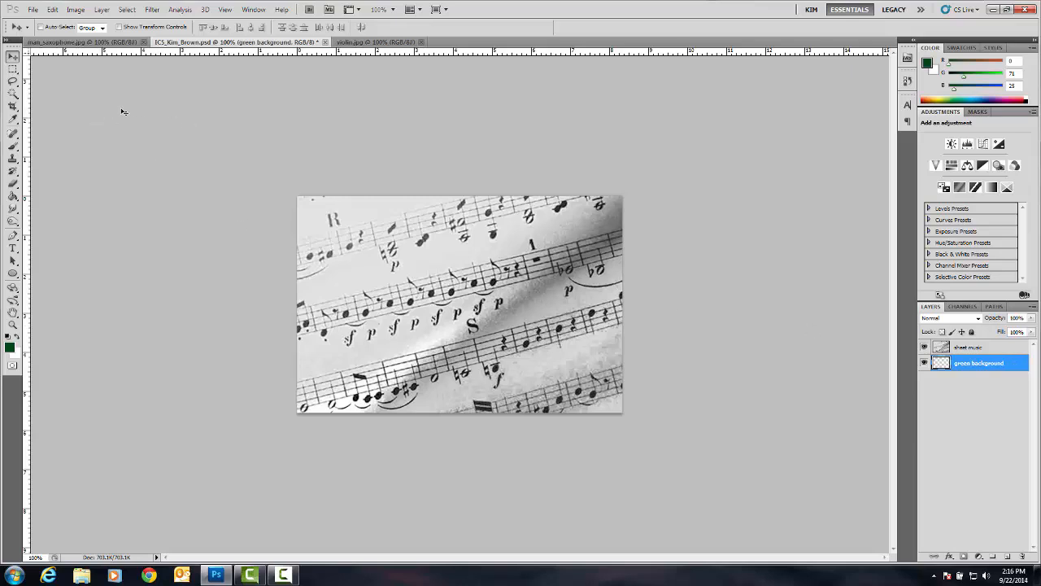
Step: Hide the sheet music layer and fill the green background layer with dark green
click(924, 348)
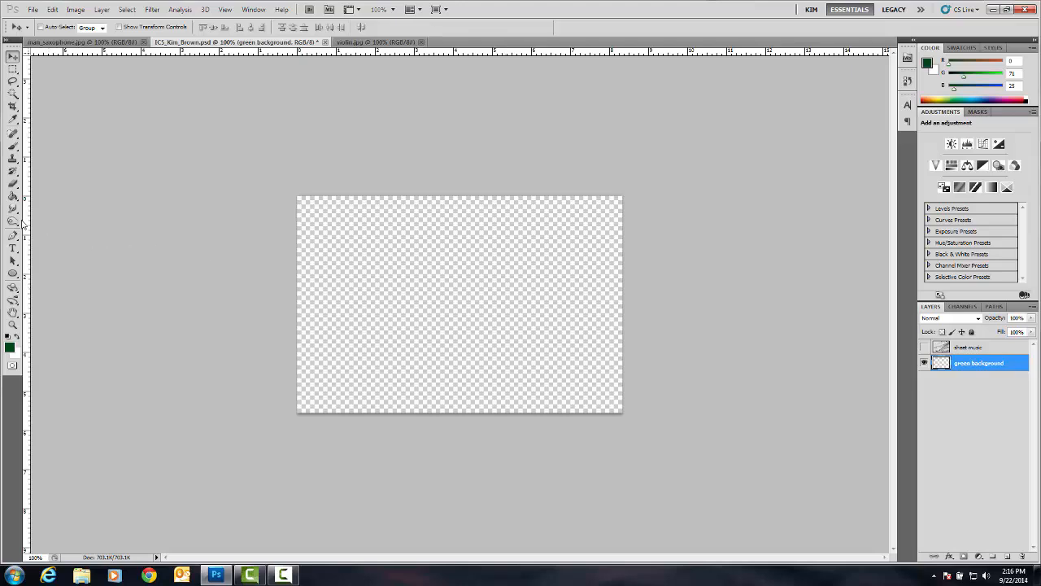
click(13, 196)
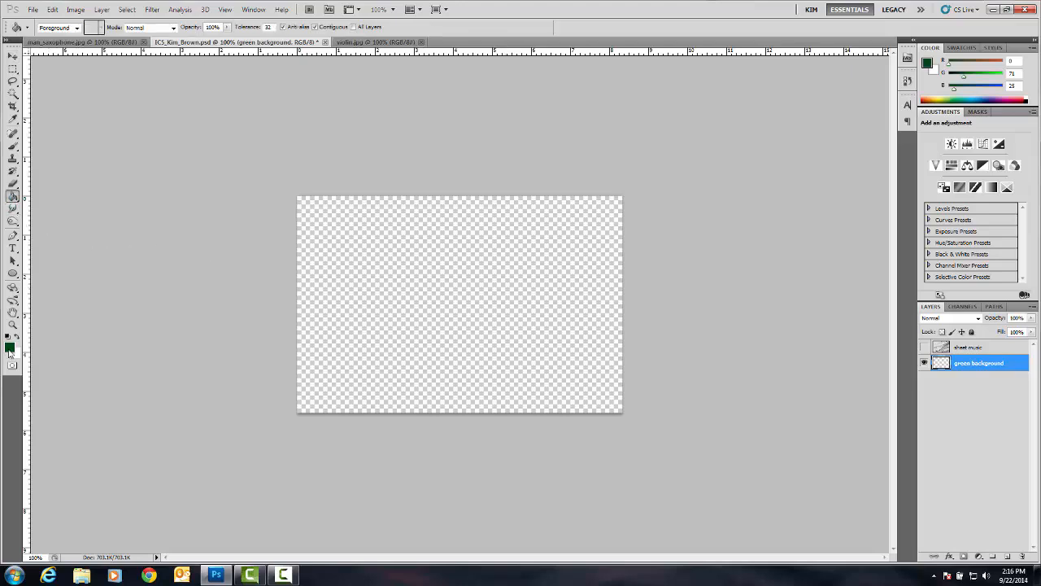
click(10, 348)
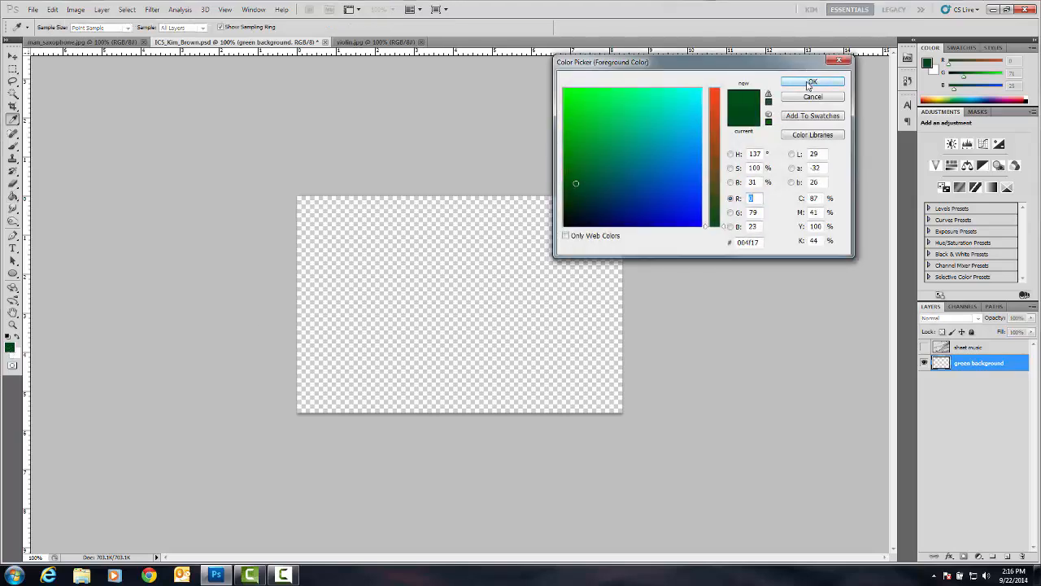
click(810, 82)
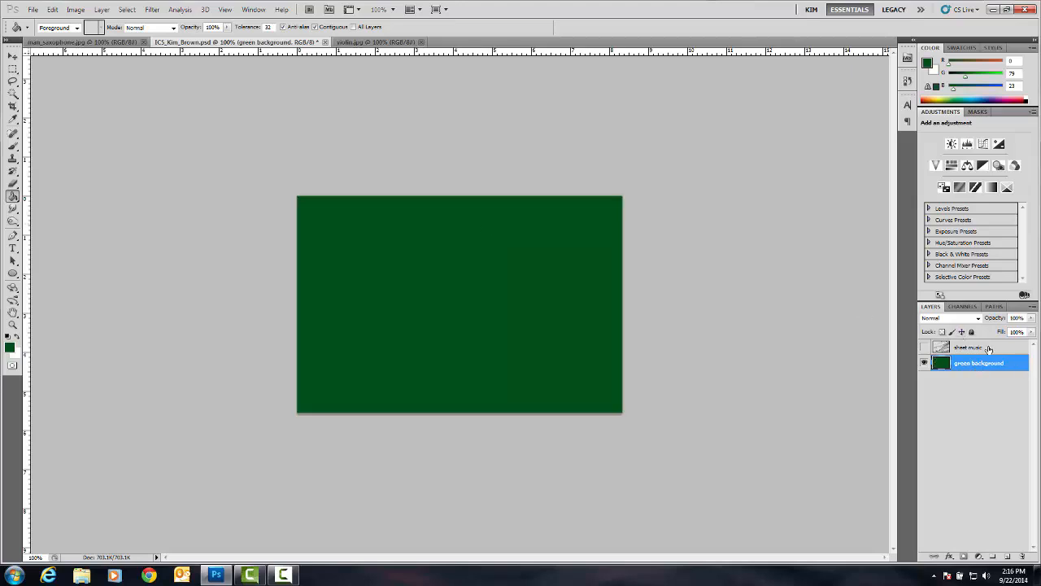
mouse_move(925, 348)
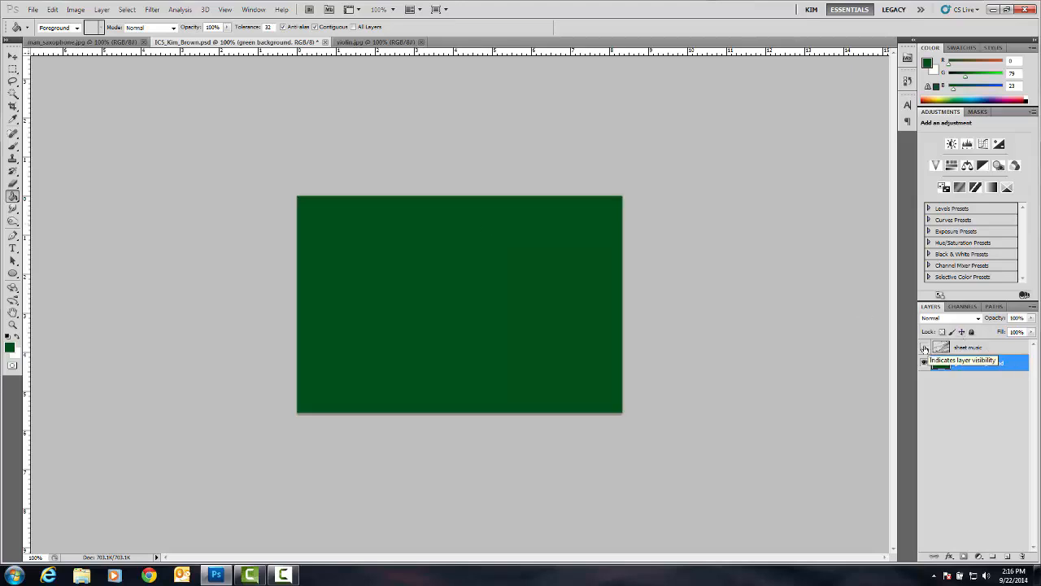
Step: Show the sheet music layer again and make it the active layer
click(924, 348)
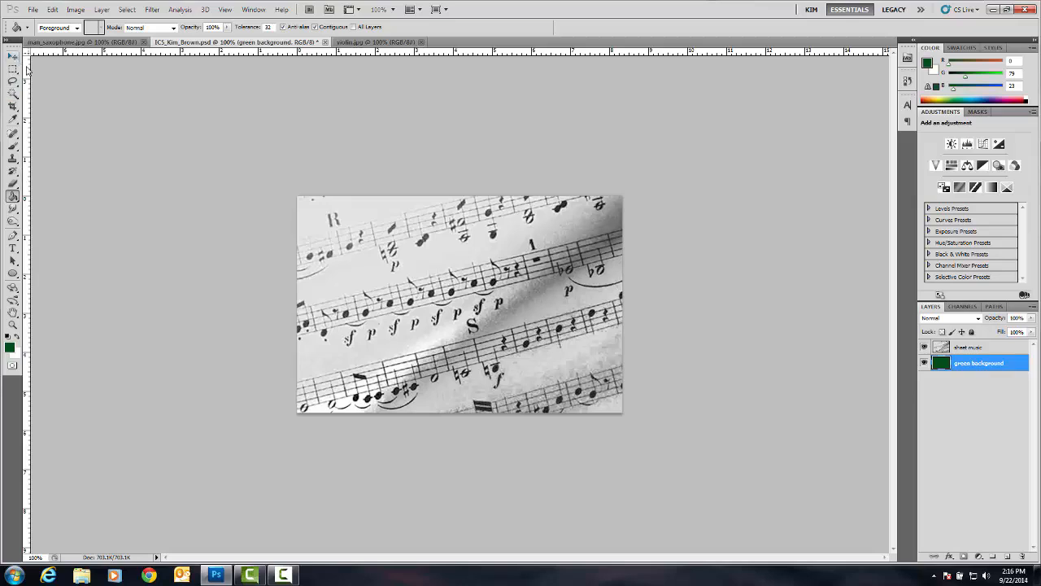
click(969, 348)
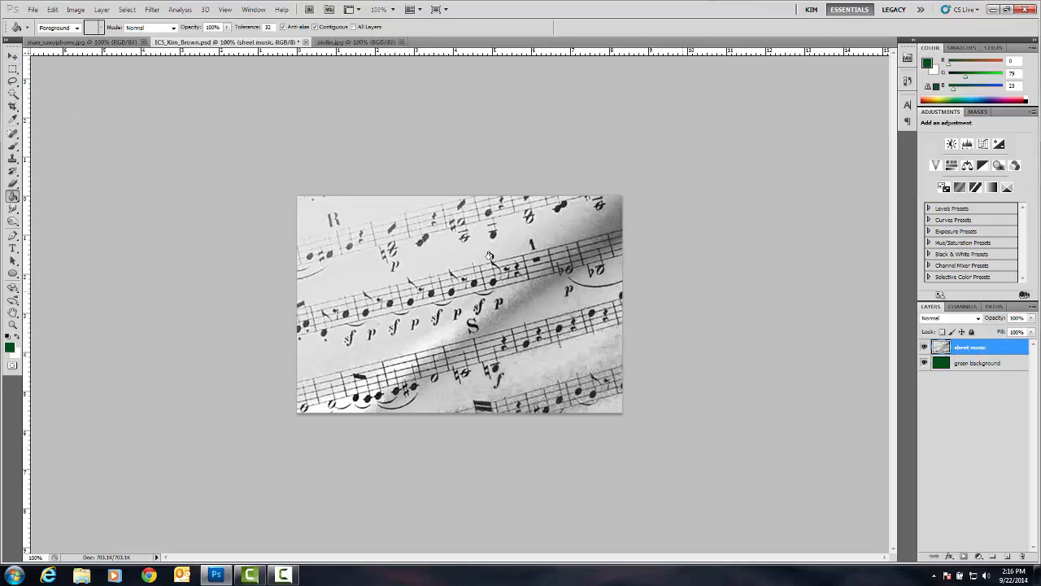
Step: Select a rectangle just inside the sheet music's edges and feather the selection
click(13, 69)
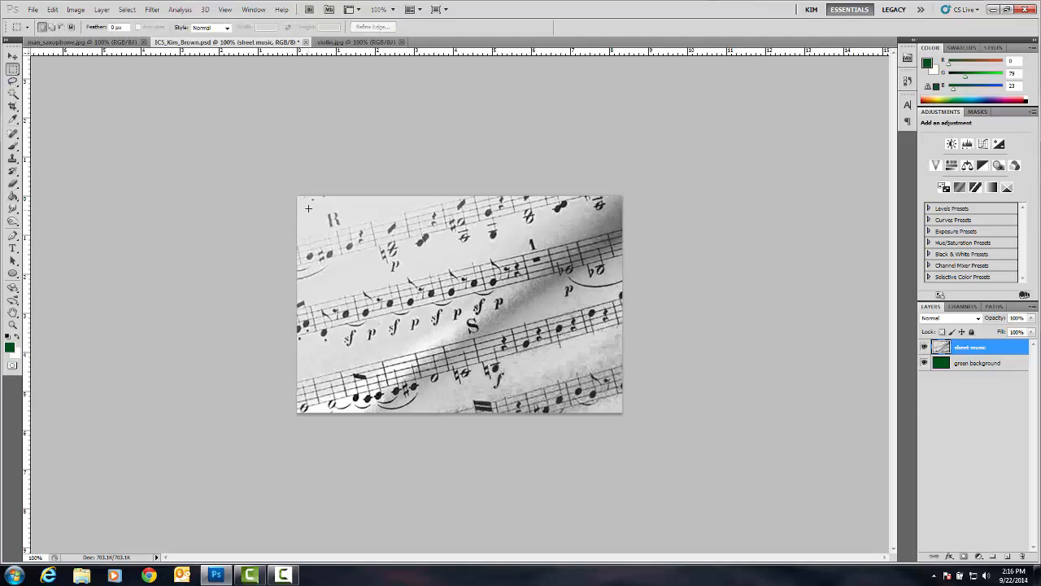
drag(307, 210, 503, 329)
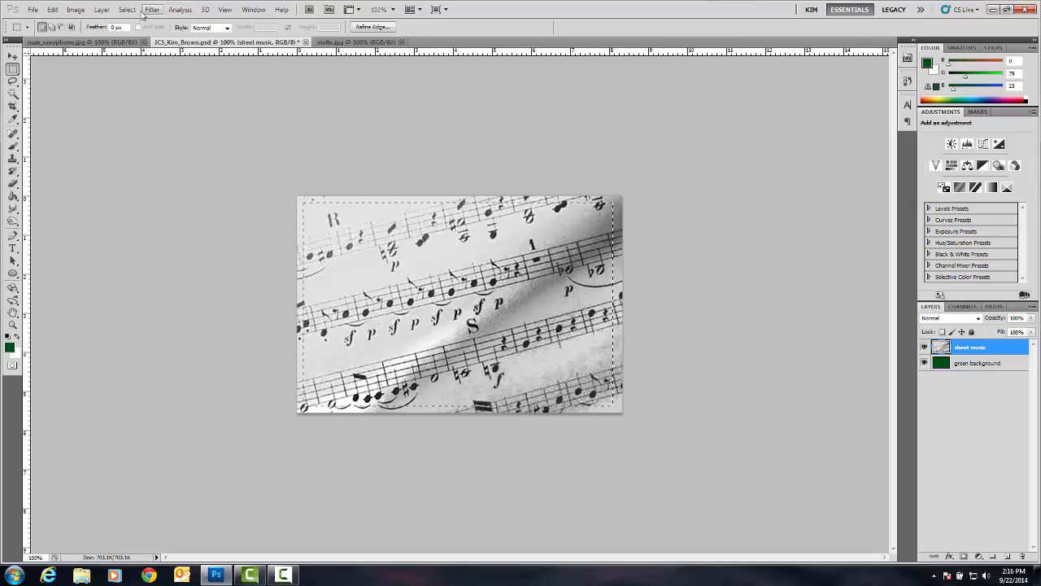
click(127, 10)
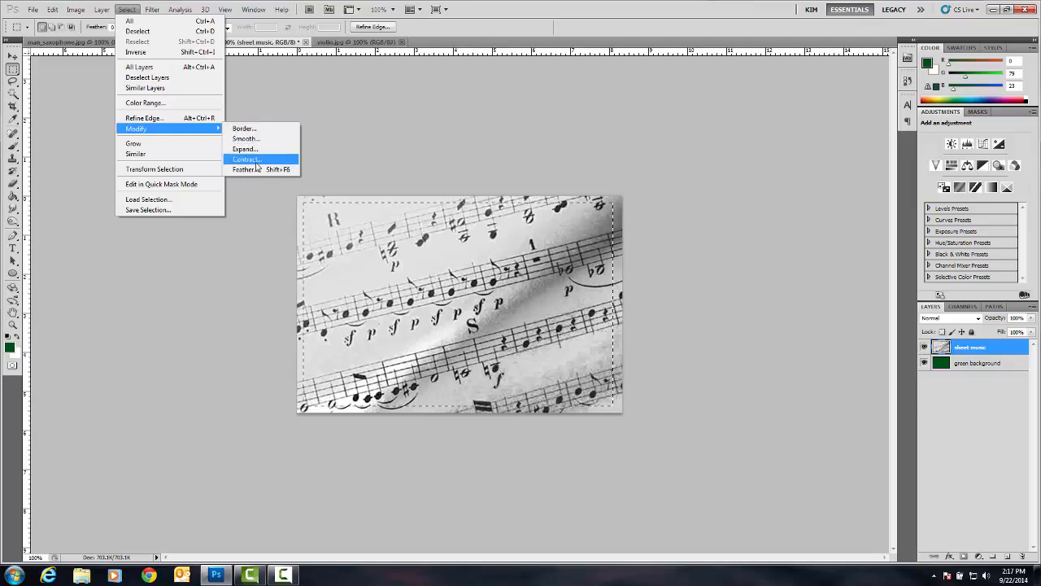
click(248, 169)
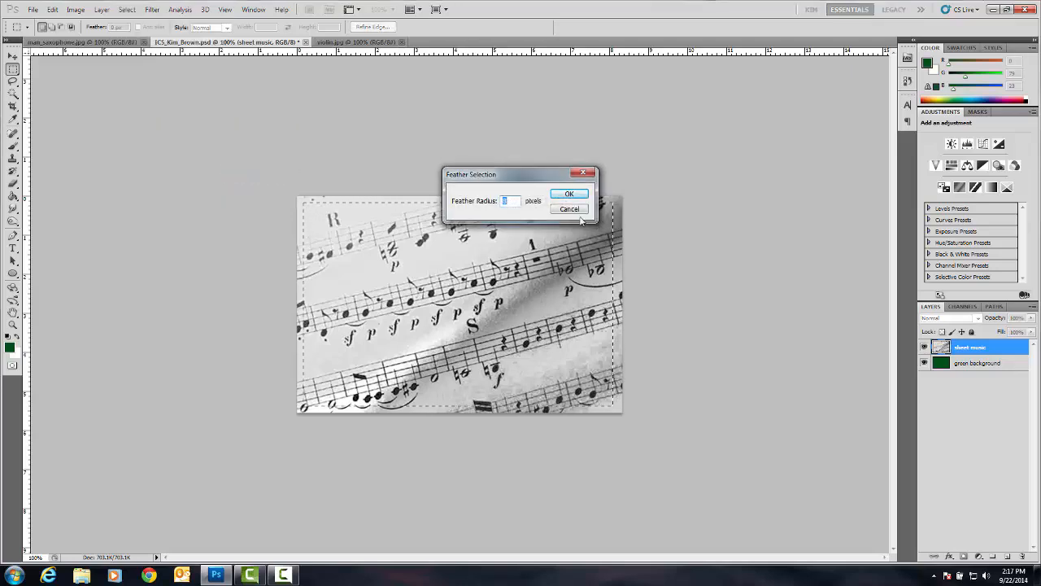
mouse_move(604, 205)
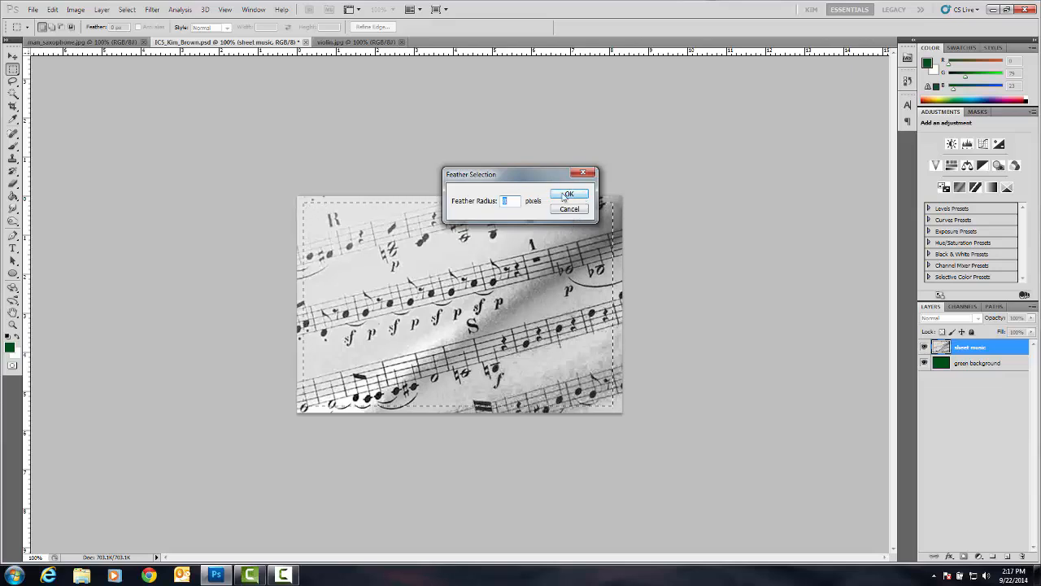
click(570, 193)
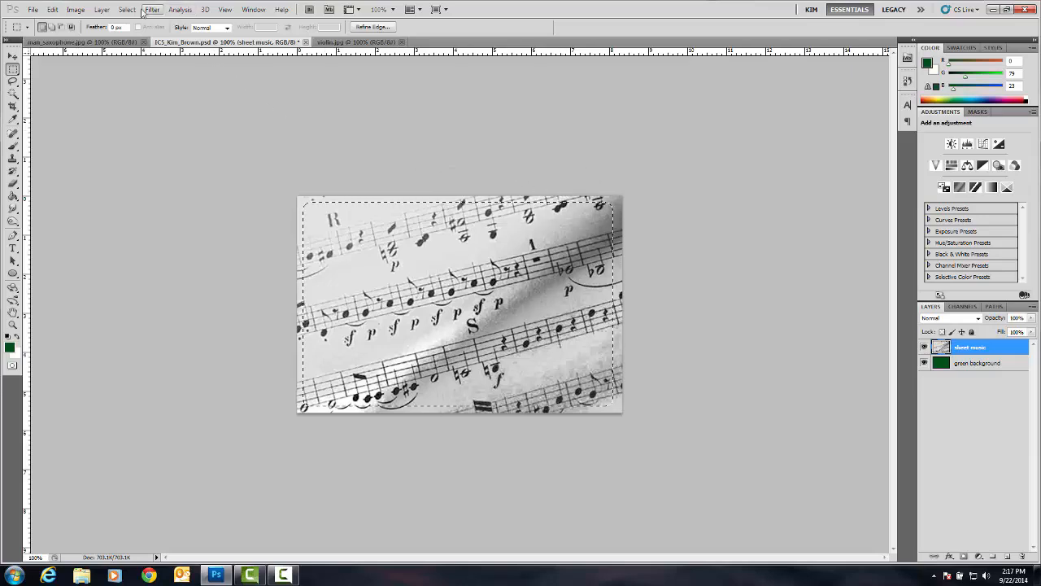
Step: Invert the selection so the outer edge area is selected for deletion
click(127, 10)
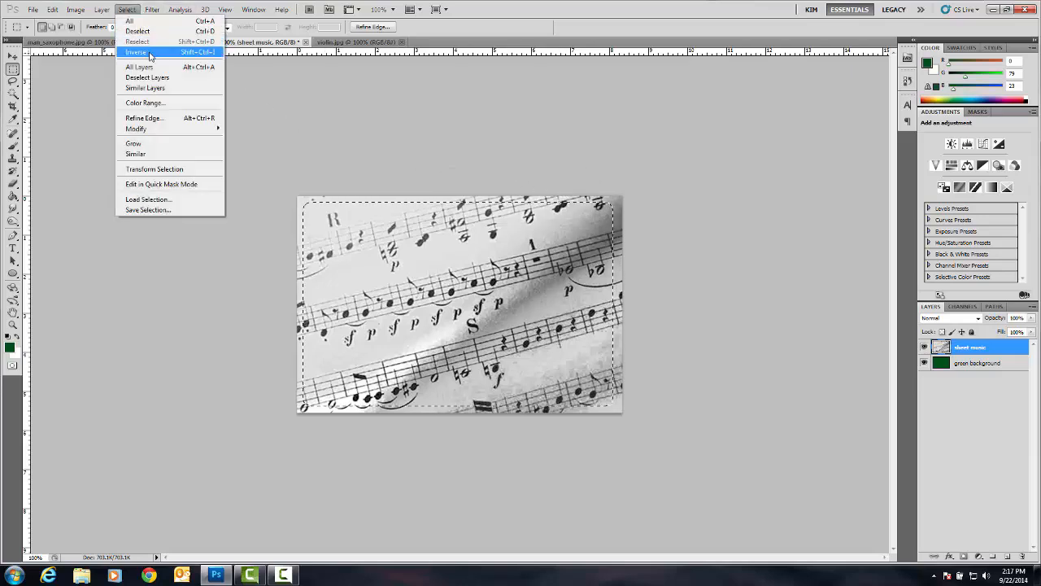
click(136, 52)
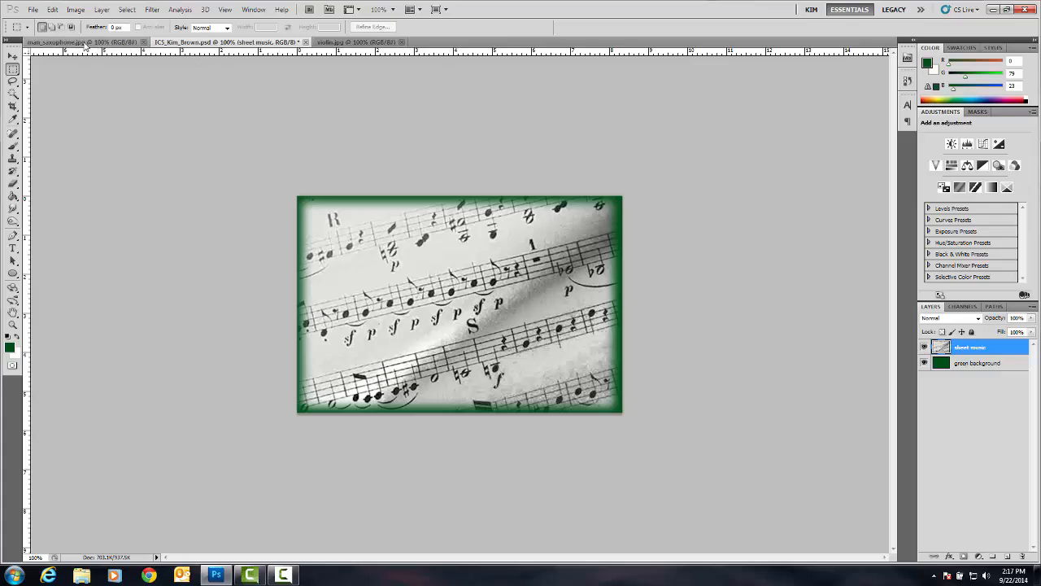
Step: Move the saxophone player photo into the invitation, close the original and rename its layer
click(65, 42)
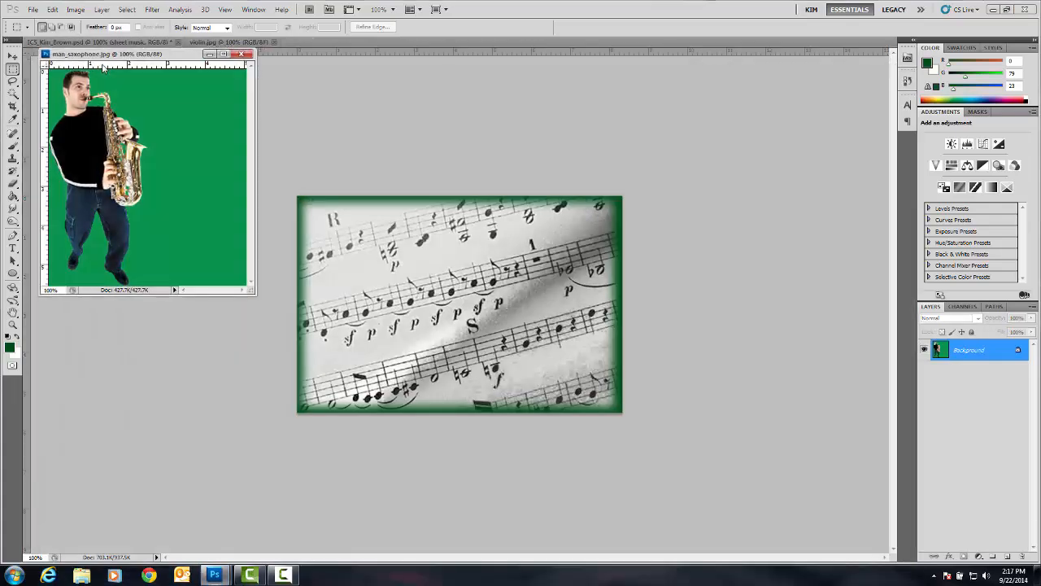
click(13, 57)
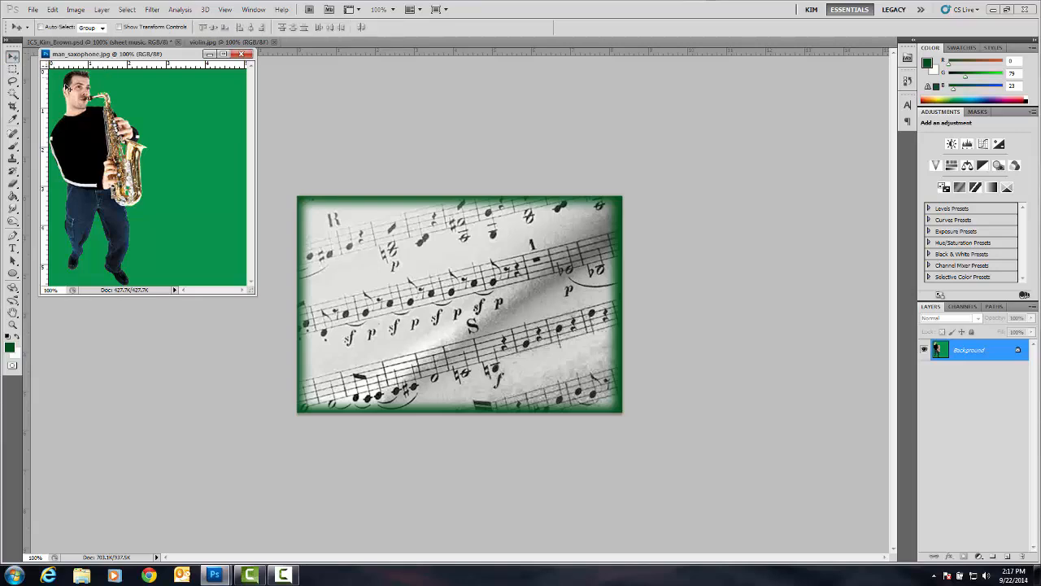
mouse_move(175, 120)
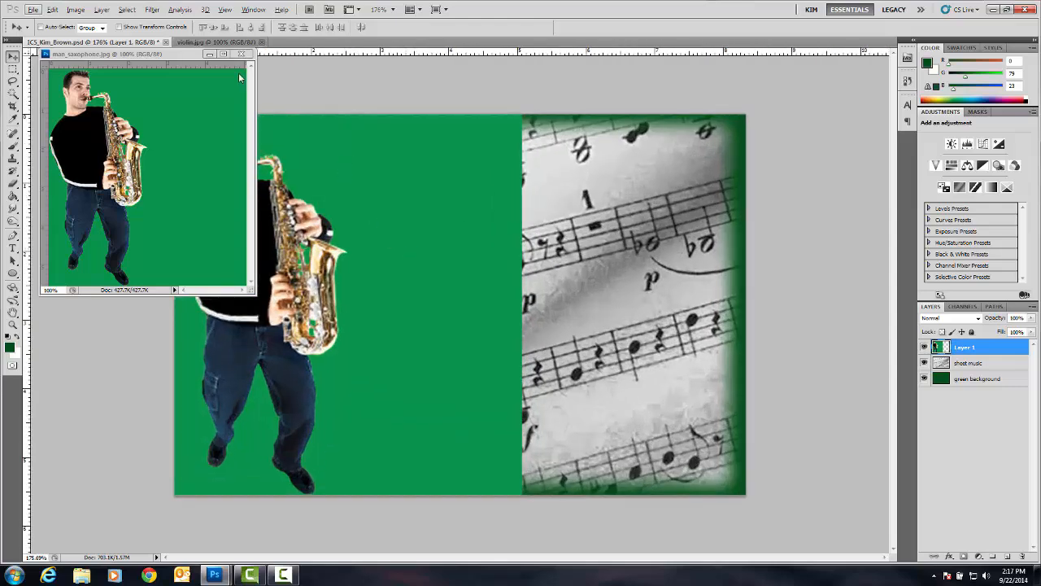
click(244, 54)
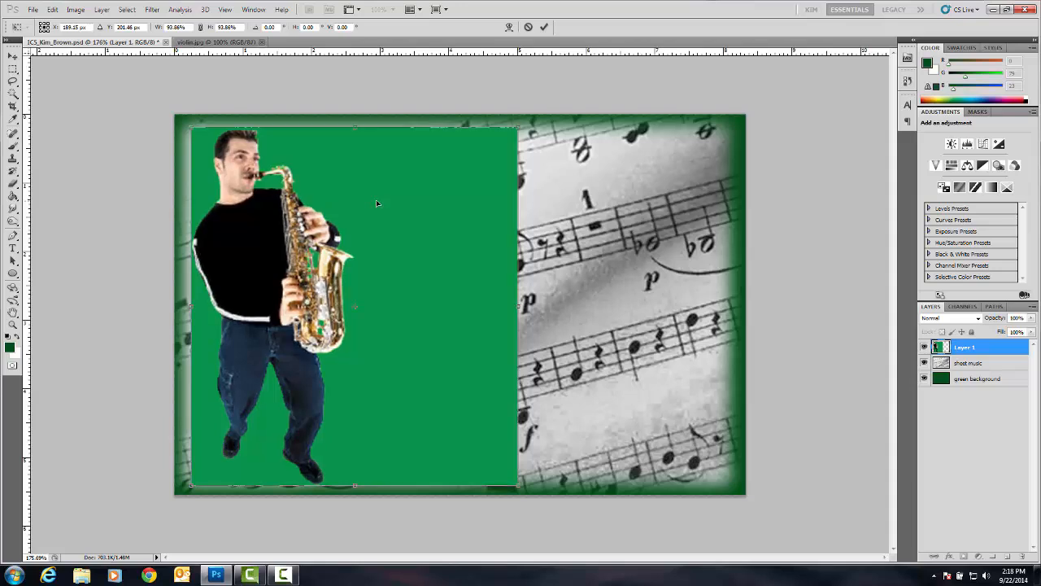
mouse_move(211, 93)
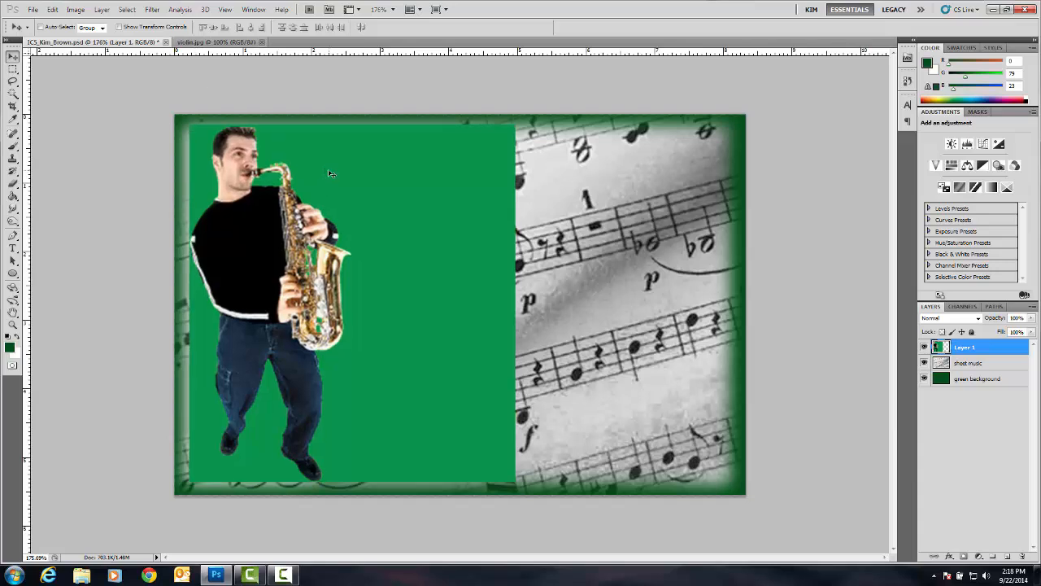
mouse_move(520, 205)
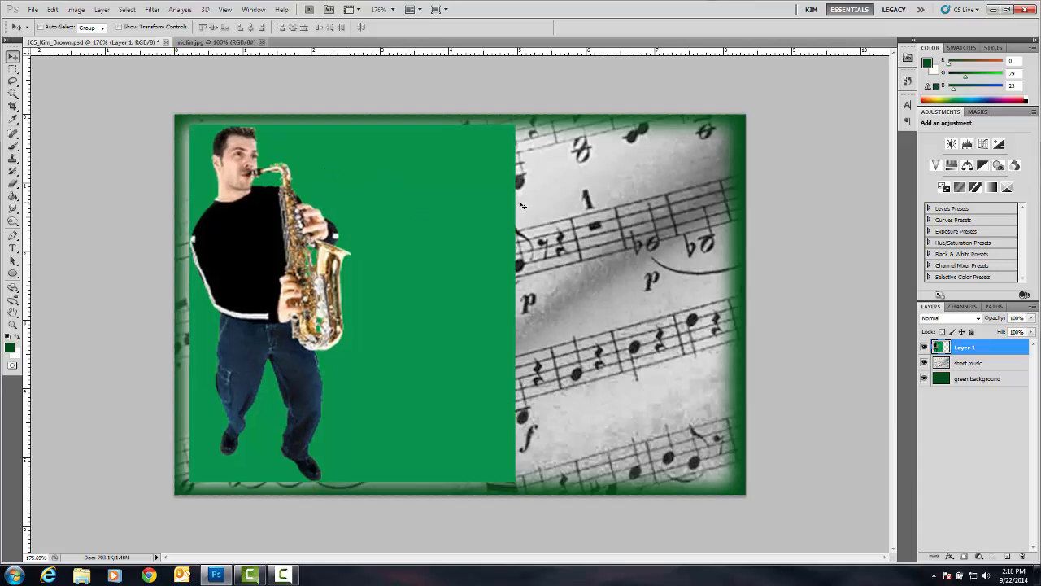
click(924, 344)
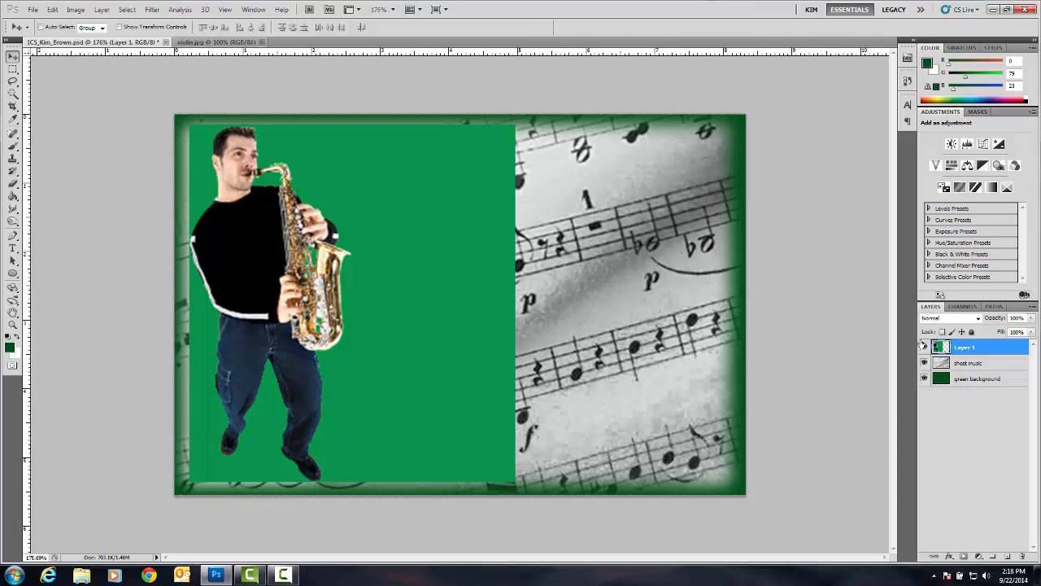
double_click(963, 348)
text(saxophone)
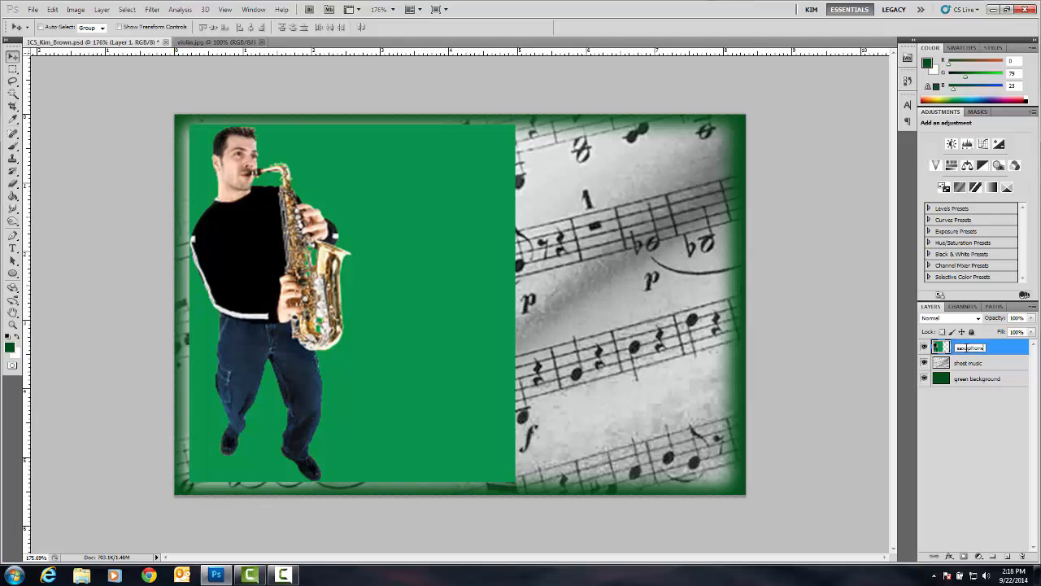
mouse_move(1002, 352)
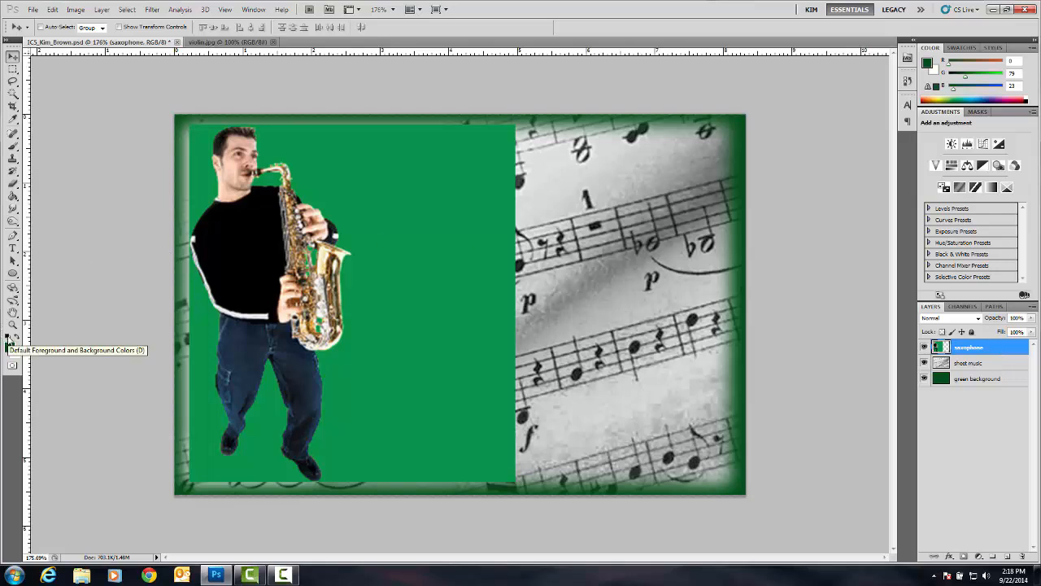
Step: Reset colours to black and white and choose the Foreground to Background gradient
click(10, 335)
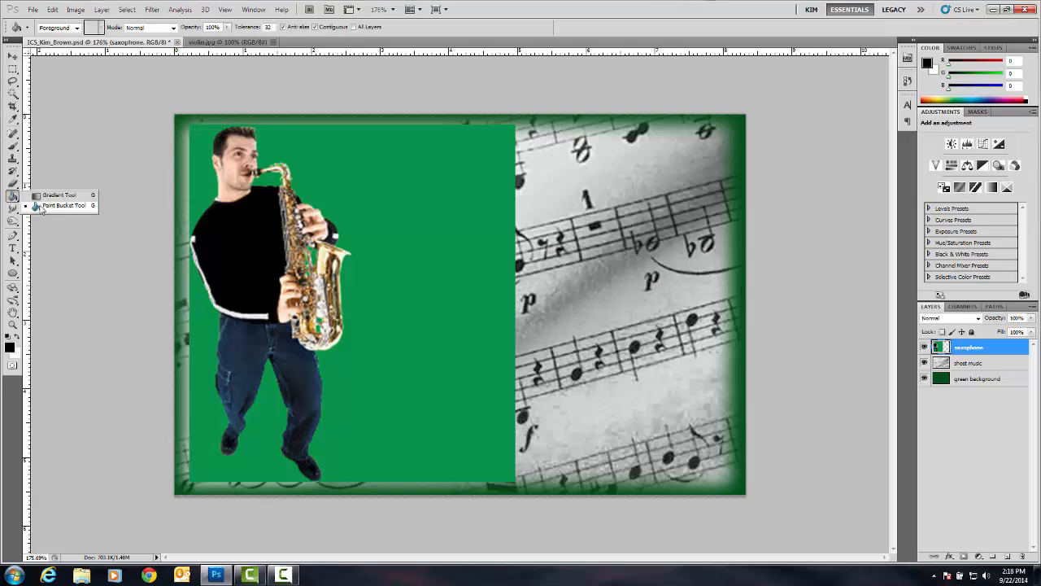
click(59, 195)
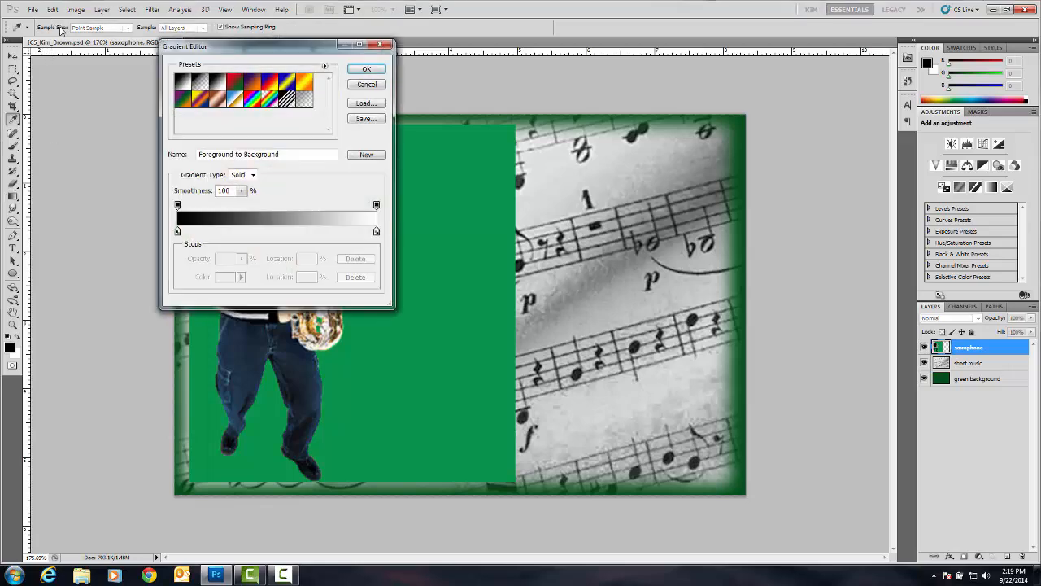
mouse_move(182, 87)
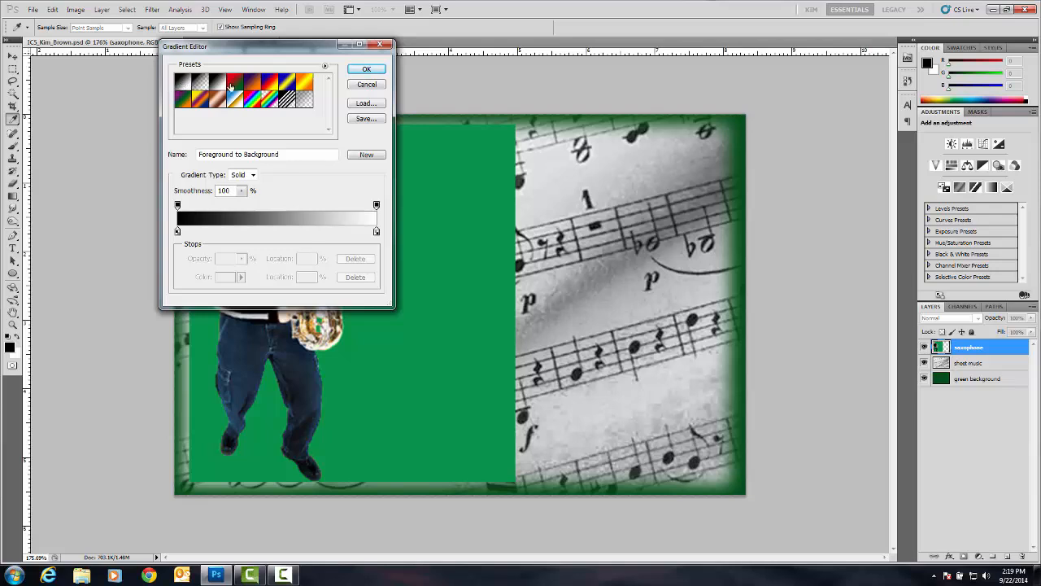
click(364, 69)
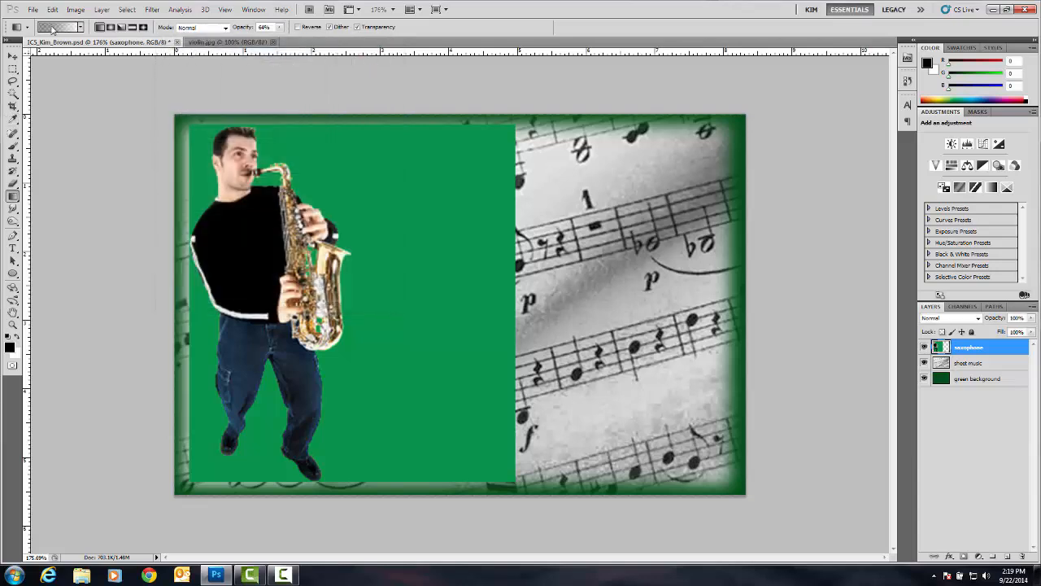
mouse_move(280, 26)
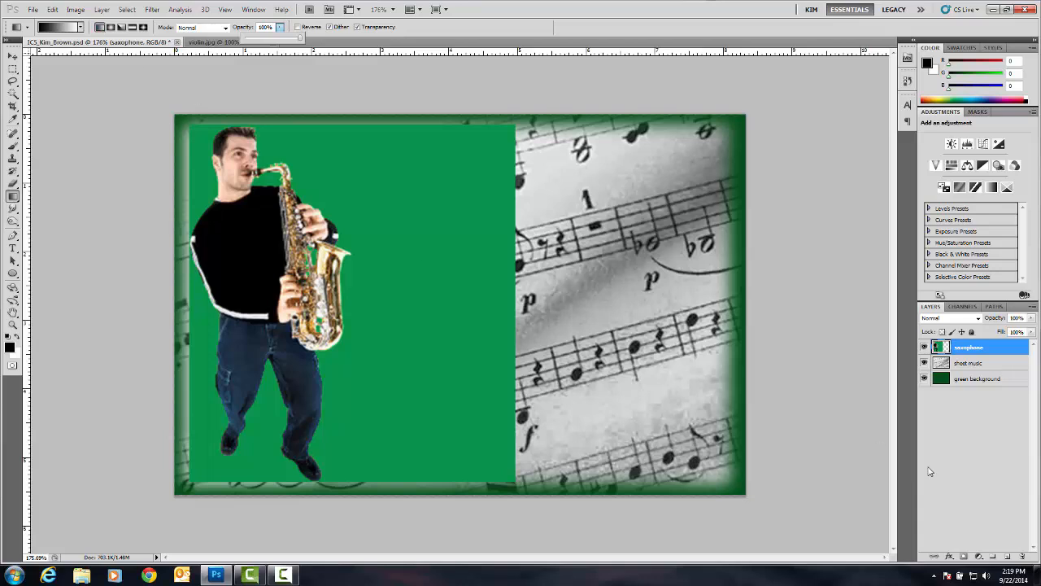
mouse_move(980, 555)
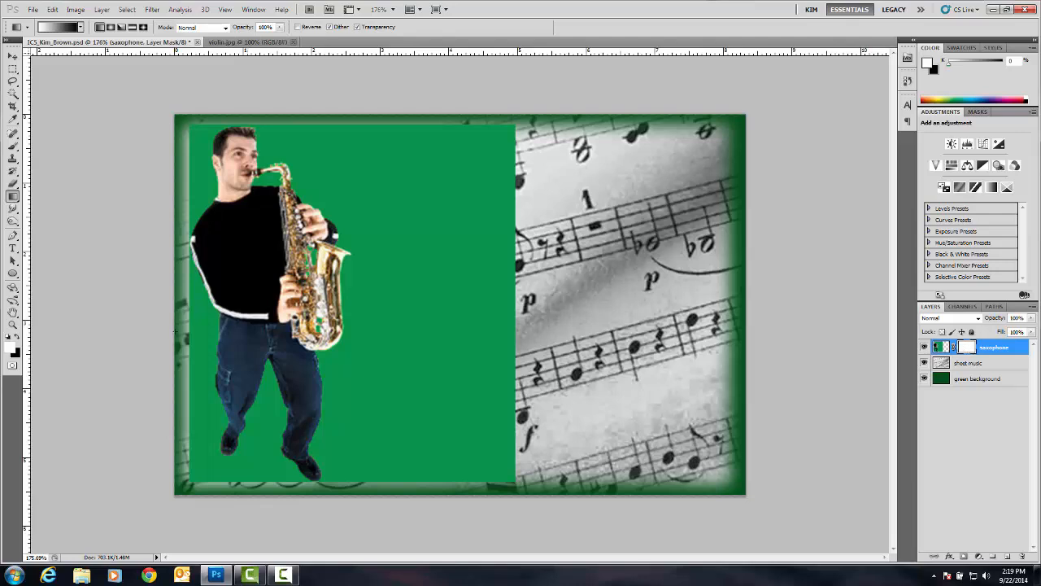
mouse_move(150, 324)
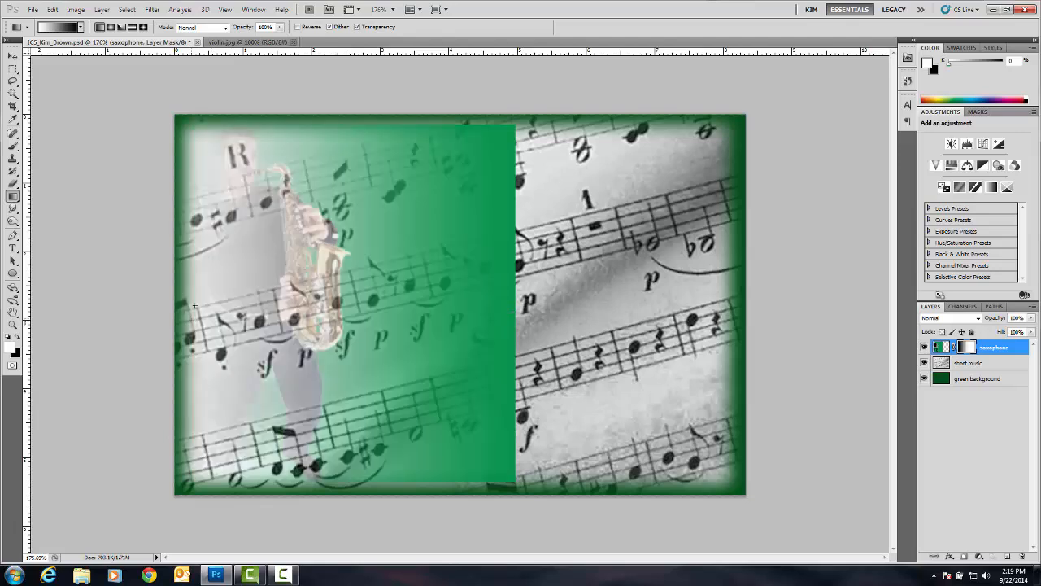
Step: Step backward to undo the trial gradient fade on the saxophone mask
click(52, 10)
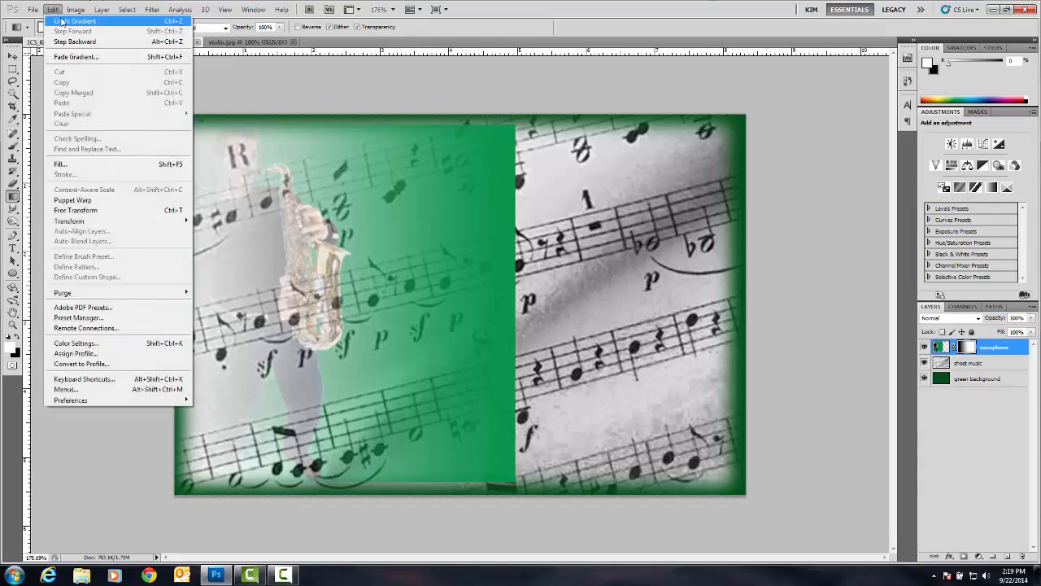
click(75, 19)
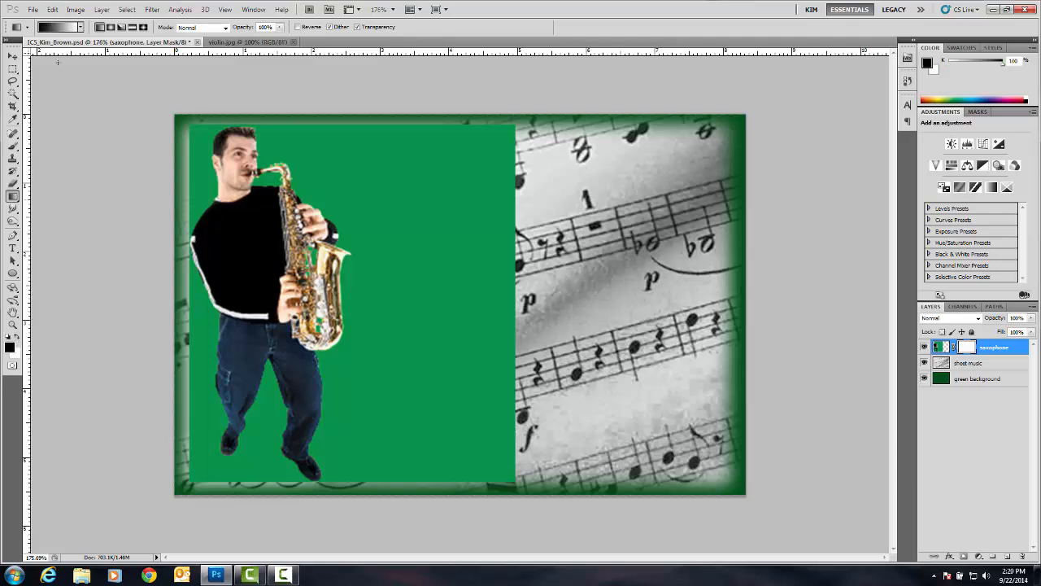
mouse_move(511, 312)
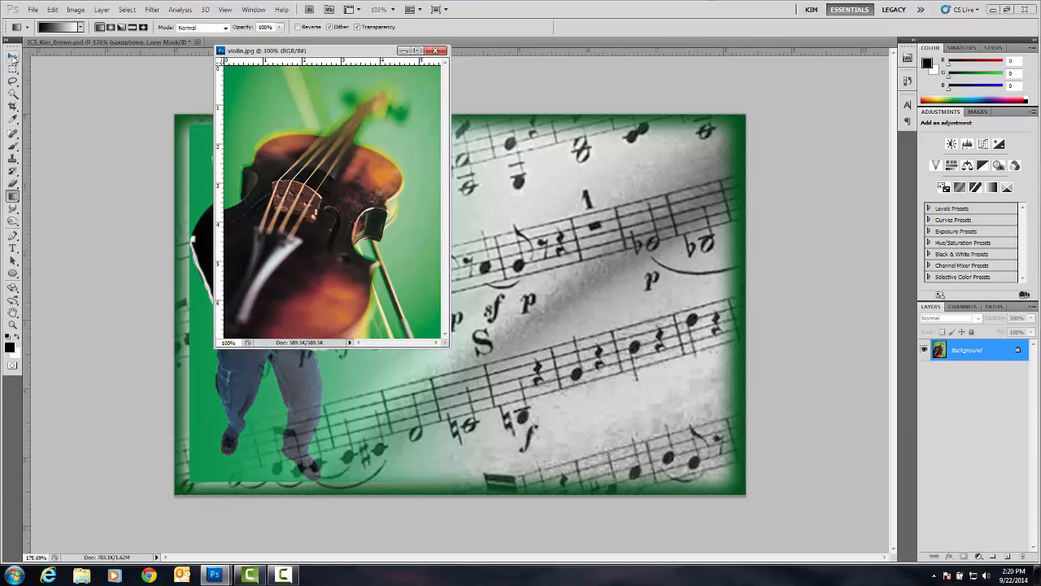
Step: Move the violin photo into the invitation and scale it to span the right half
click(13, 57)
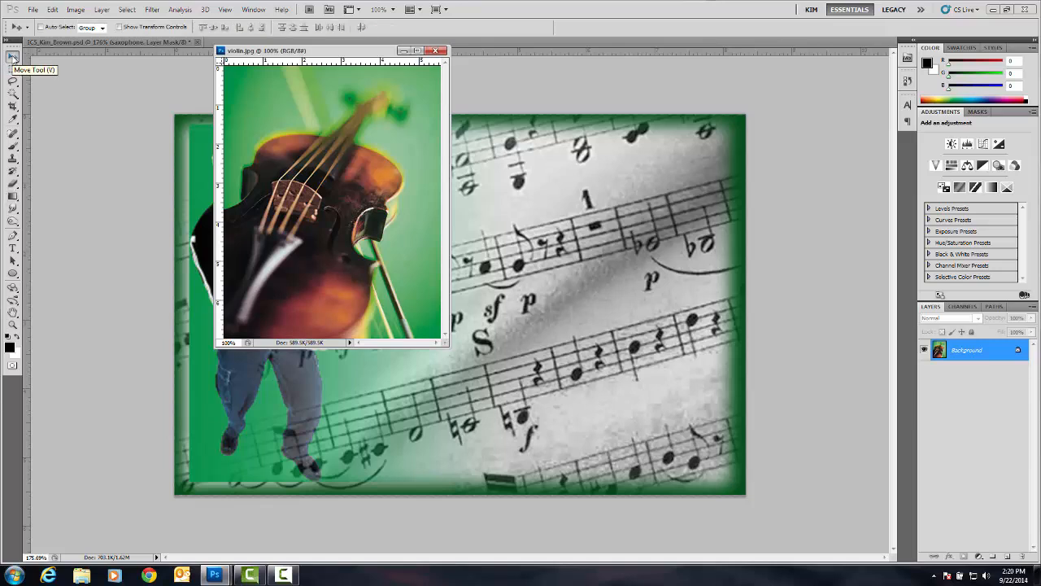
mouse_move(280, 111)
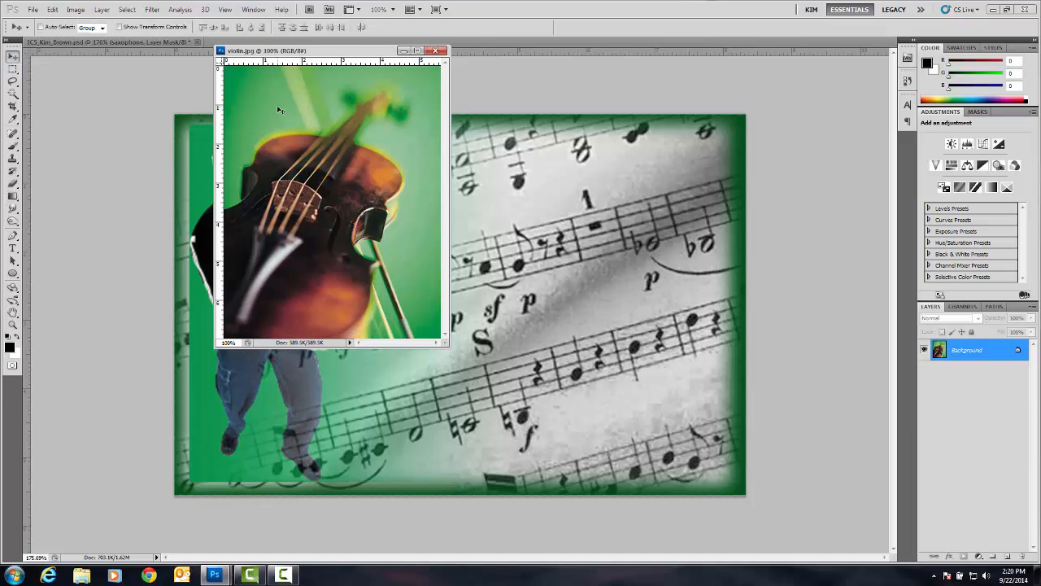
mouse_move(553, 259)
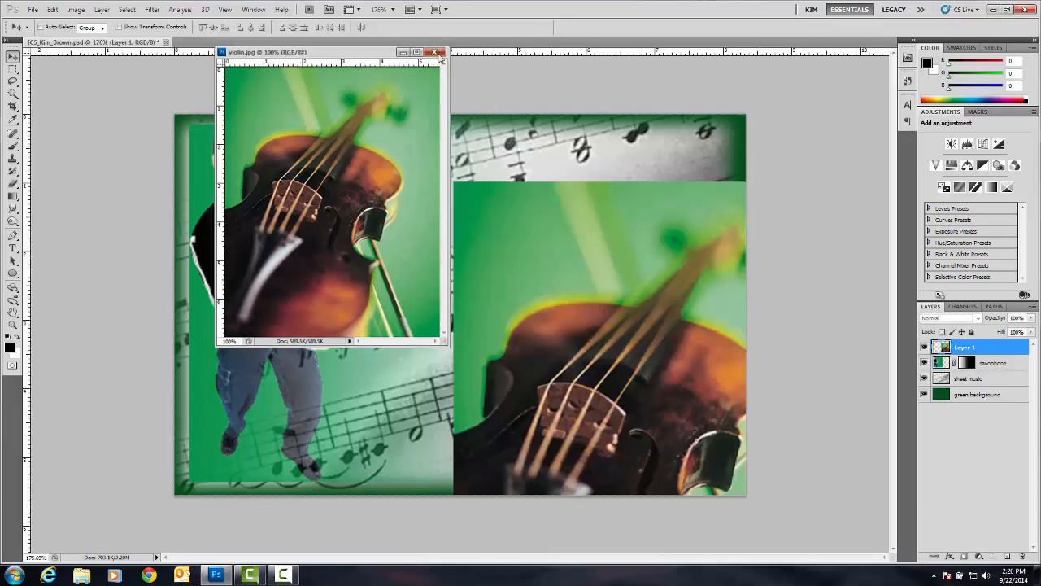
click(442, 51)
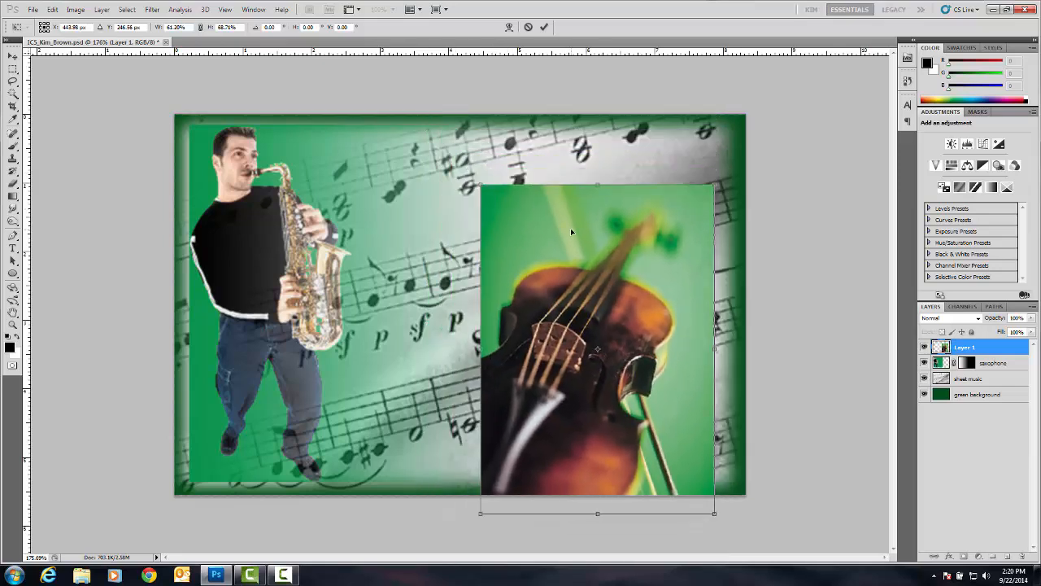
drag(573, 341, 576, 293)
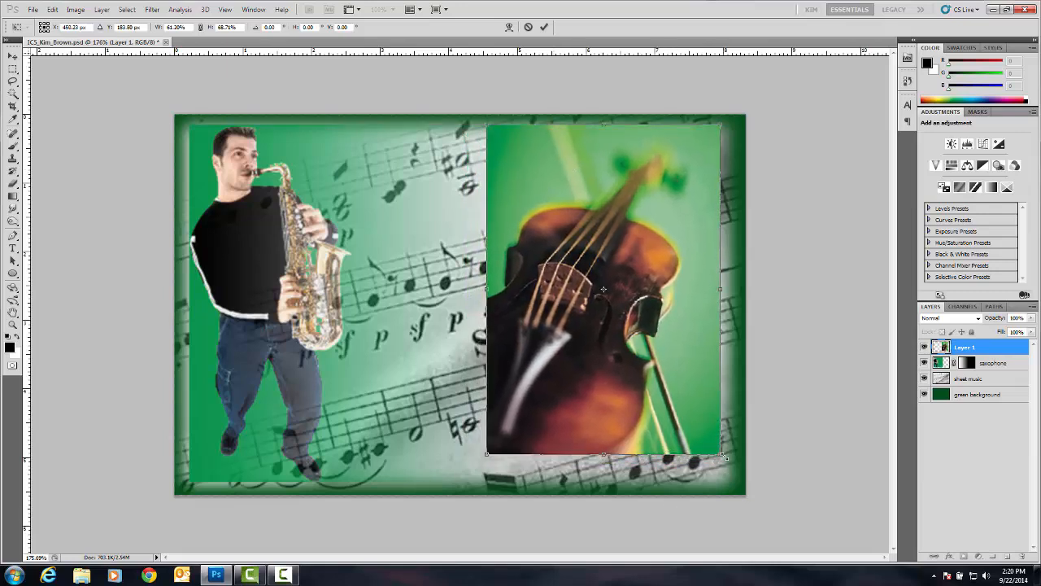
drag(719, 456, 729, 472)
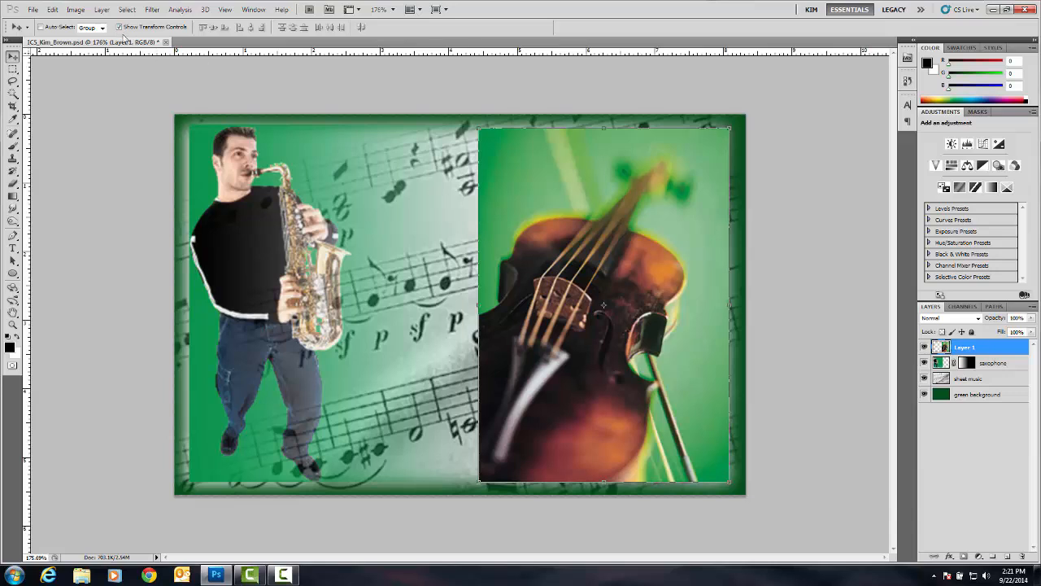
click(120, 26)
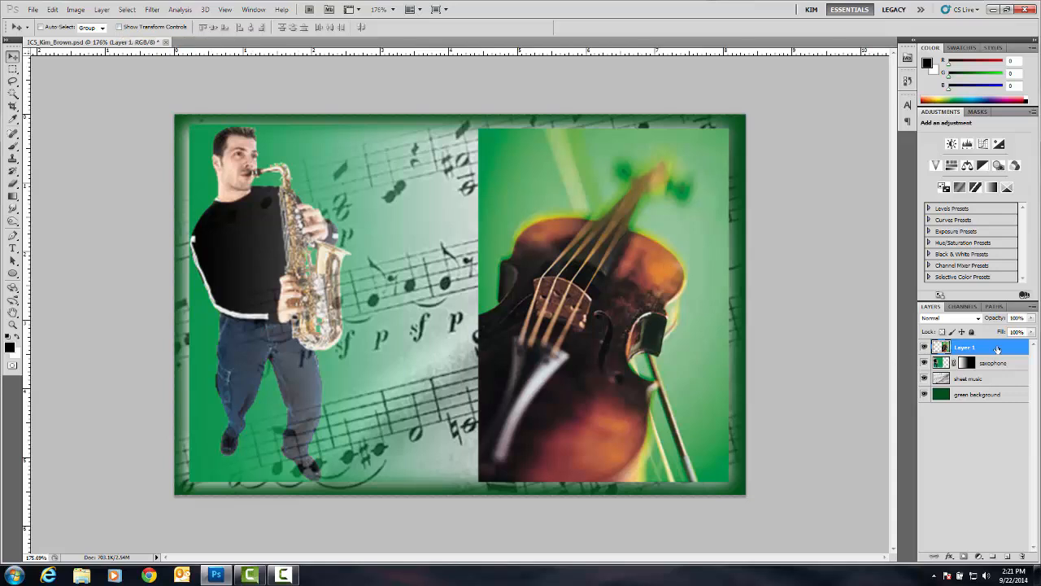
Step: Rename the new layer to violin
double_click(963, 348)
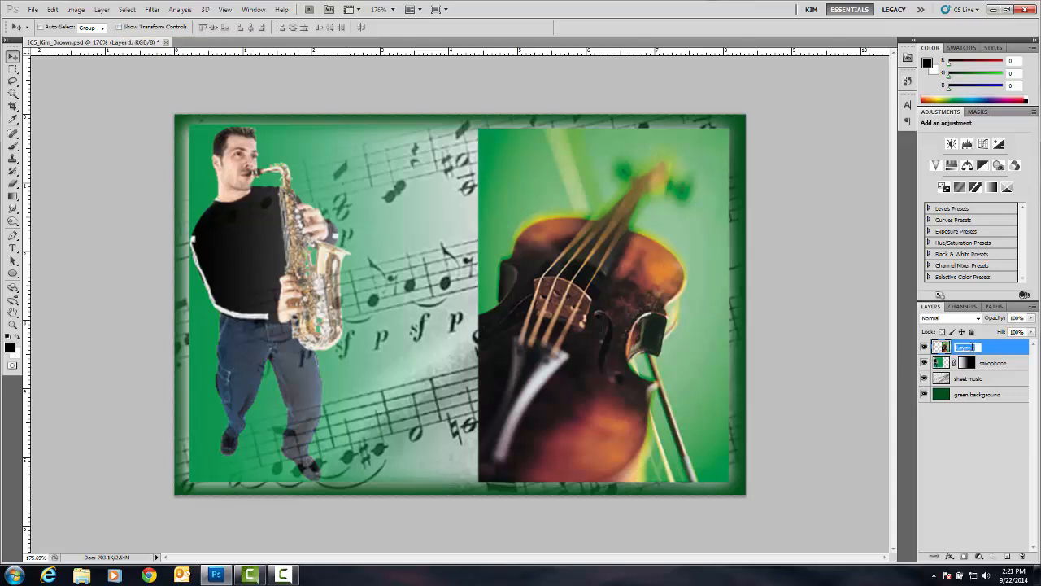
text(violin)
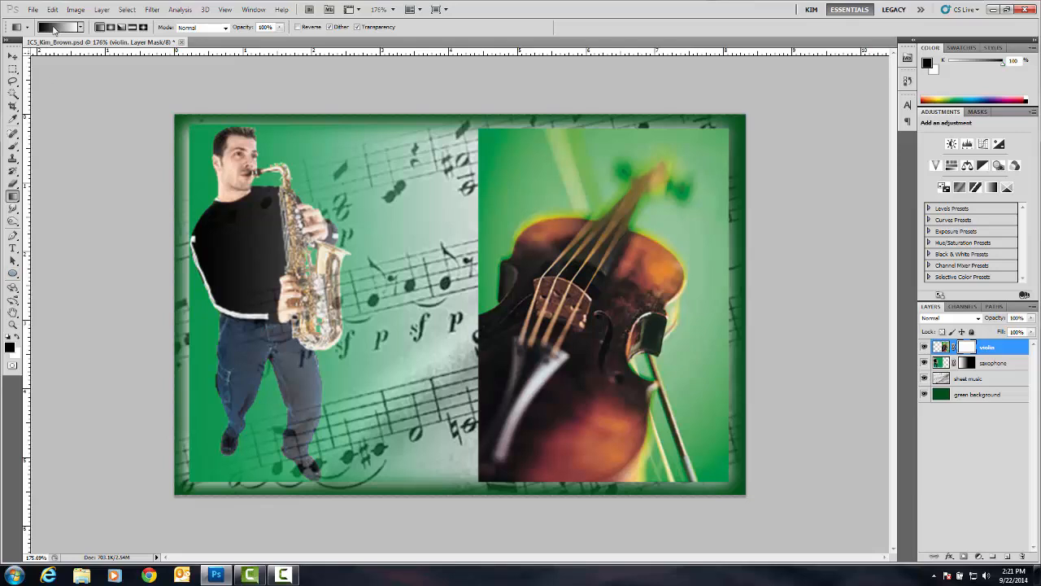
mouse_move(57, 26)
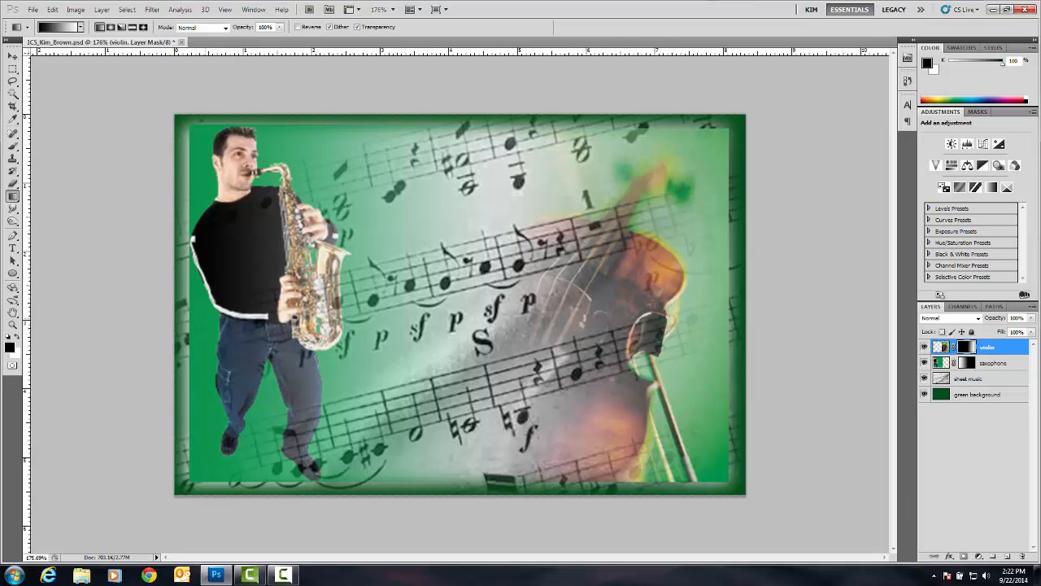
mouse_move(856, 407)
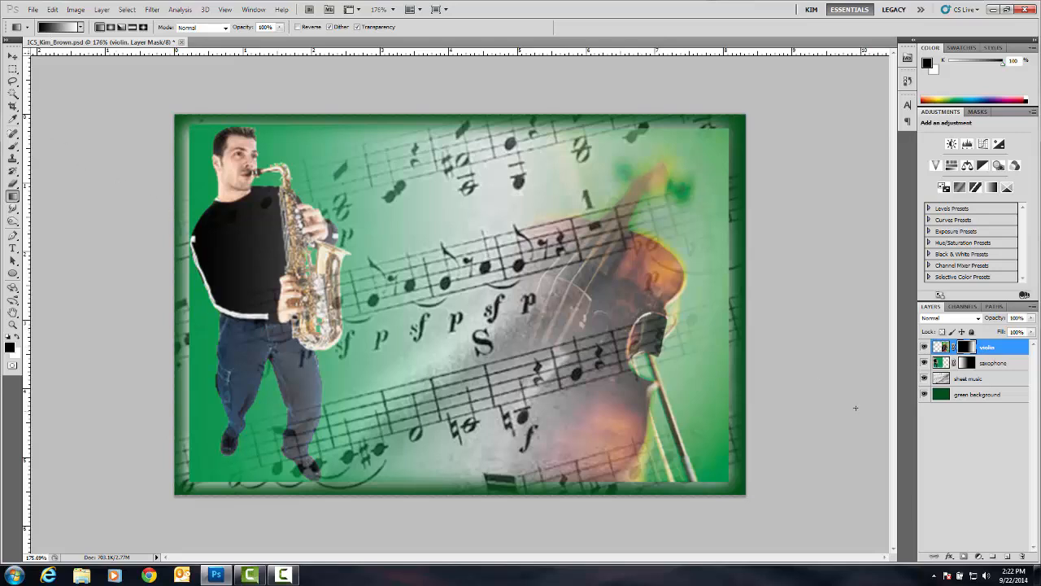
mouse_move(957, 402)
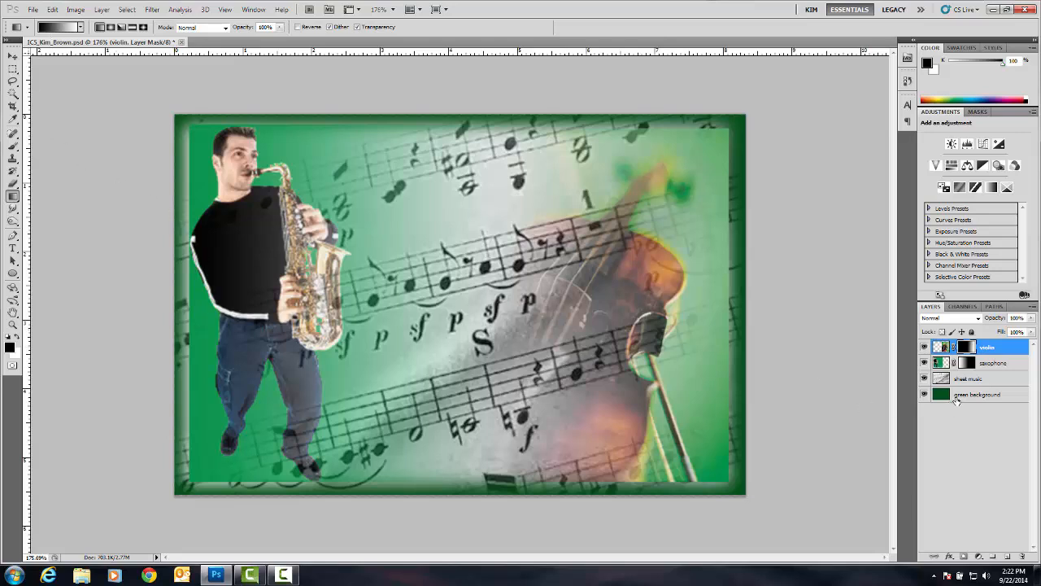
Step: Apply a default Drop Shadow layer style to the sheet music layer and add a new empty layer
click(968, 377)
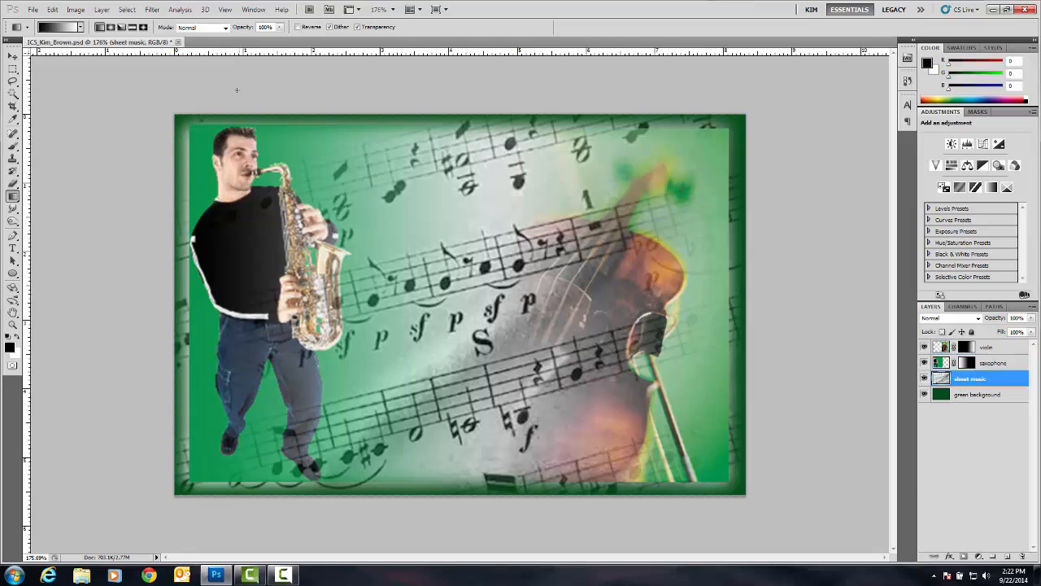
click(101, 10)
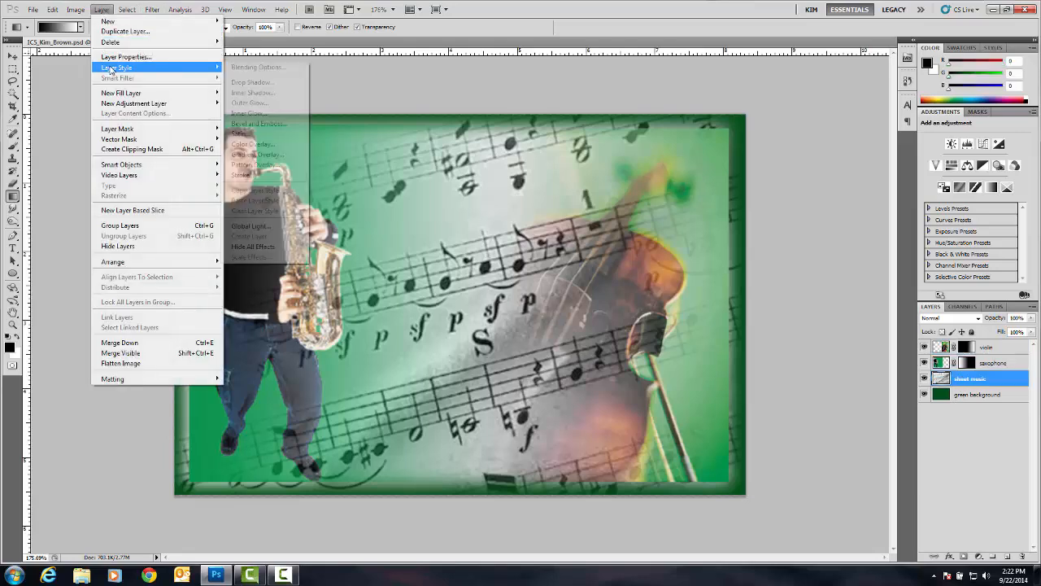
click(252, 81)
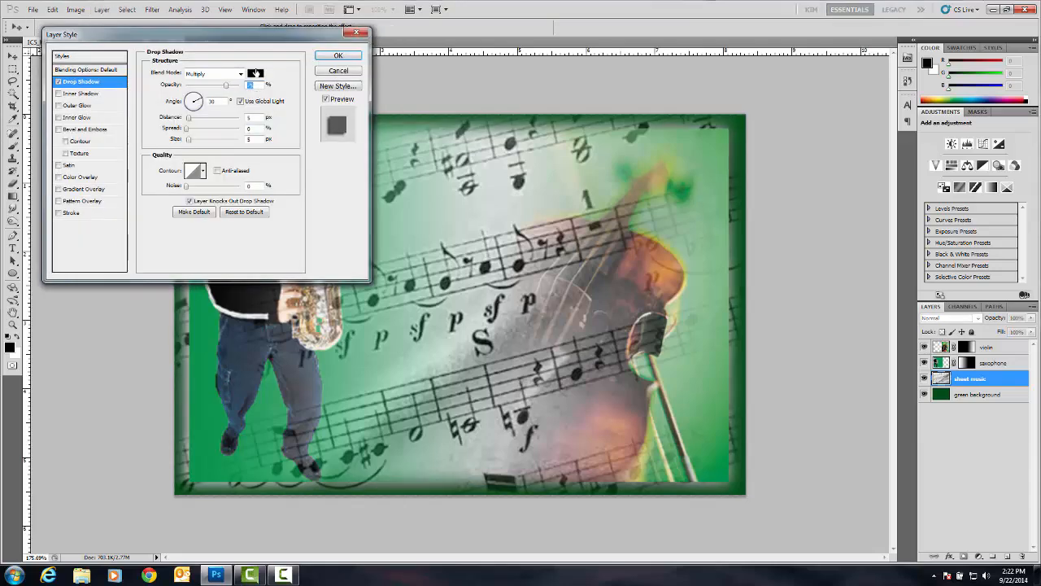
click(338, 55)
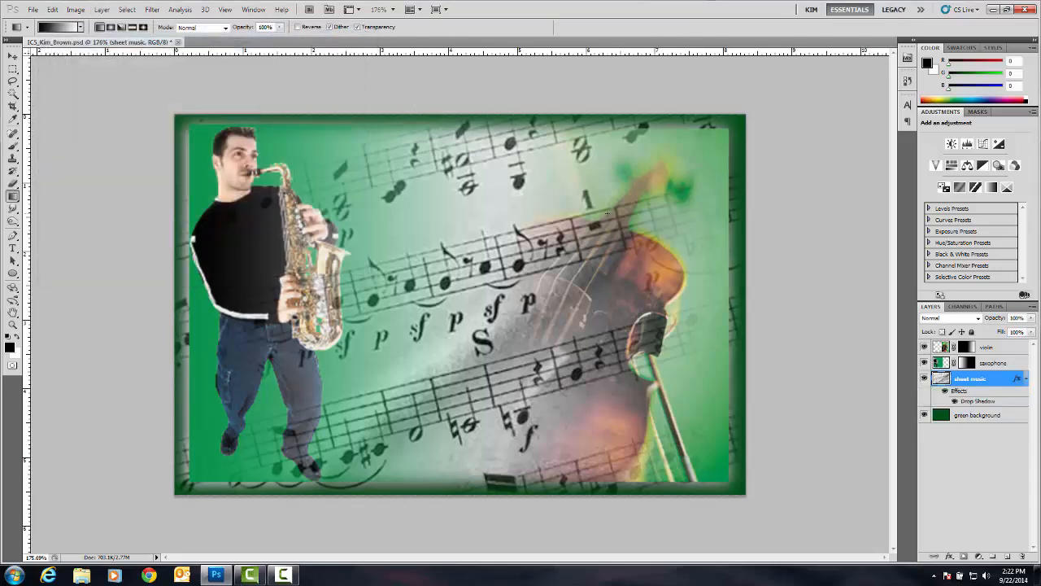
click(986, 348)
text(white box)
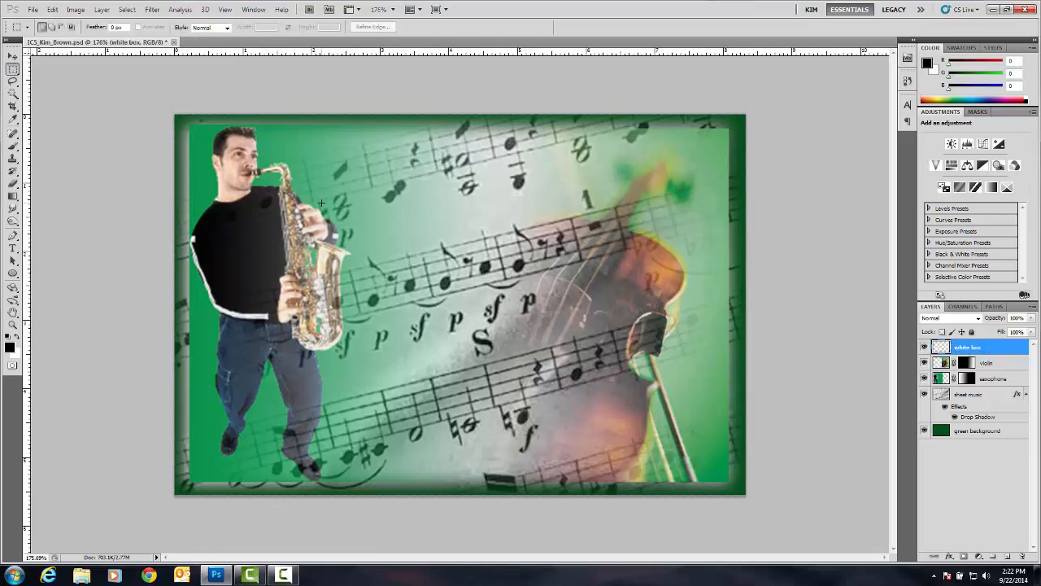
Step: Mark out a rectangular marquee selection across the middle of the invitation for the white box
drag(322, 202, 631, 388)
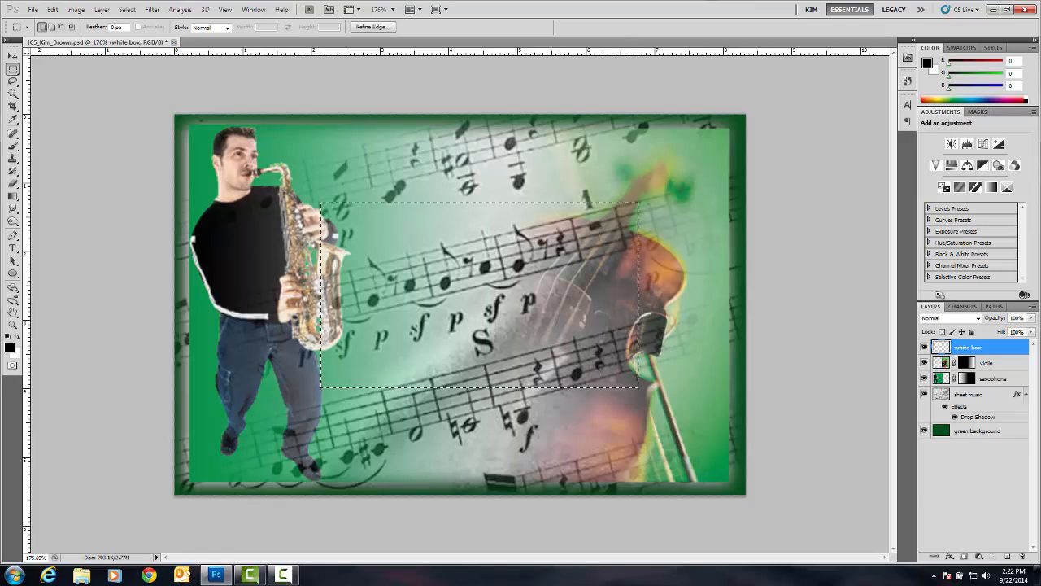
mouse_move(609, 355)
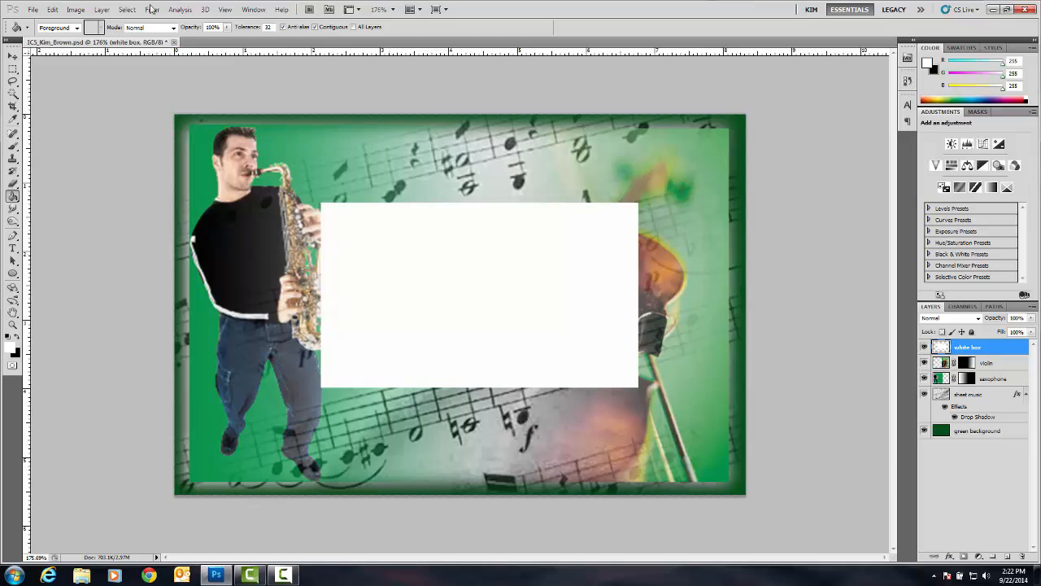
Step: Deselect the rectangle and give the white box layer a drop shadow
click(127, 10)
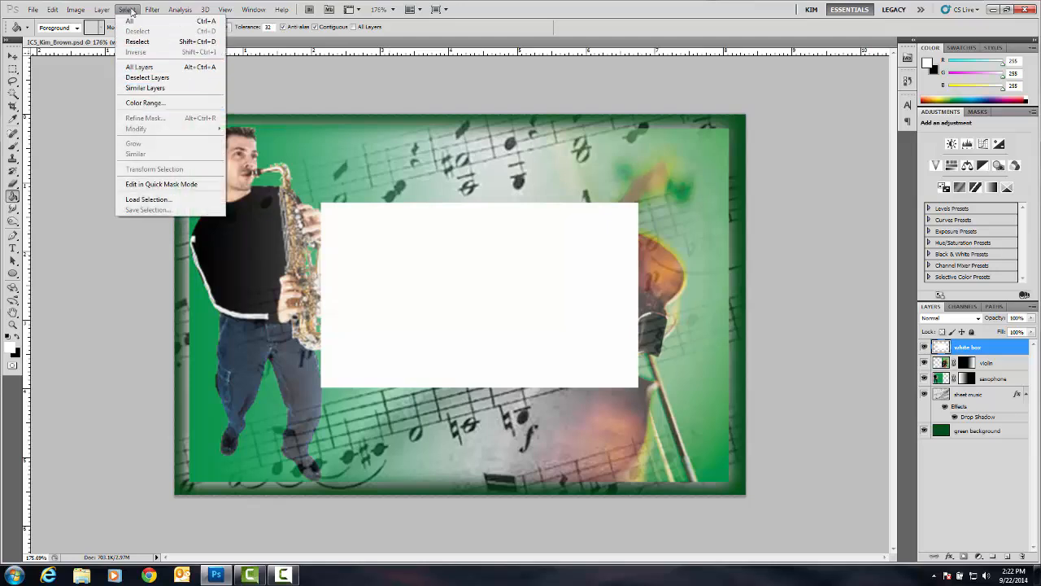
click(101, 10)
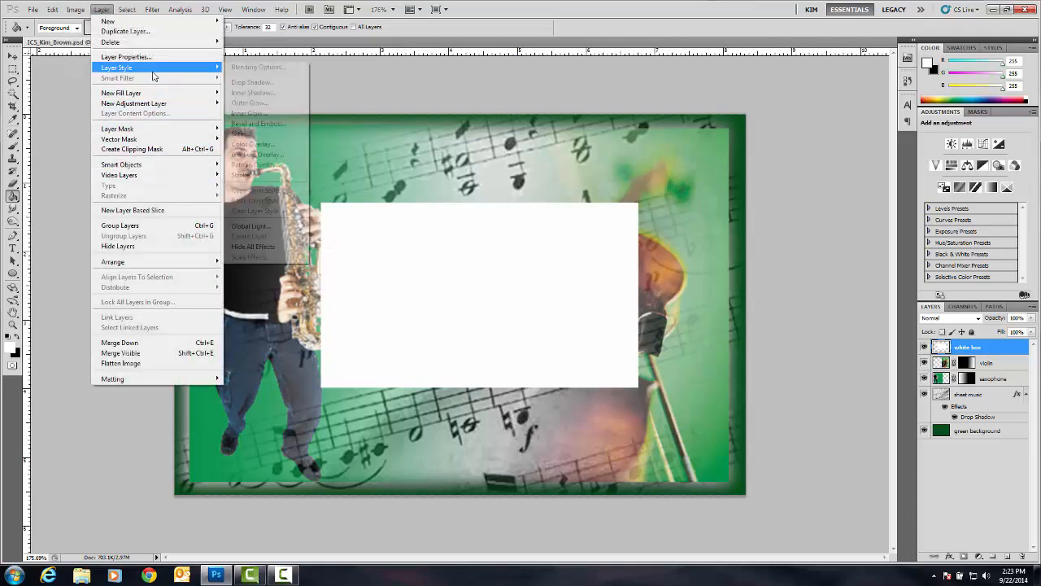
mouse_move(254, 164)
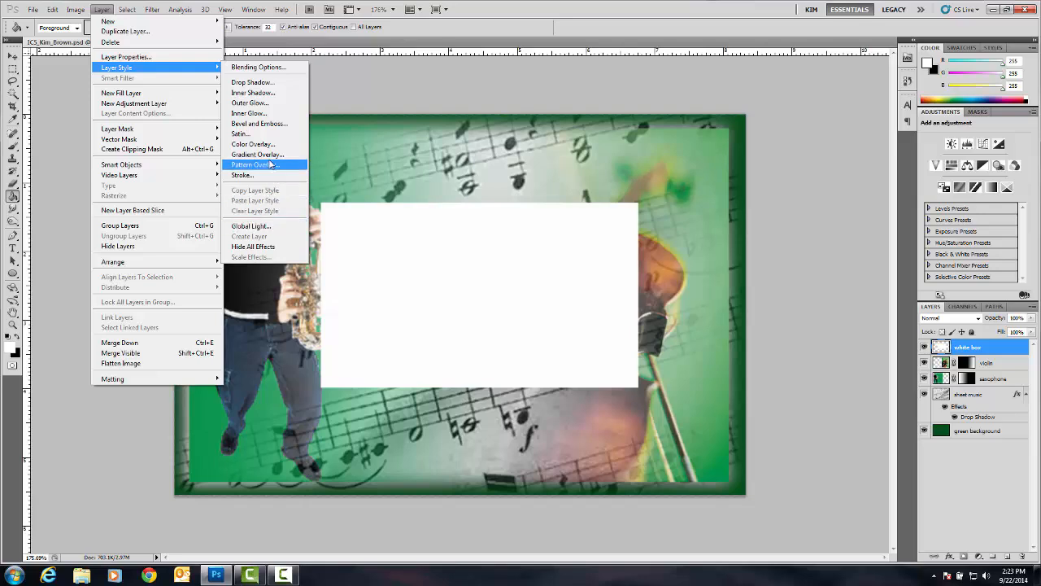
mouse_move(274, 168)
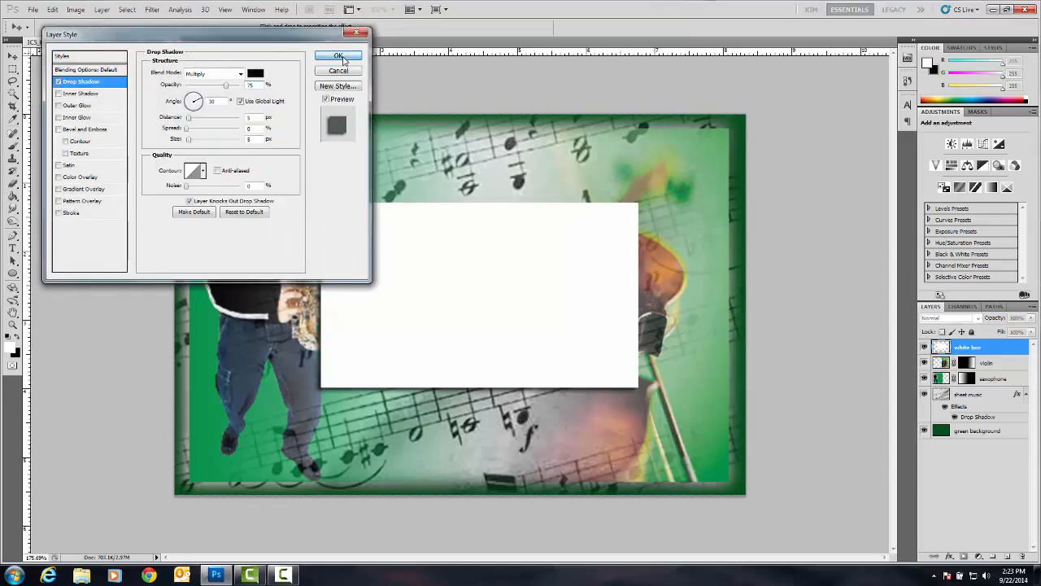
click(339, 55)
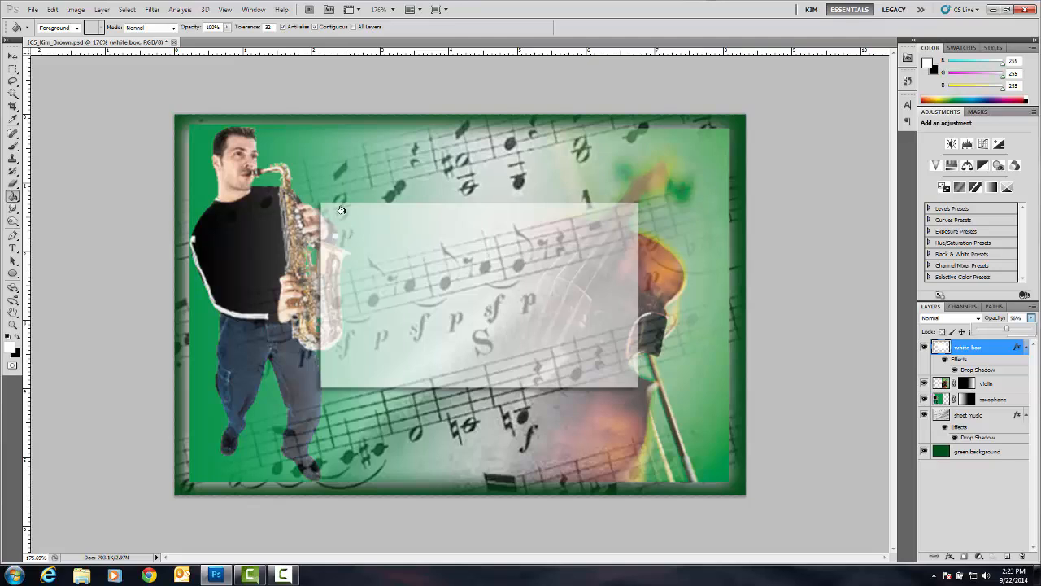
mouse_move(324, 202)
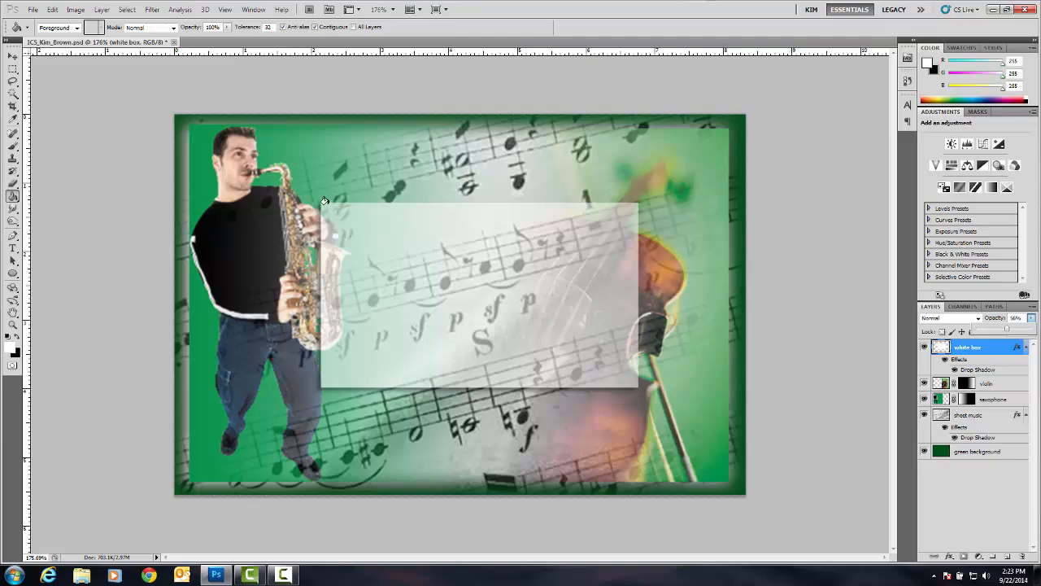
mouse_move(91, 192)
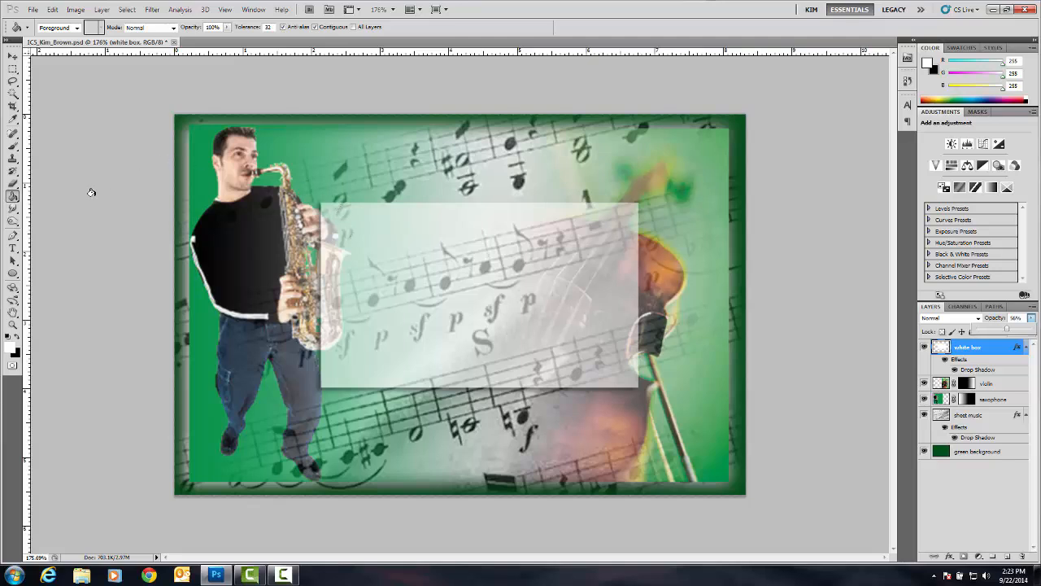
mouse_move(42, 226)
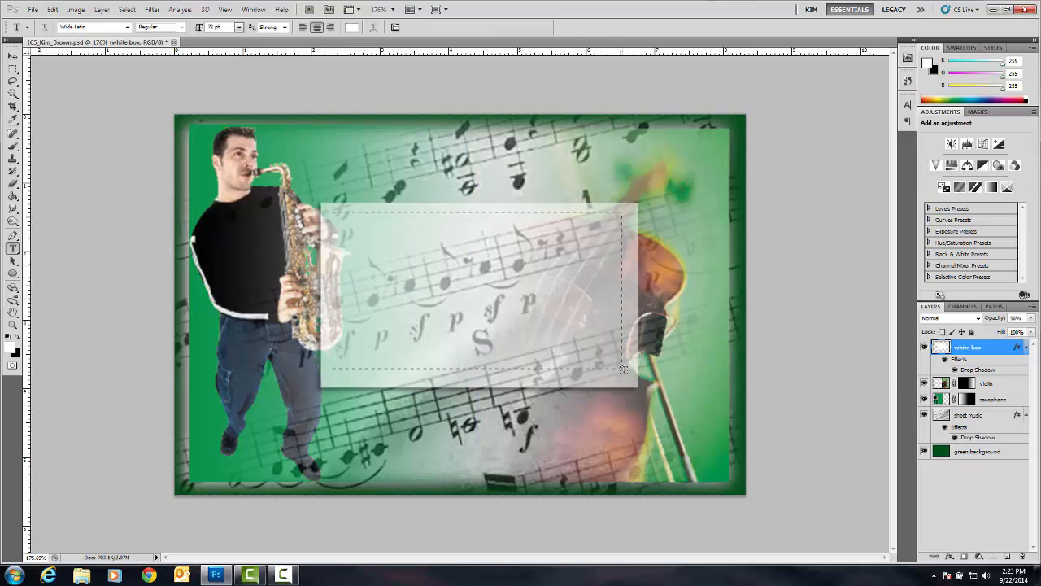
Step: Begin a text entry at the top of the white box and browse the font family list
click(480, 296)
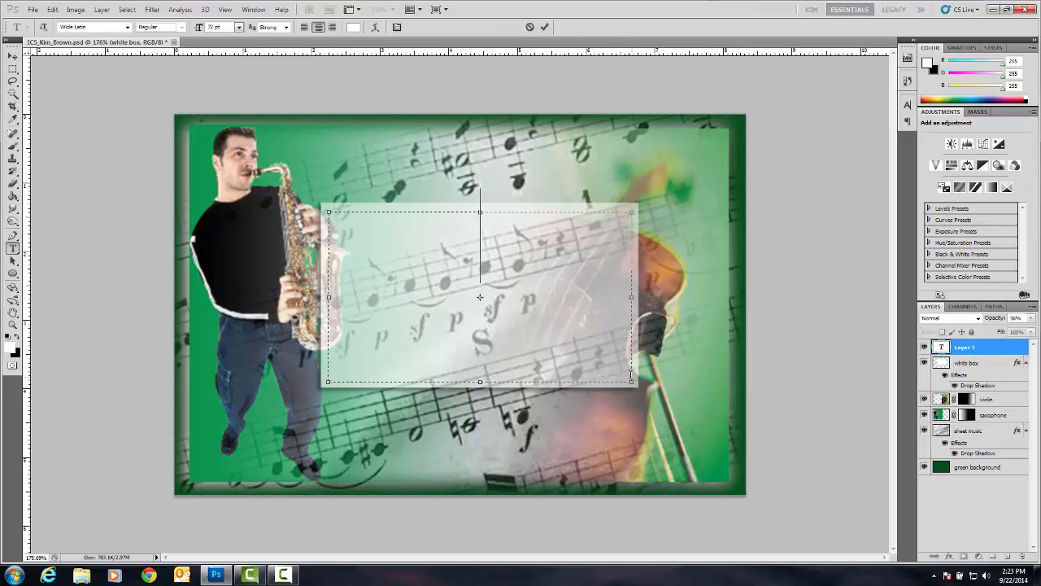
click(239, 26)
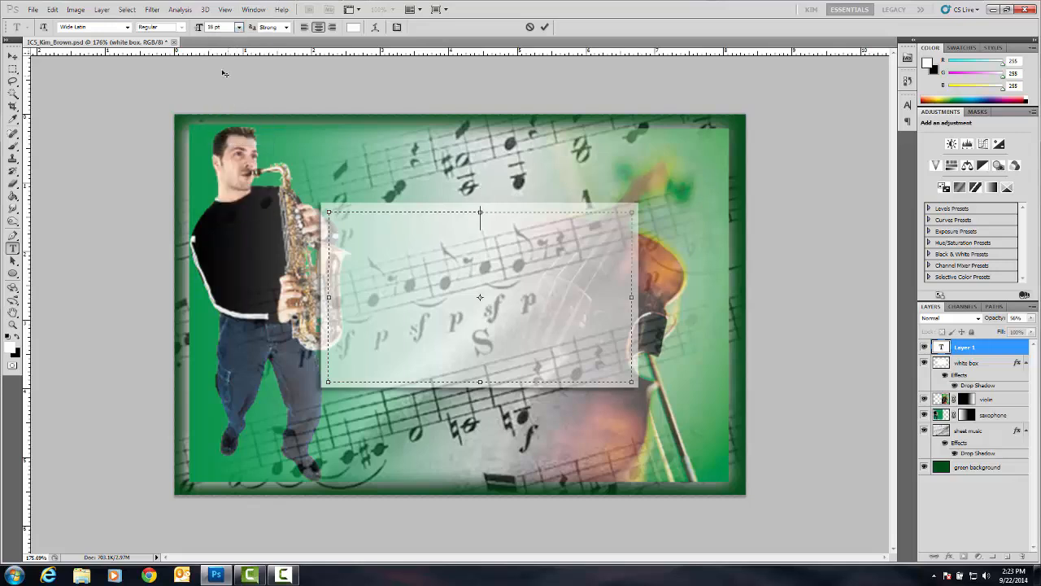
click(127, 26)
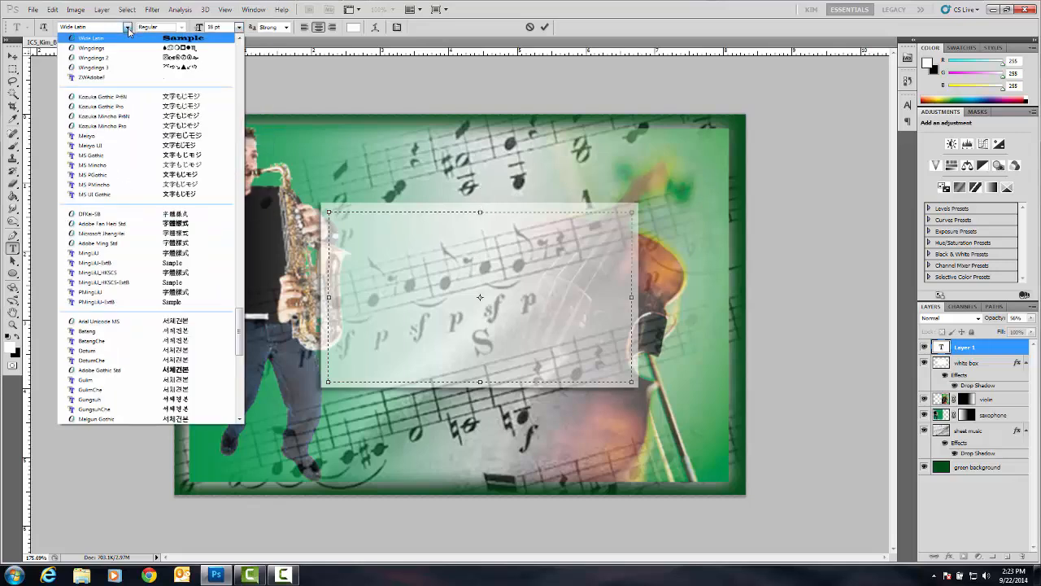
scroll(down, 3)
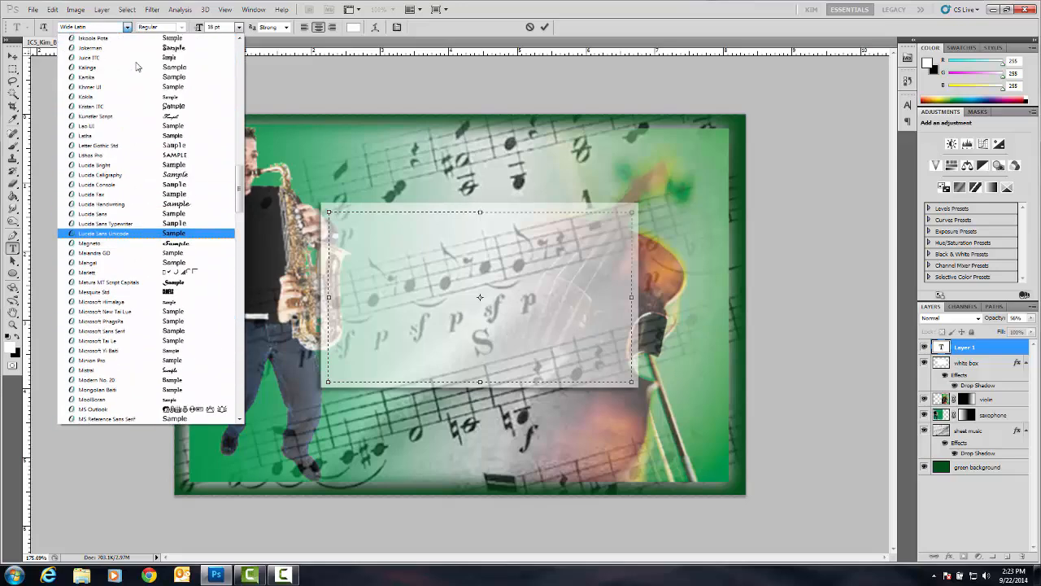
scroll(up, 3)
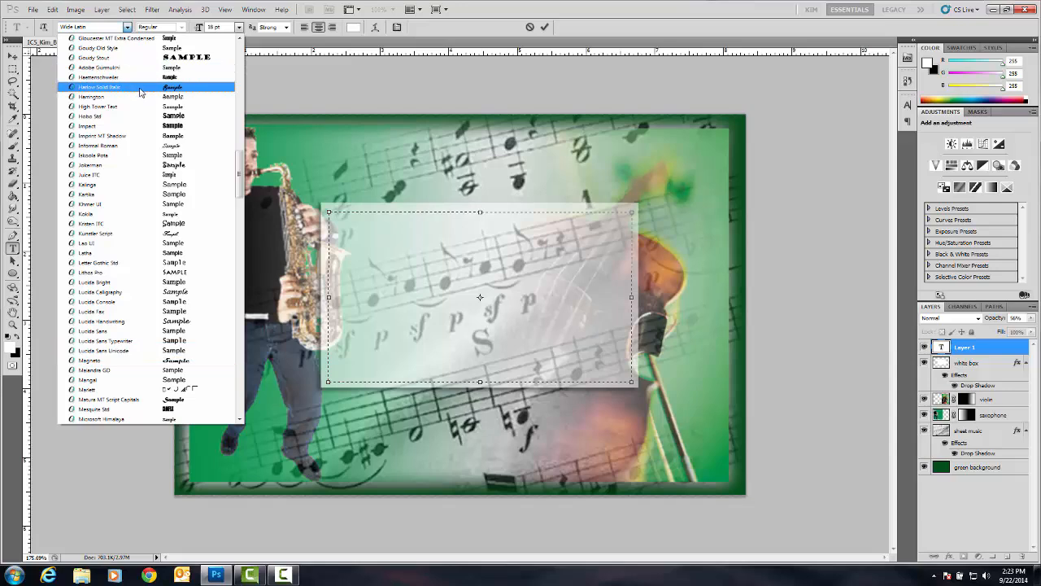
scroll(up, 3)
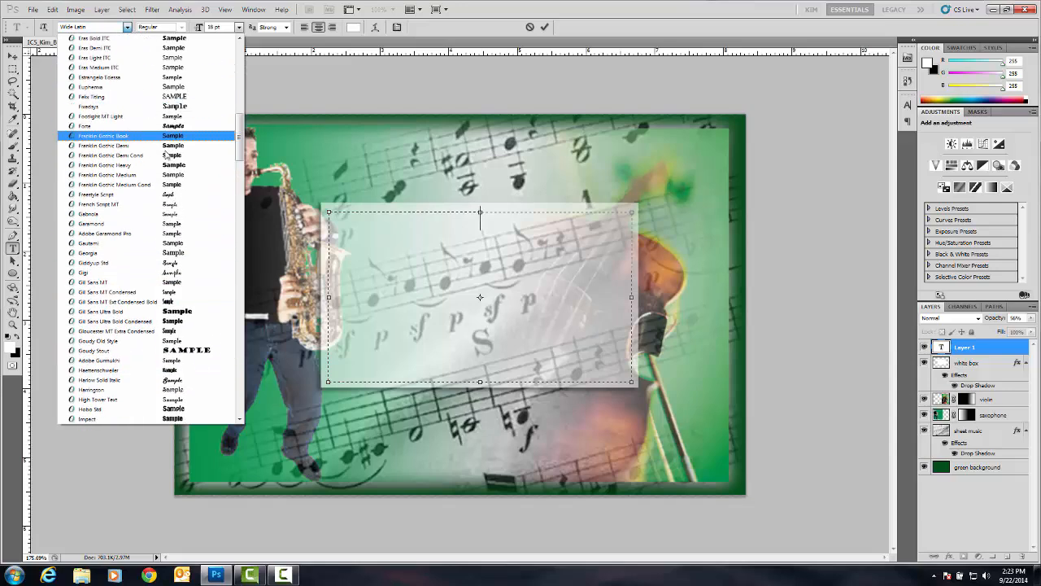
Step: Choose Franklin Gothic and a dark text colour for the heading
click(107, 174)
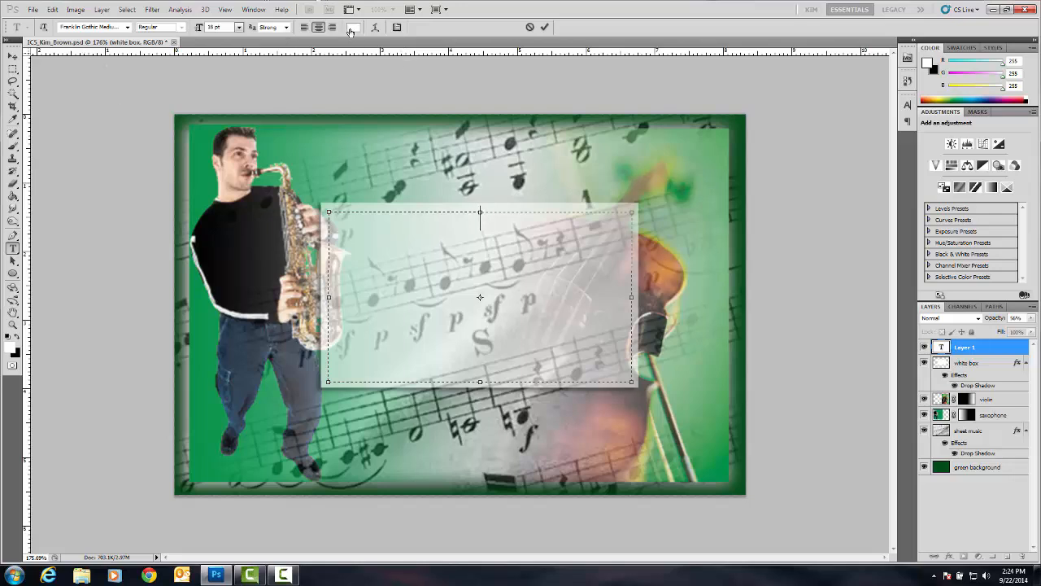
click(353, 26)
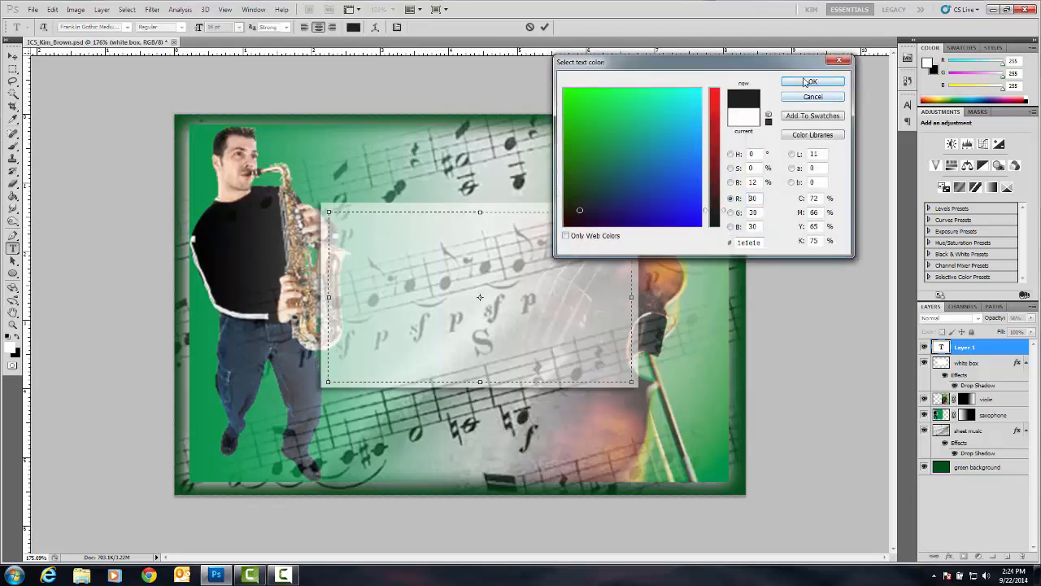
click(811, 82)
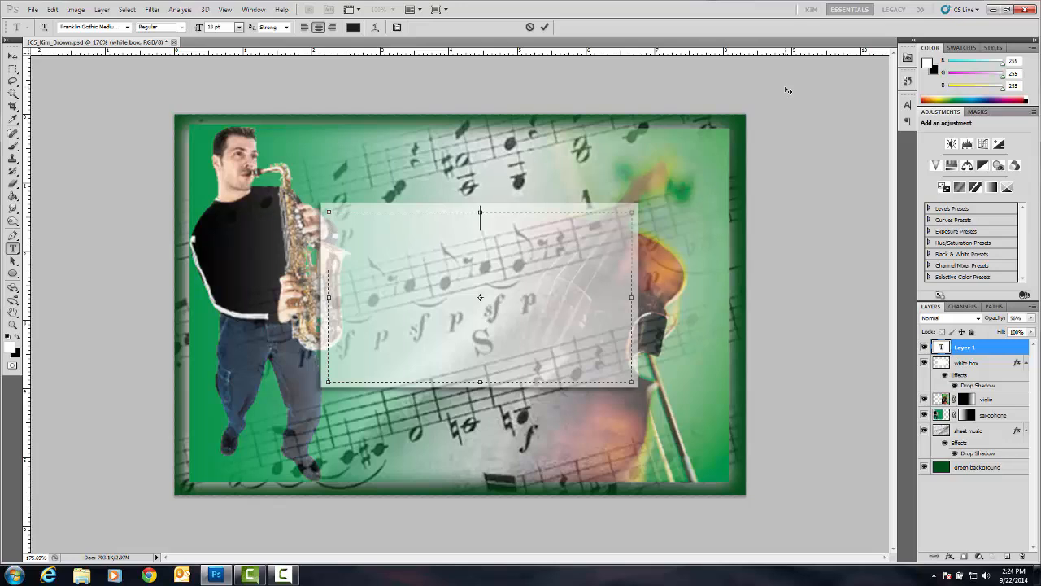
Step: Enter the heading 'Music Night at Utah Valley University'
text(Mu)
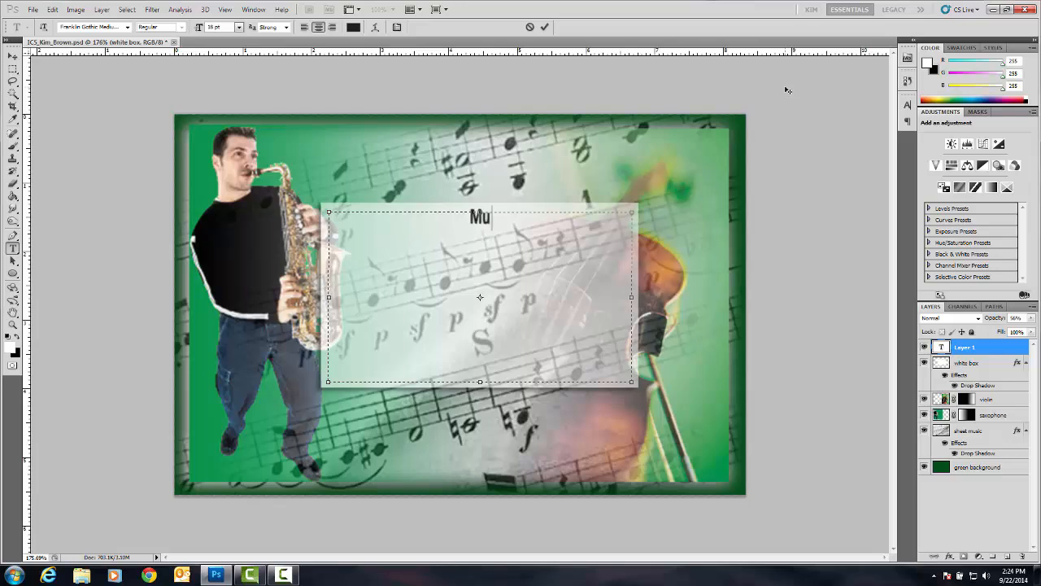
text(s)
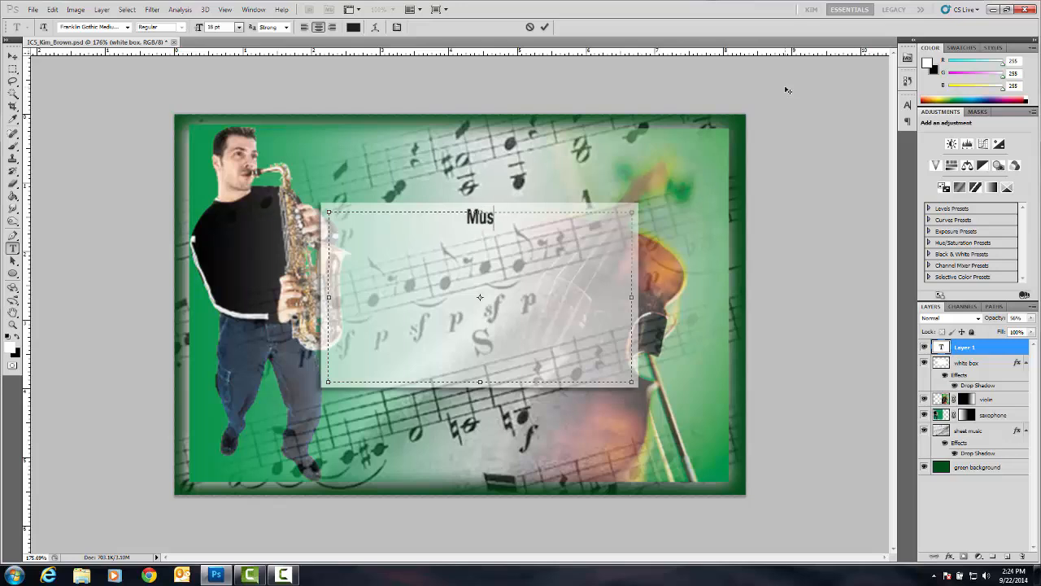
text(ic N)
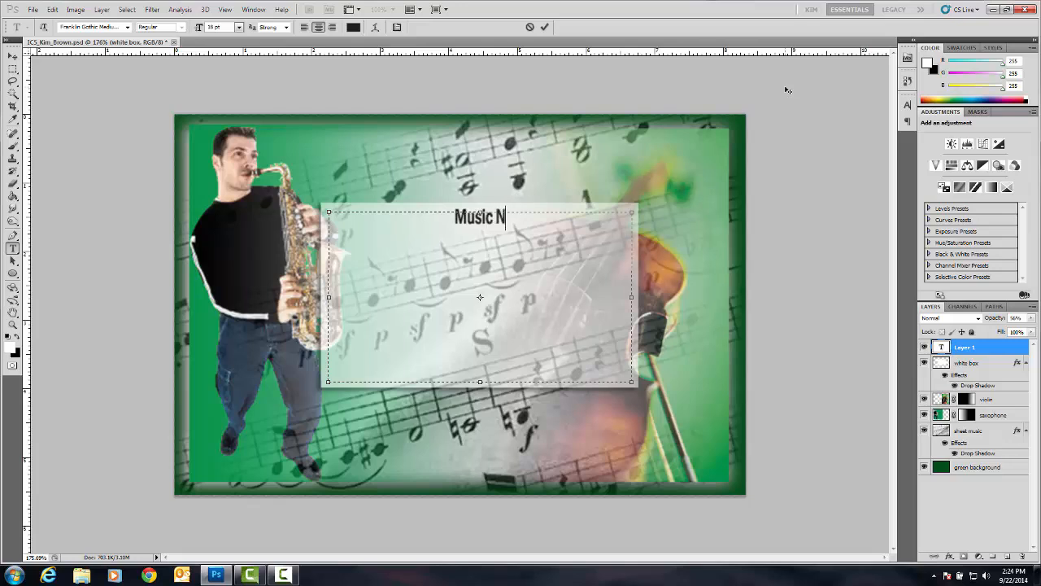
text(ight at)
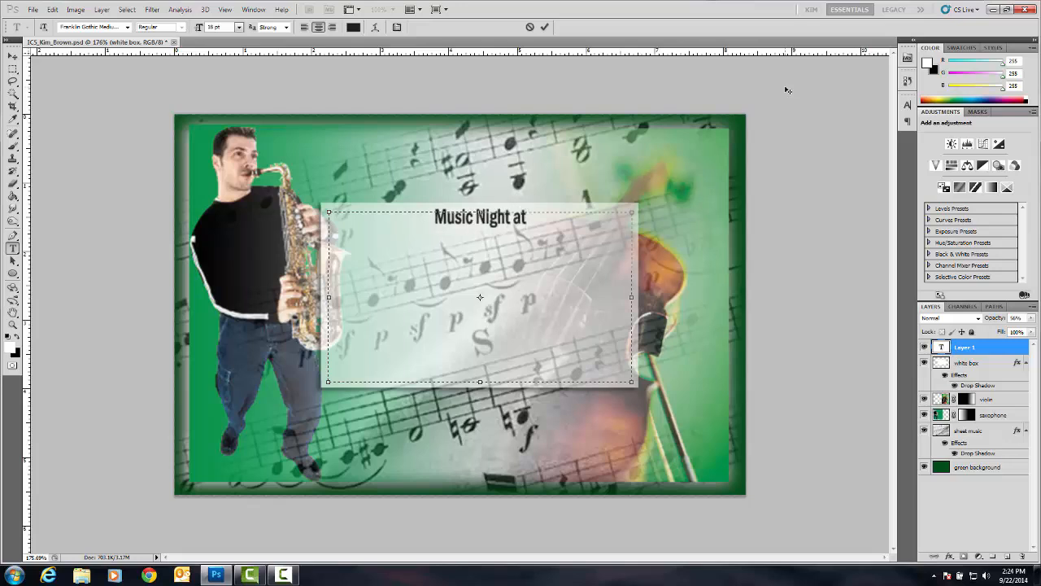
text(Utah V)
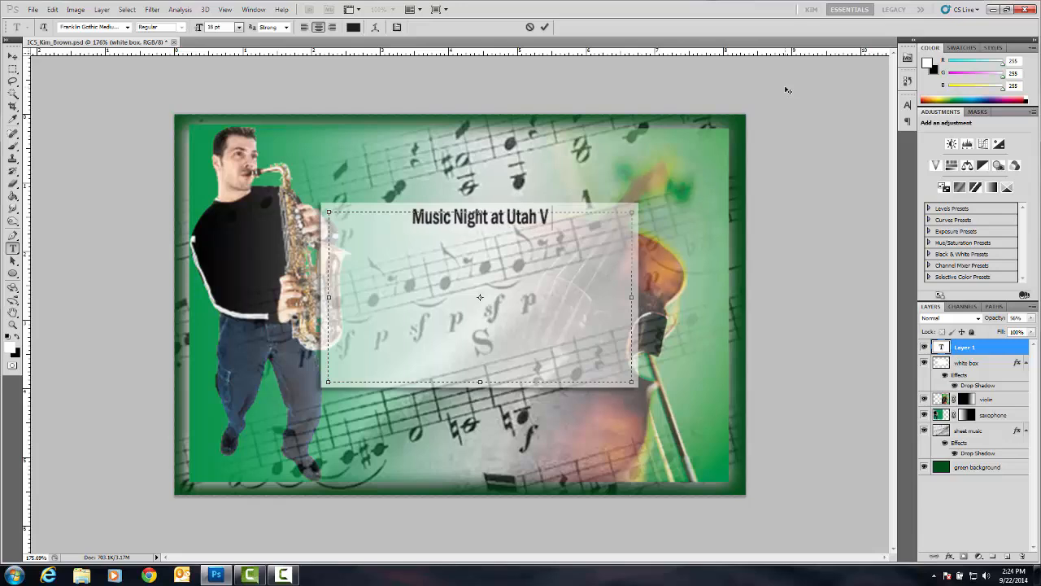
text(alley Un)
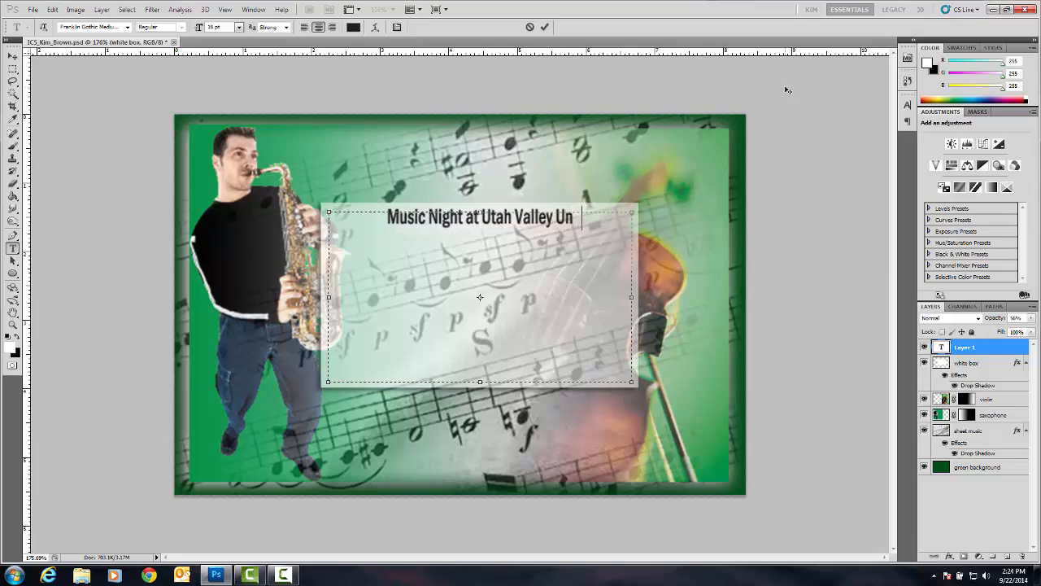
text(iversity)
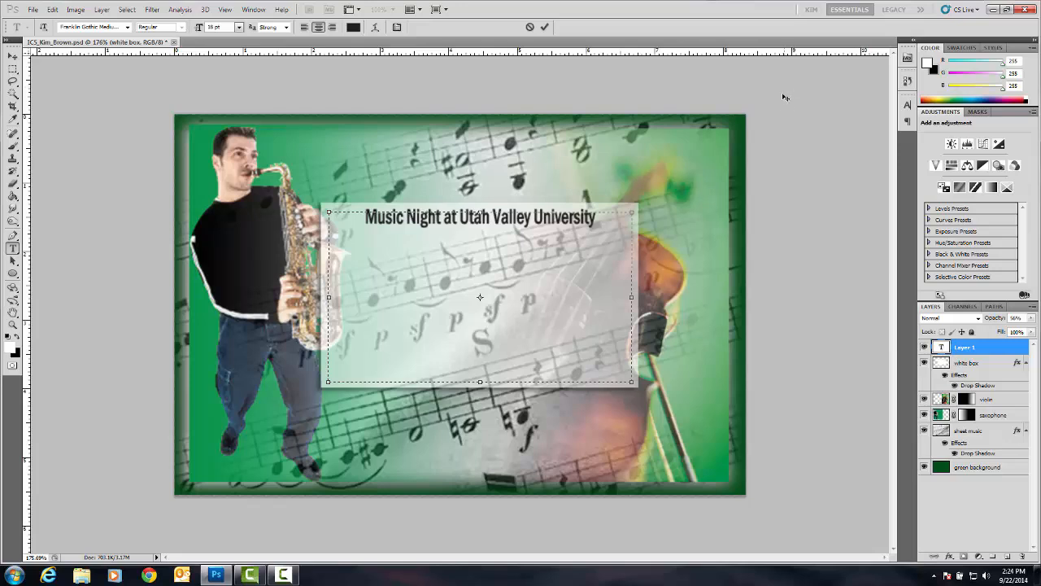
Step: Show the Character panel, review its options menu, and start a new line below the heading
click(908, 104)
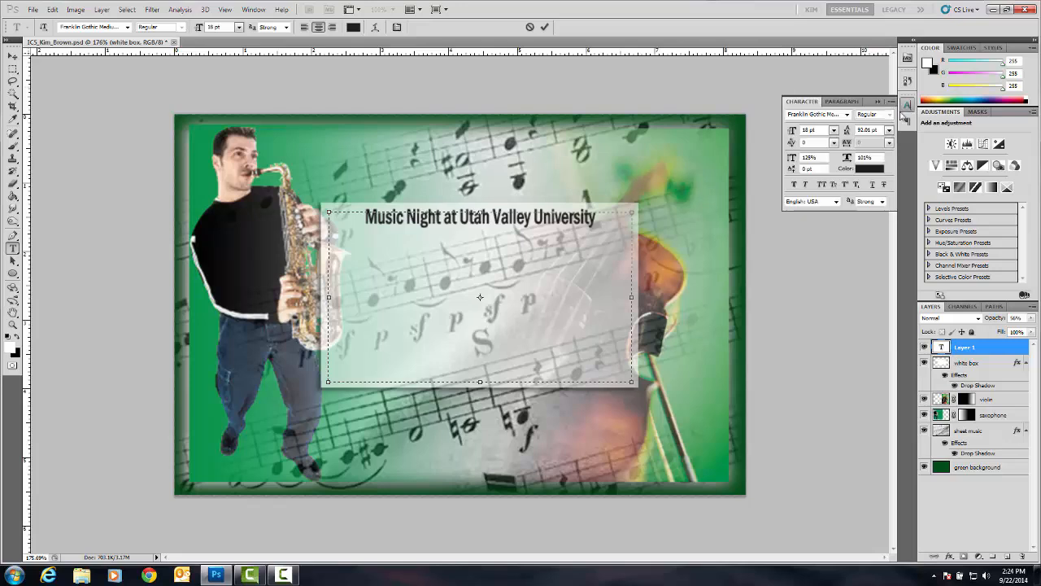
mouse_move(608, 201)
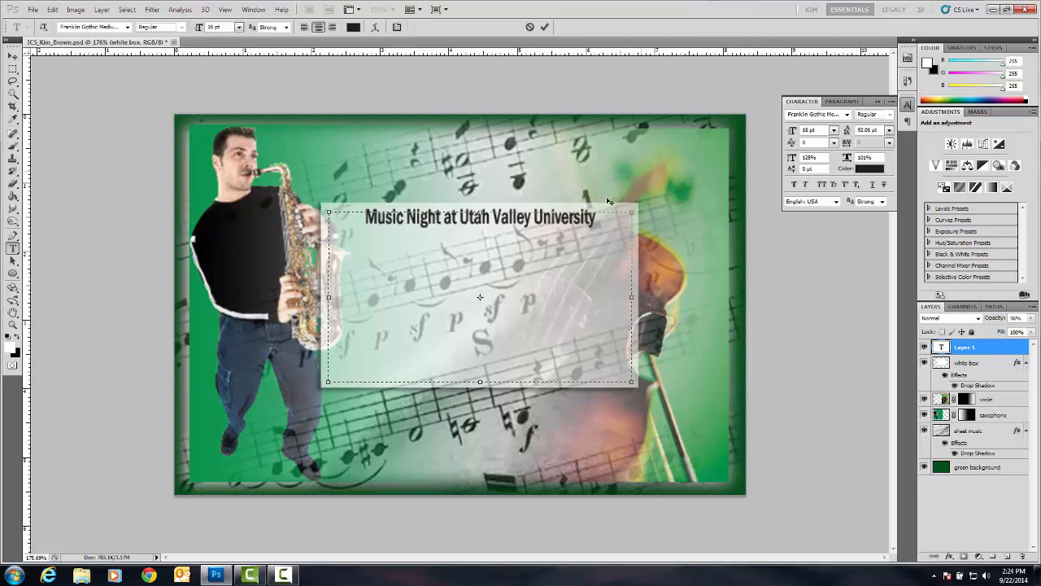
mouse_move(480, 296)
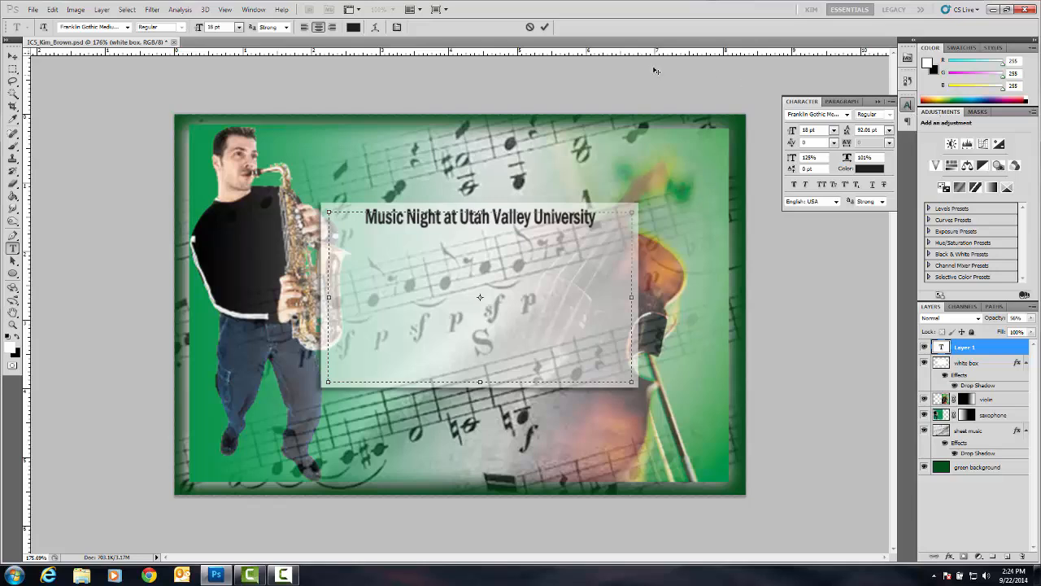
click(254, 10)
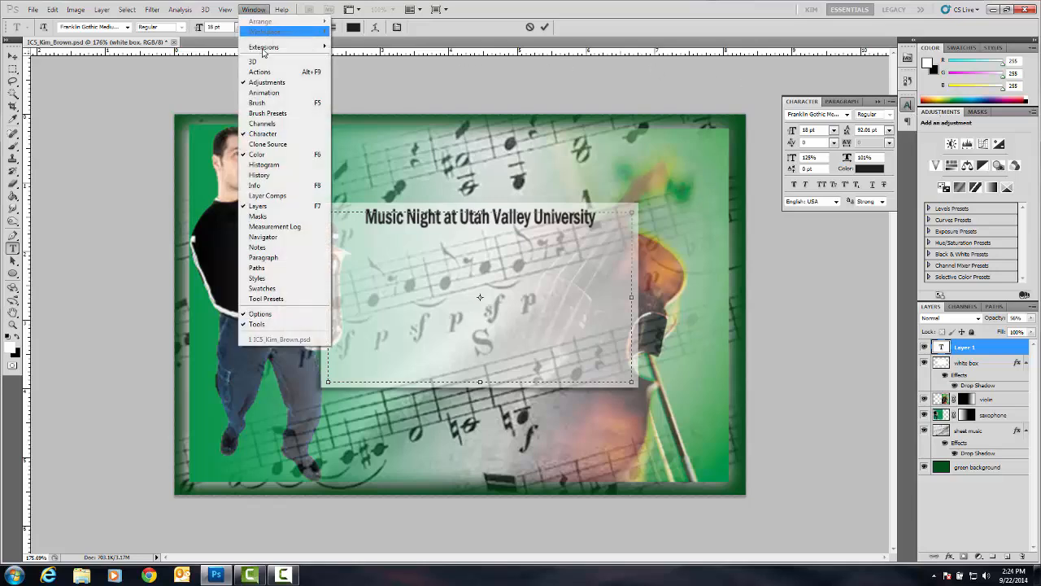
mouse_move(264, 33)
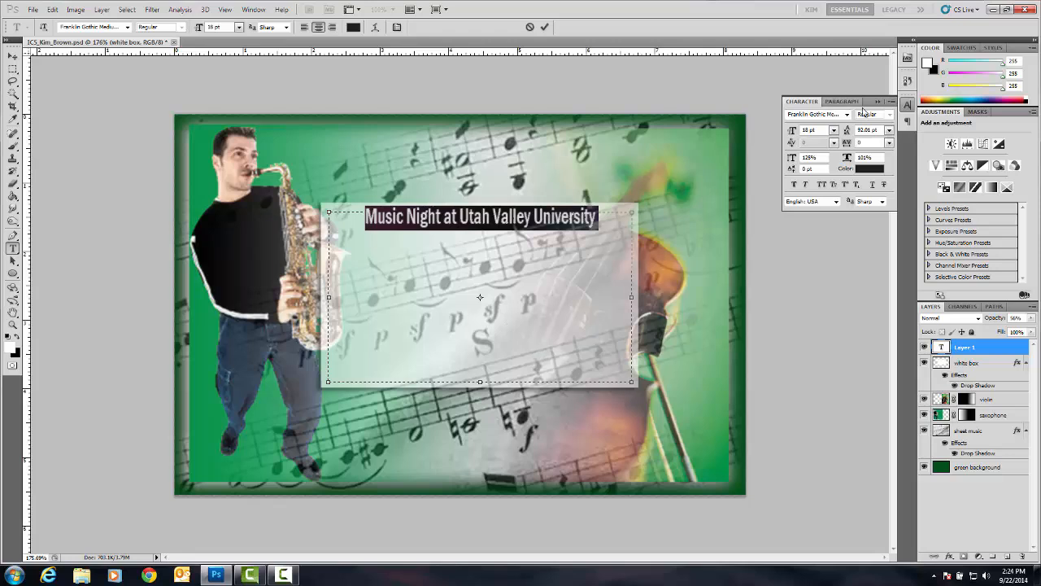
click(892, 101)
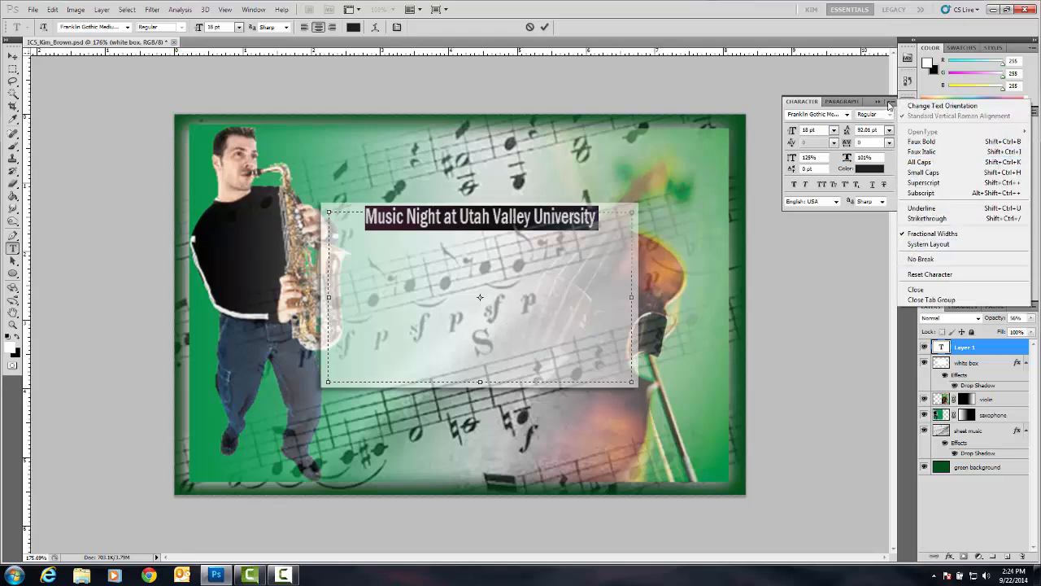
mouse_move(475, 203)
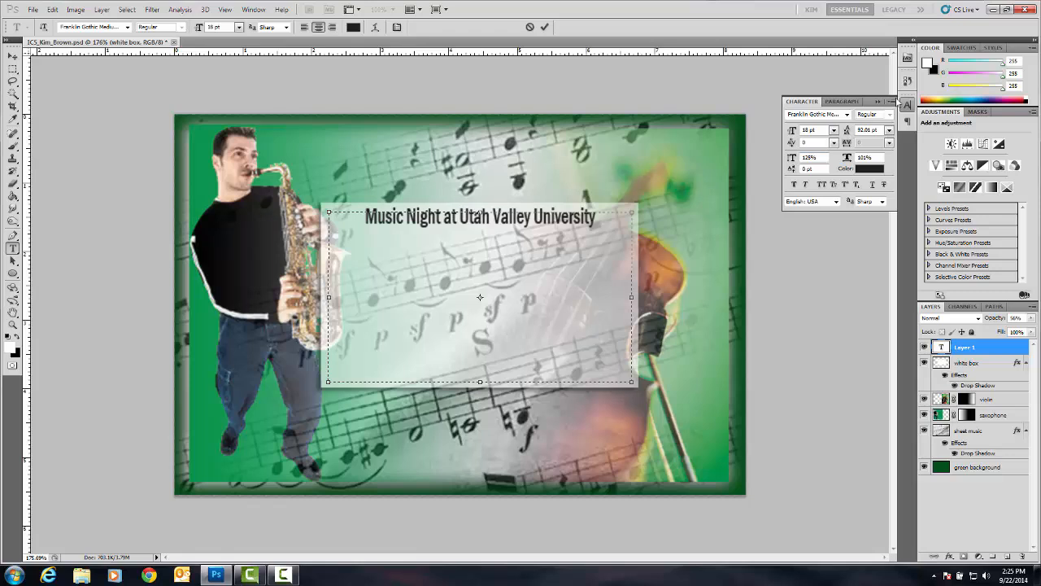
click(878, 101)
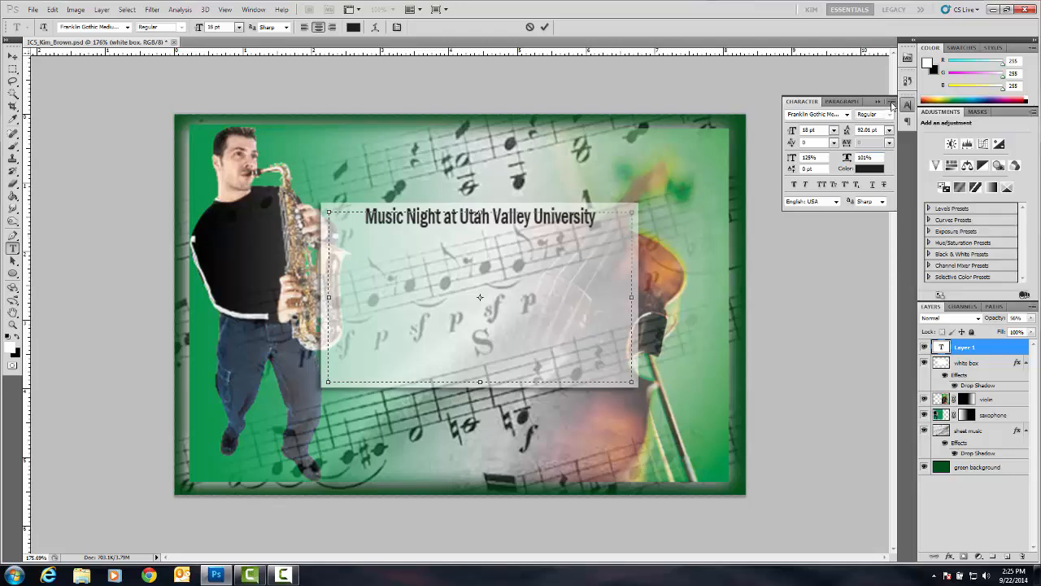
click(892, 104)
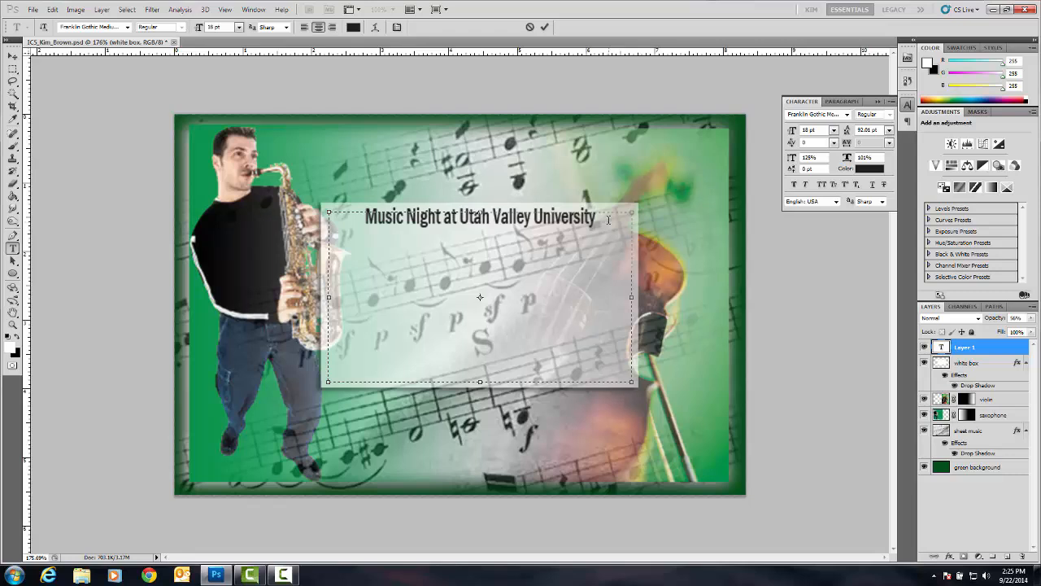
Step: Enter 'DATE' beneath the heading and give the selected text a new size
text(DA)
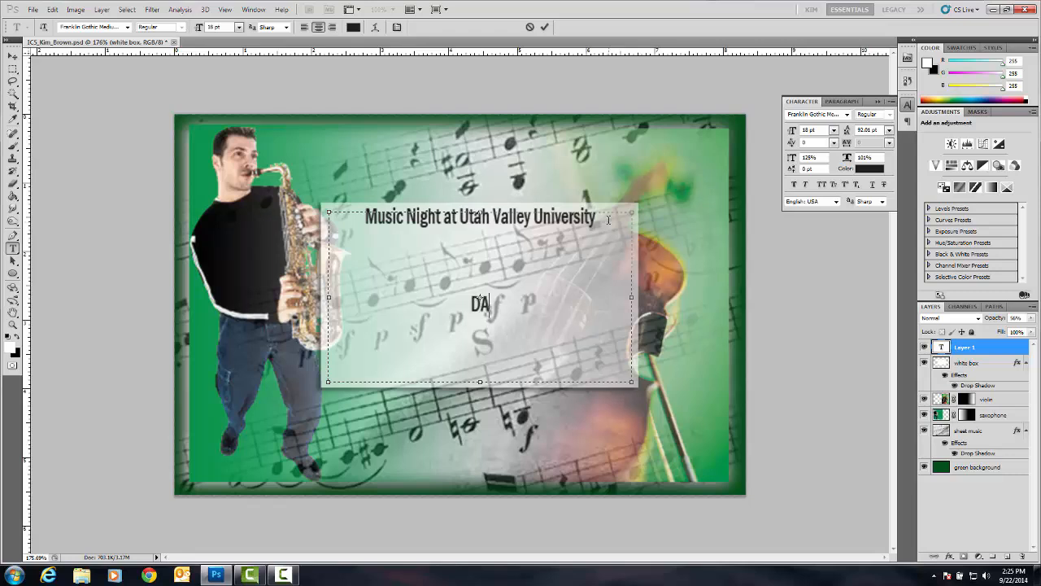
text(TE:)
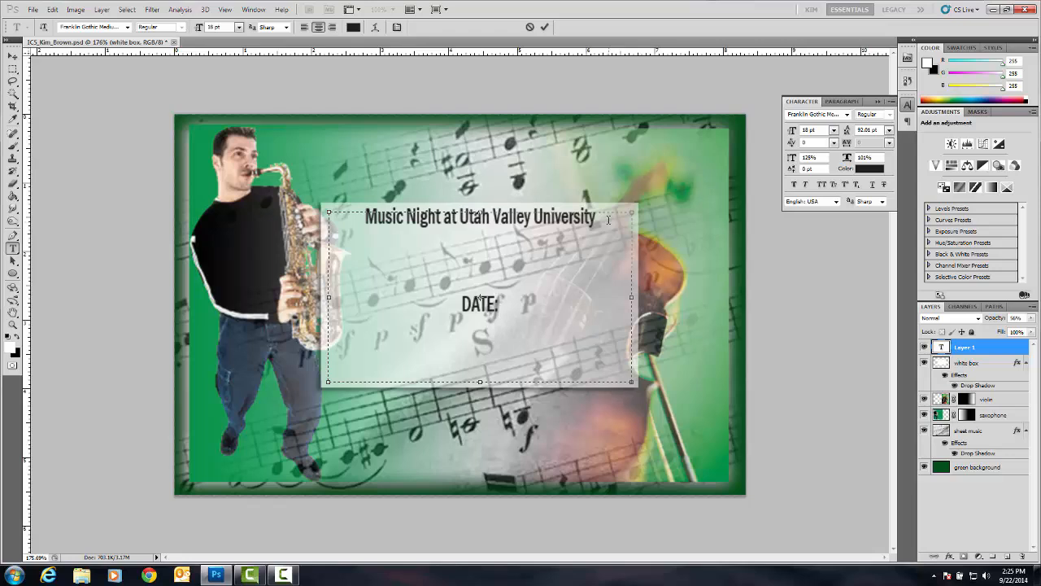
mouse_move(608, 220)
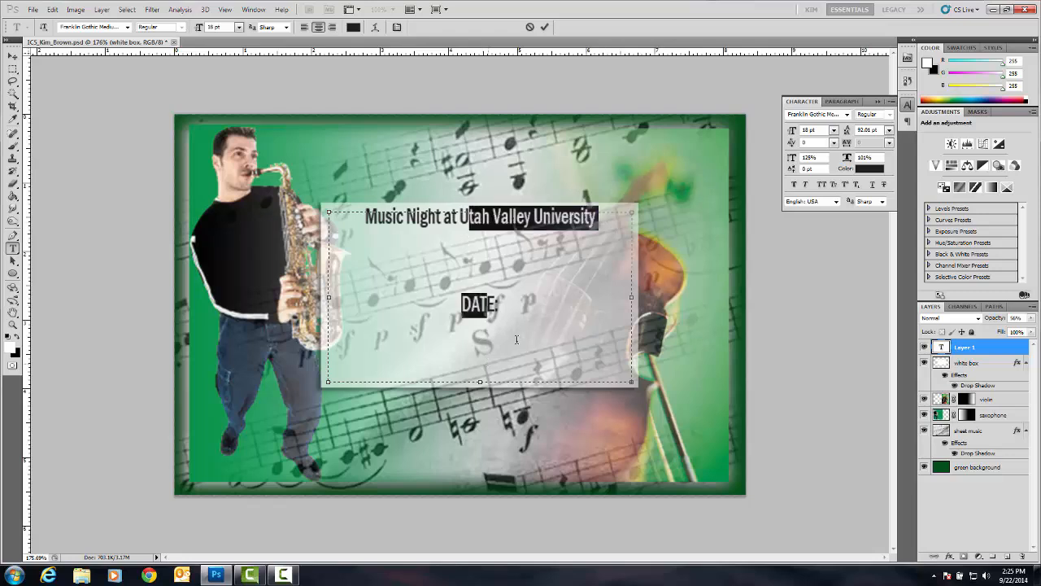
click(888, 130)
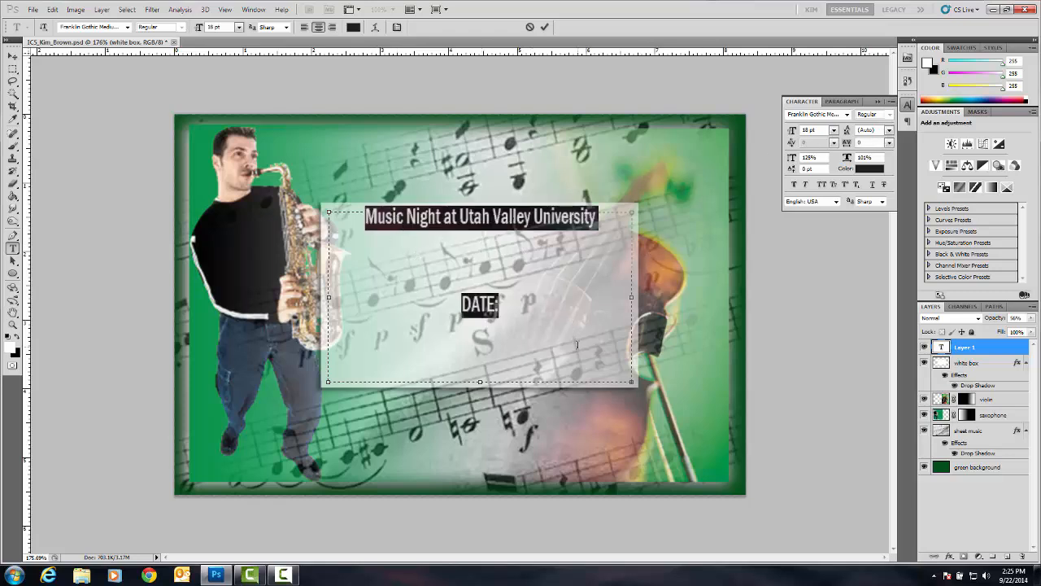
click(237, 26)
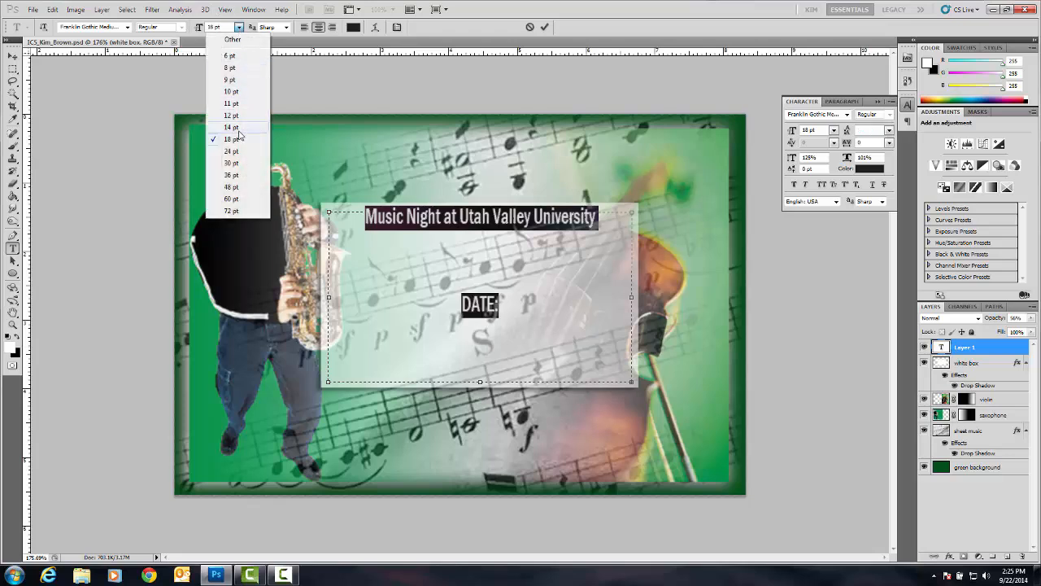
click(231, 139)
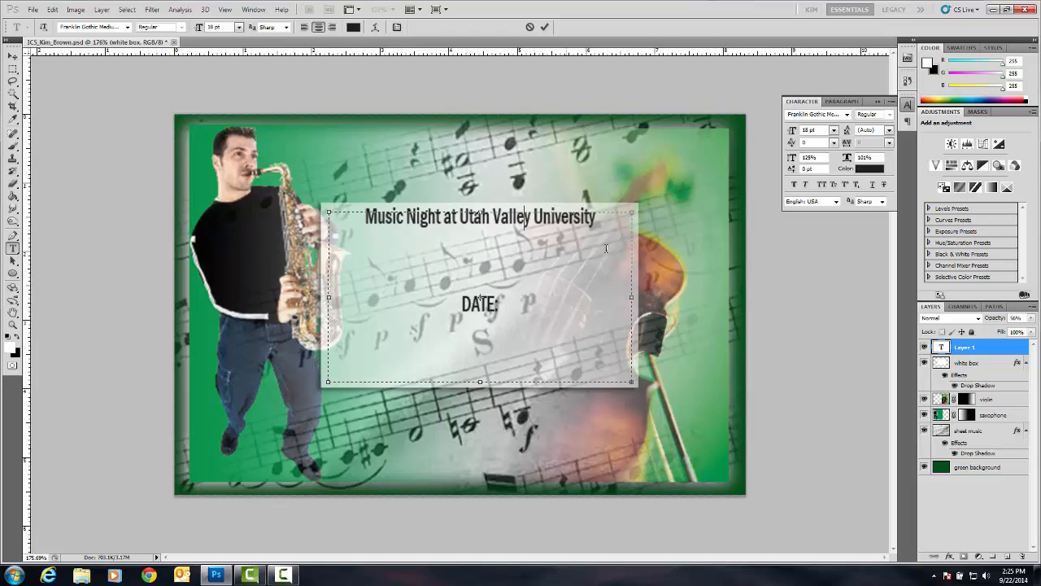
Step: Reset the character formatting to defaults from the Character panel menu
click(891, 101)
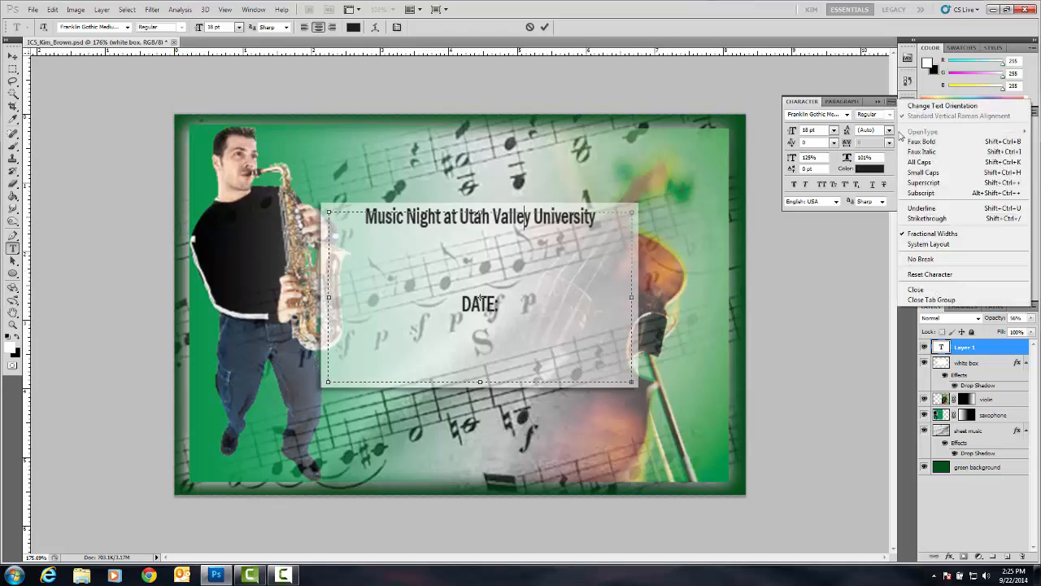
mouse_move(931, 273)
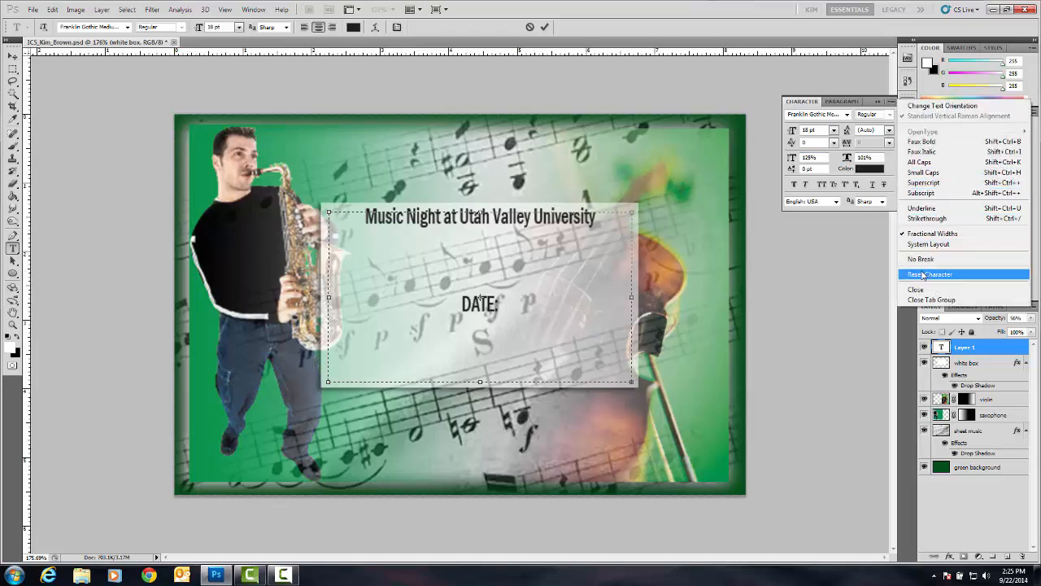
click(929, 273)
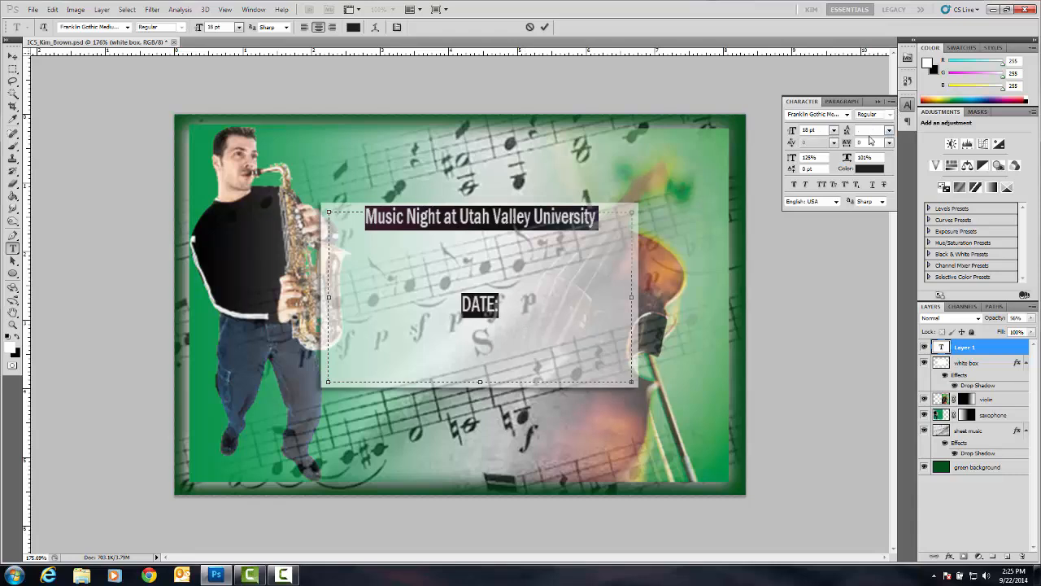
mouse_move(871, 140)
text(Time:)
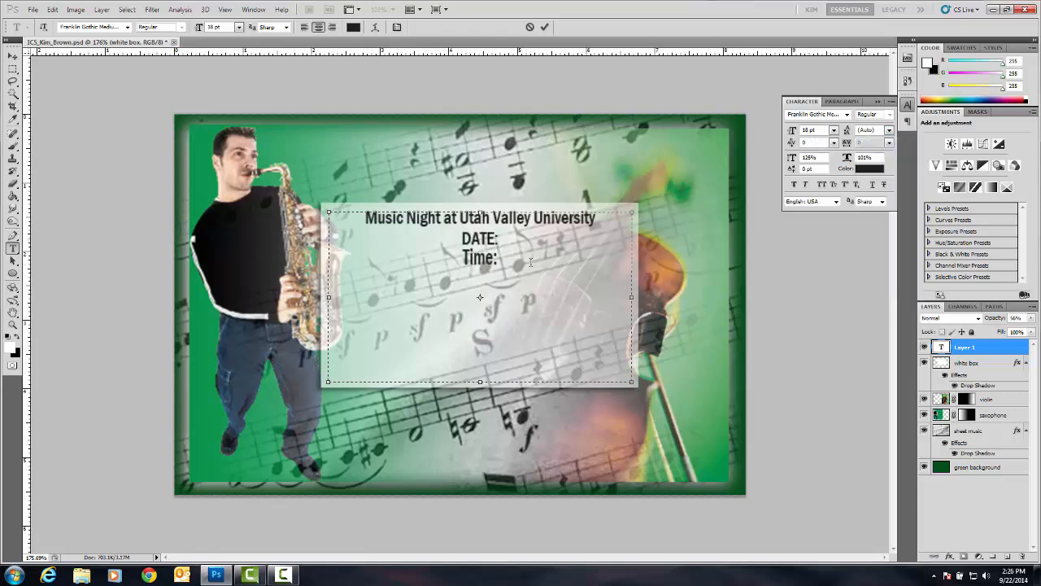
Step: Add the Place: line, retype DATE as Date, and add the 'light refreshments will be served' note
text(P)
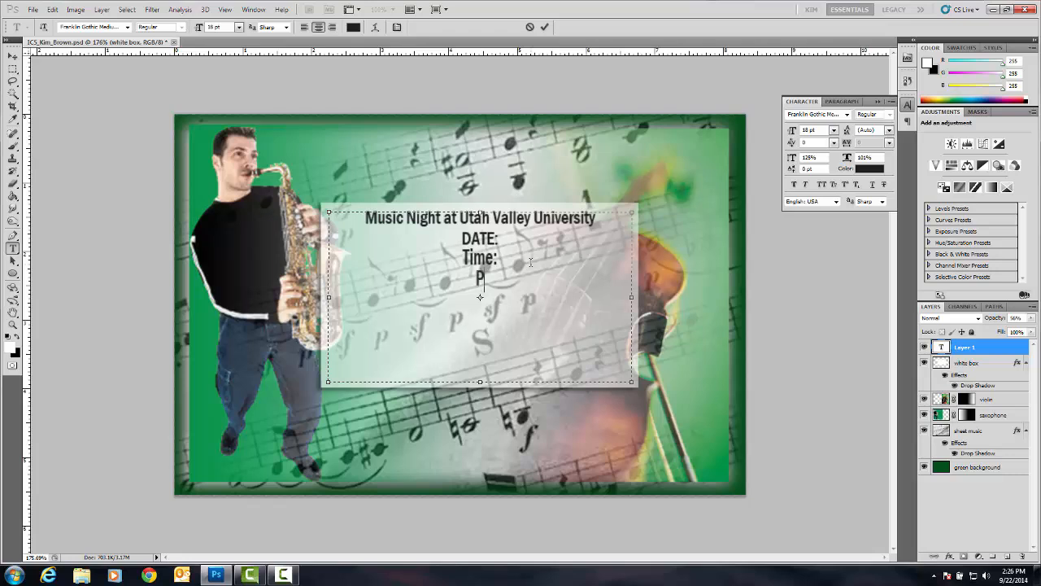
text(lac)
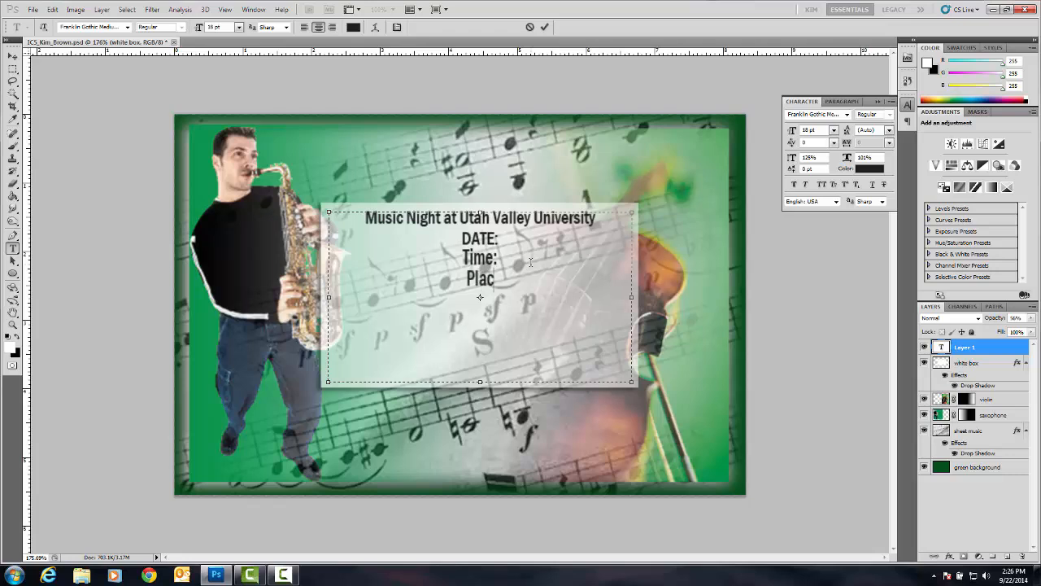
text(e:)
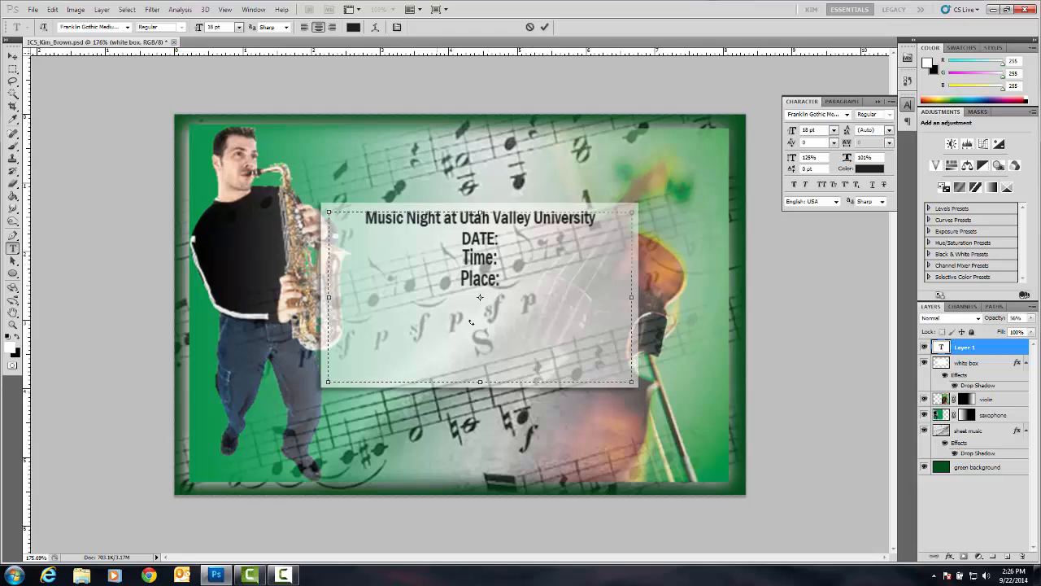
double_click(480, 238)
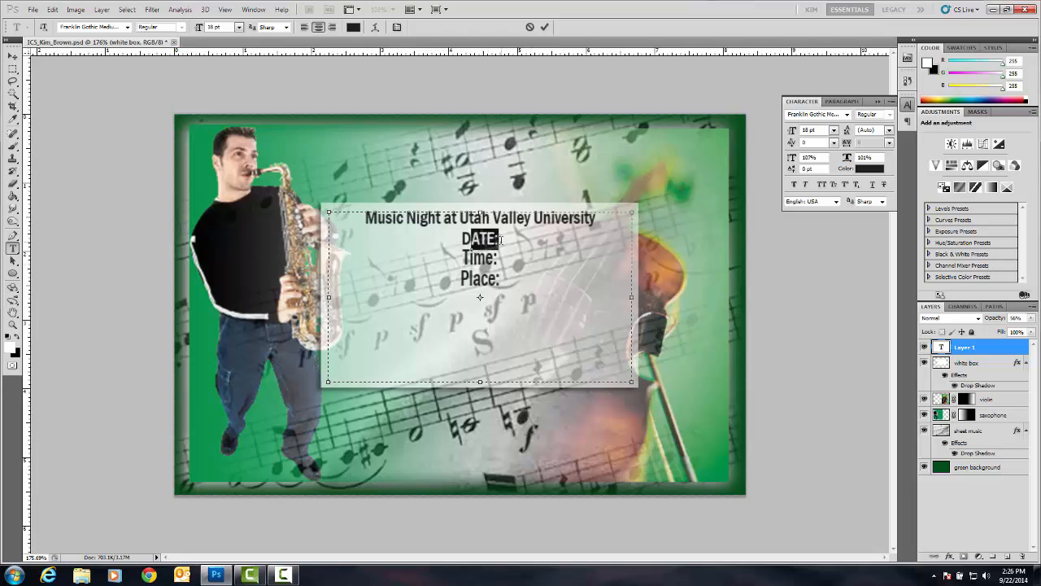
text(Date:)
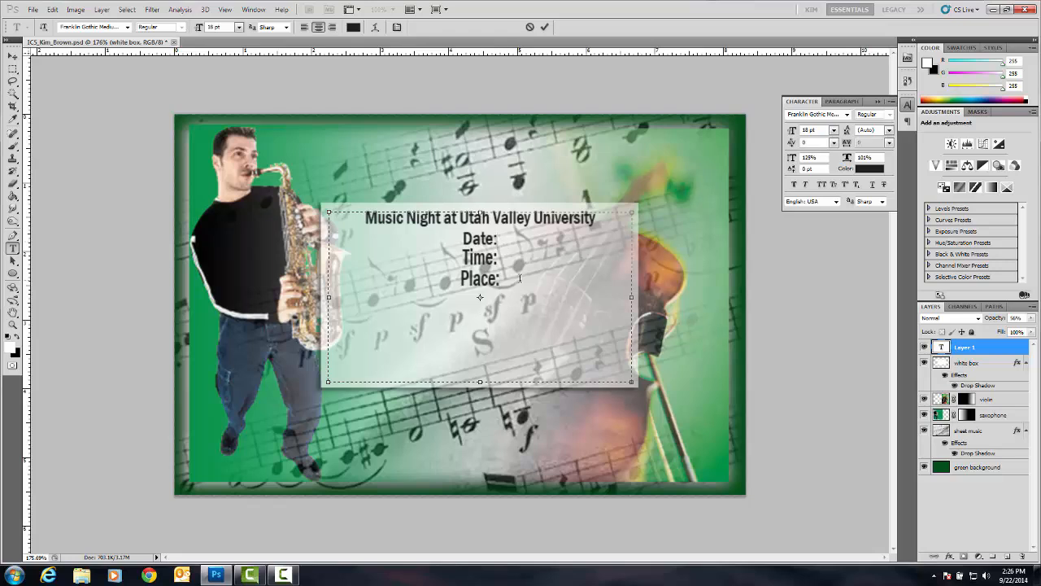
text(ref)
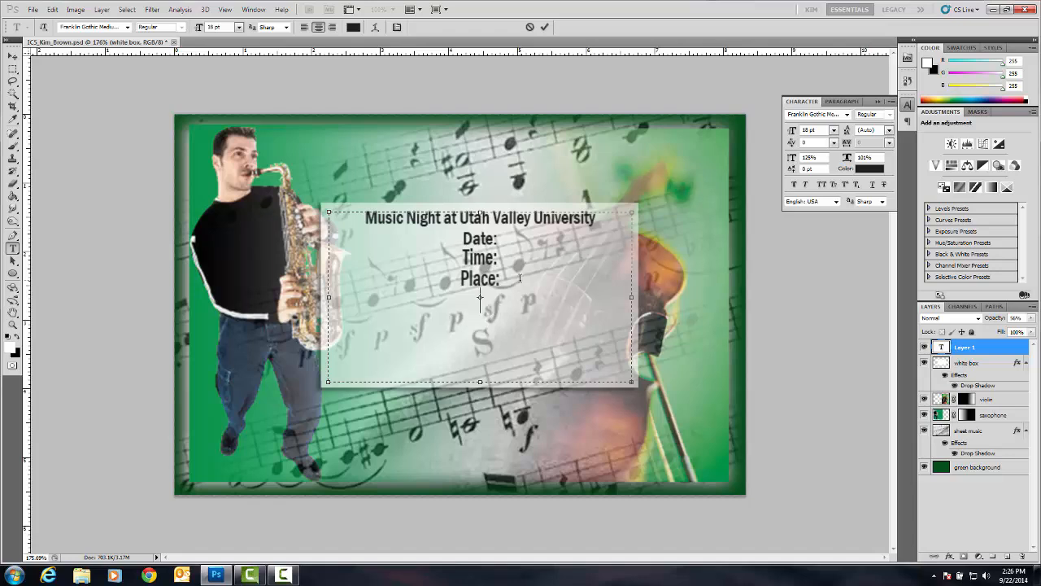
text(light re)
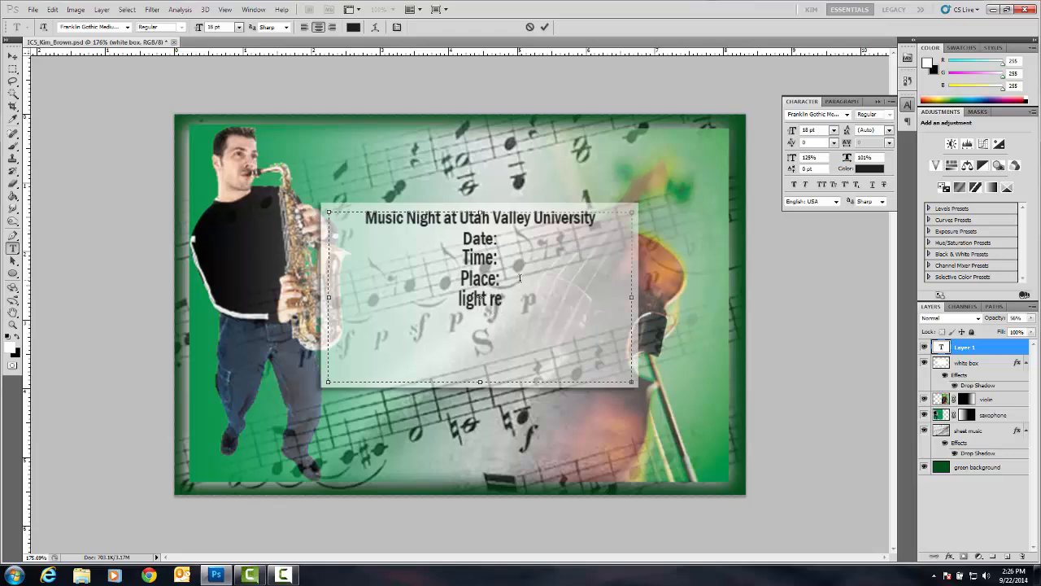
text(freshments will be services)
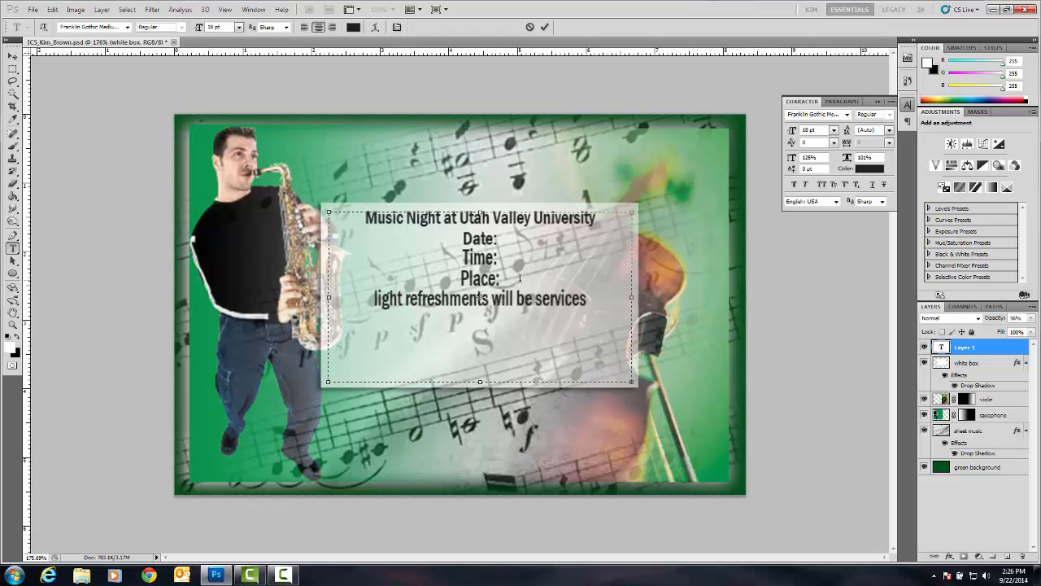
text(d)
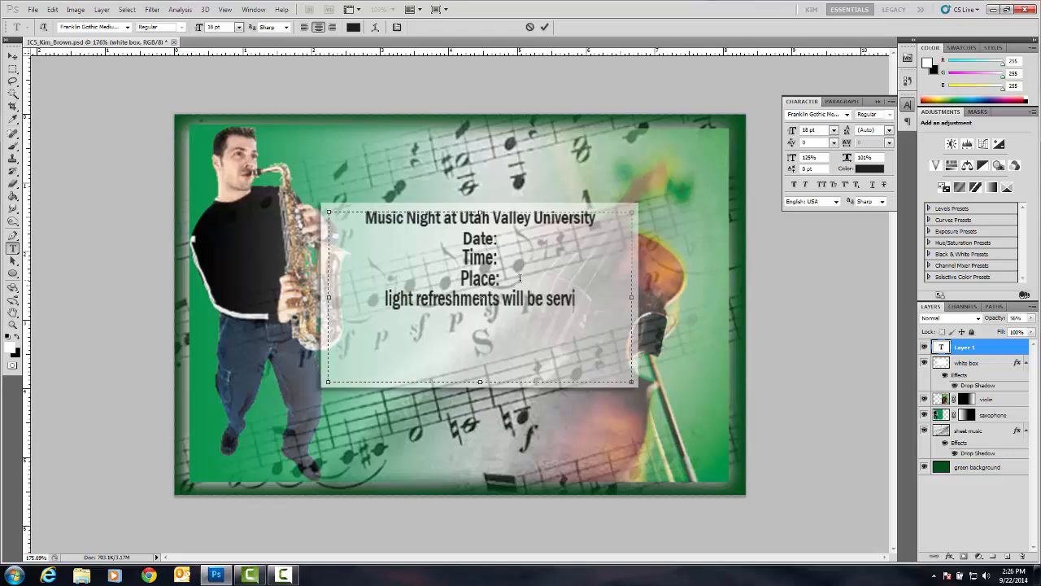
text(ed)
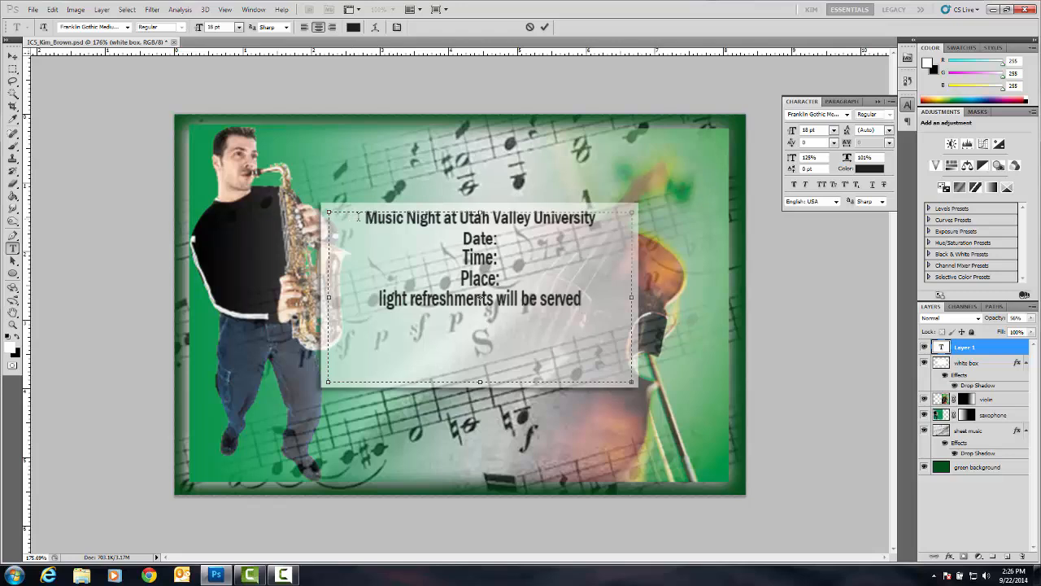
Step: Enlarge the Music Night title, settling on a size that keeps it on one line
triple_click(479, 218)
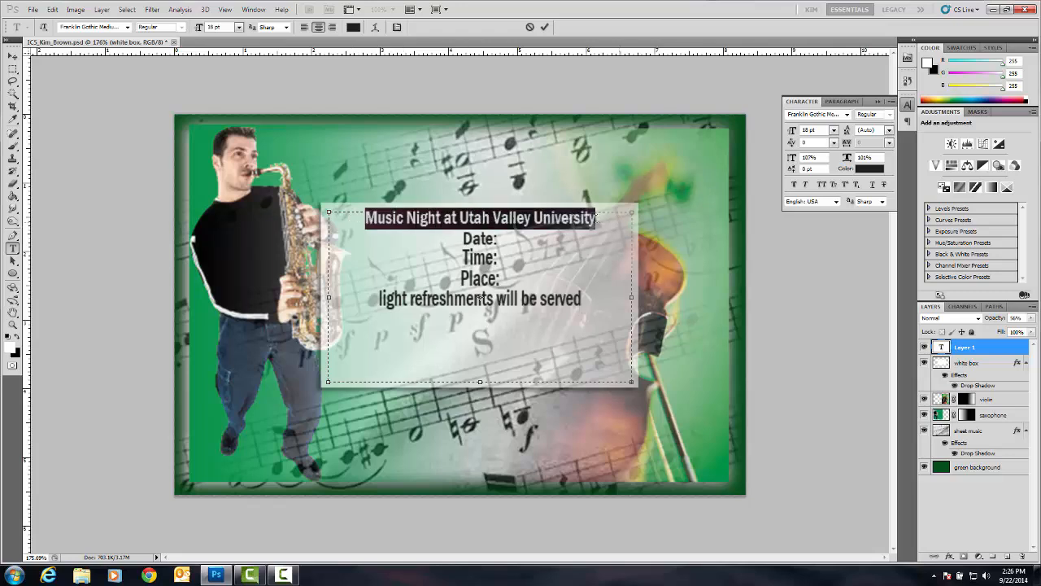
click(237, 26)
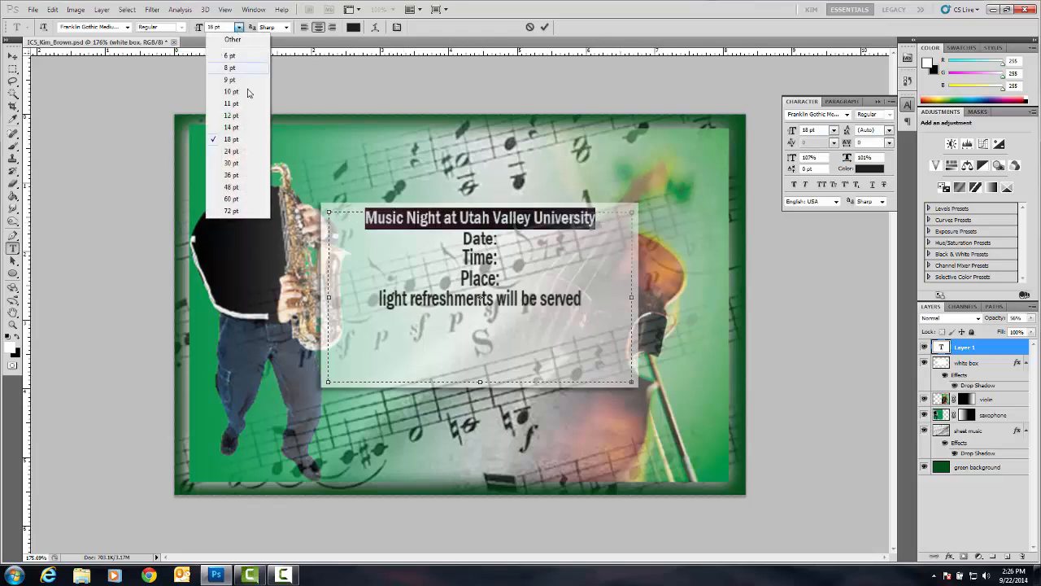
click(231, 163)
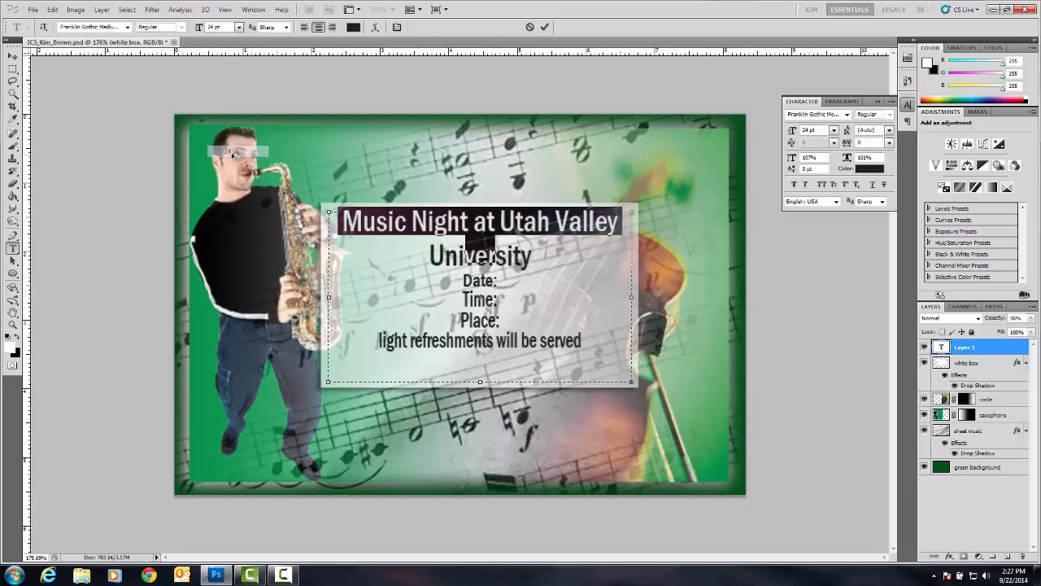
click(237, 26)
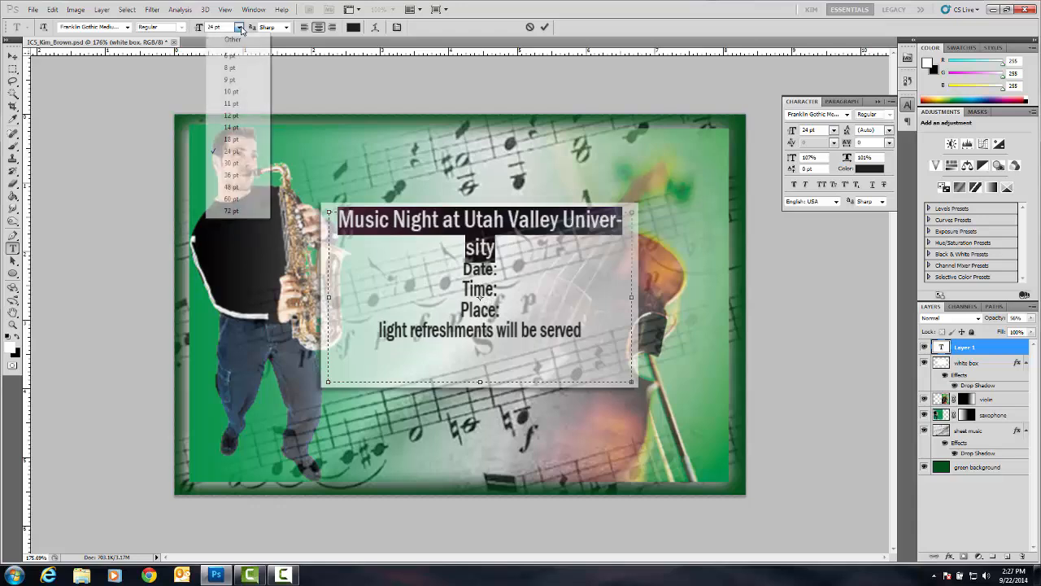
click(231, 140)
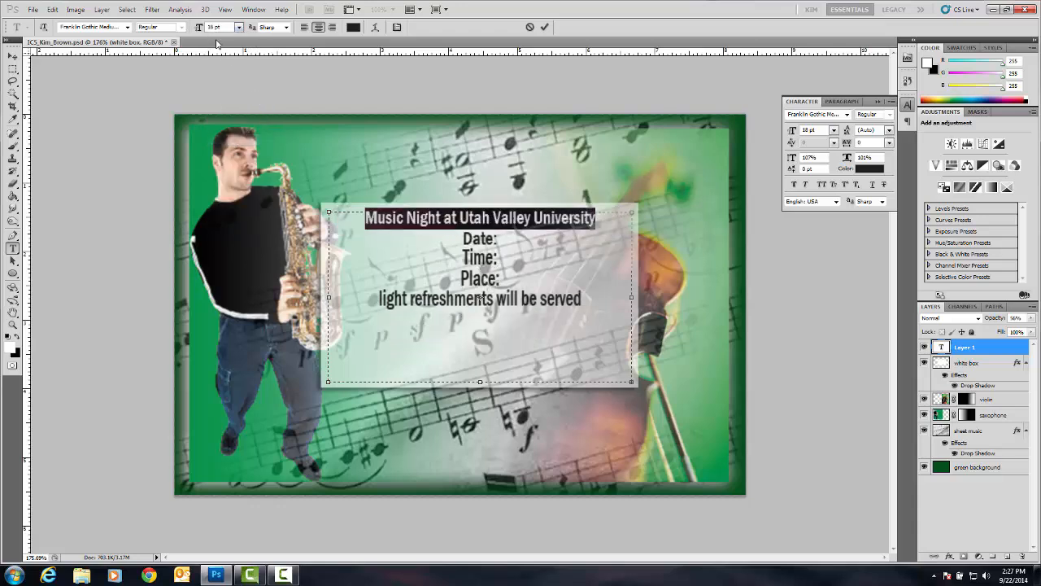
triple_click(215, 26)
text(16)
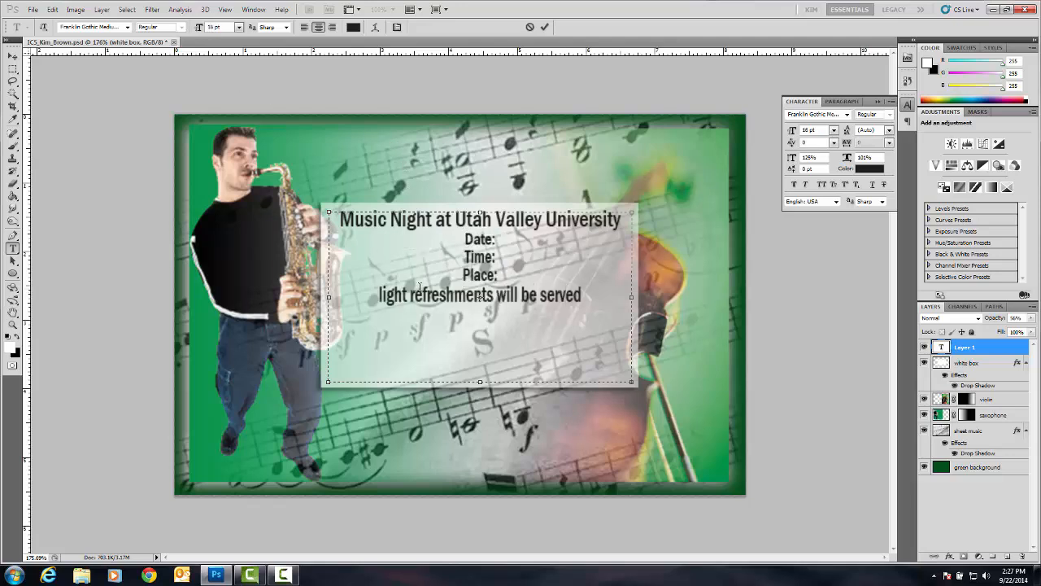
Step: Make the light refreshments line a smaller font size
triple_click(479, 295)
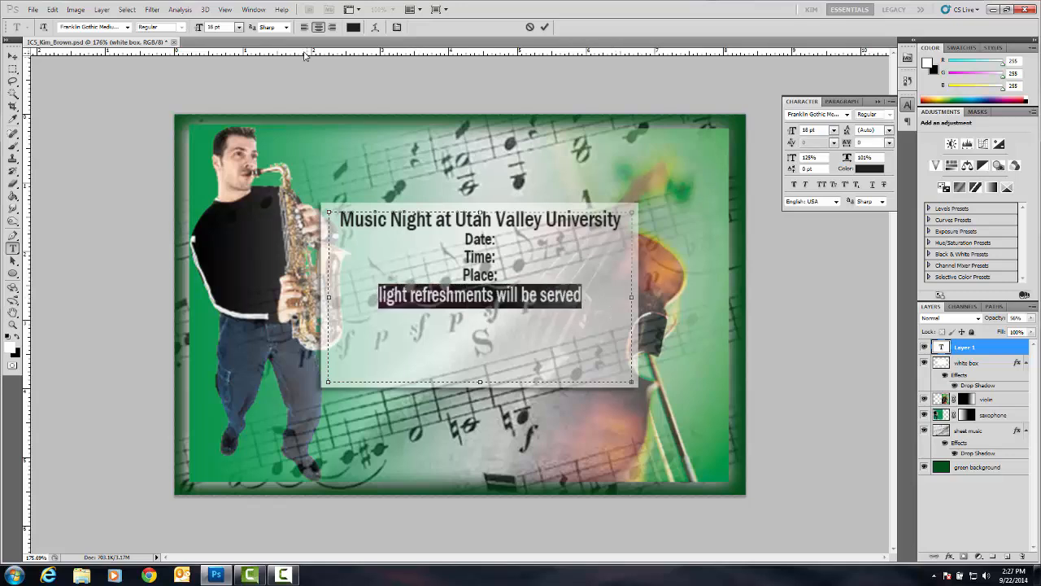
click(239, 26)
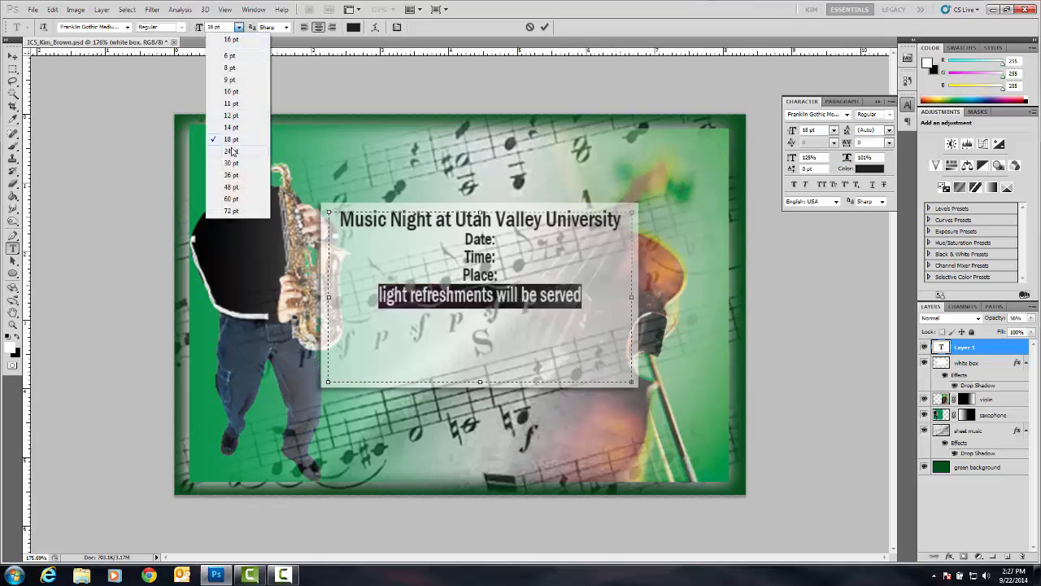
click(231, 104)
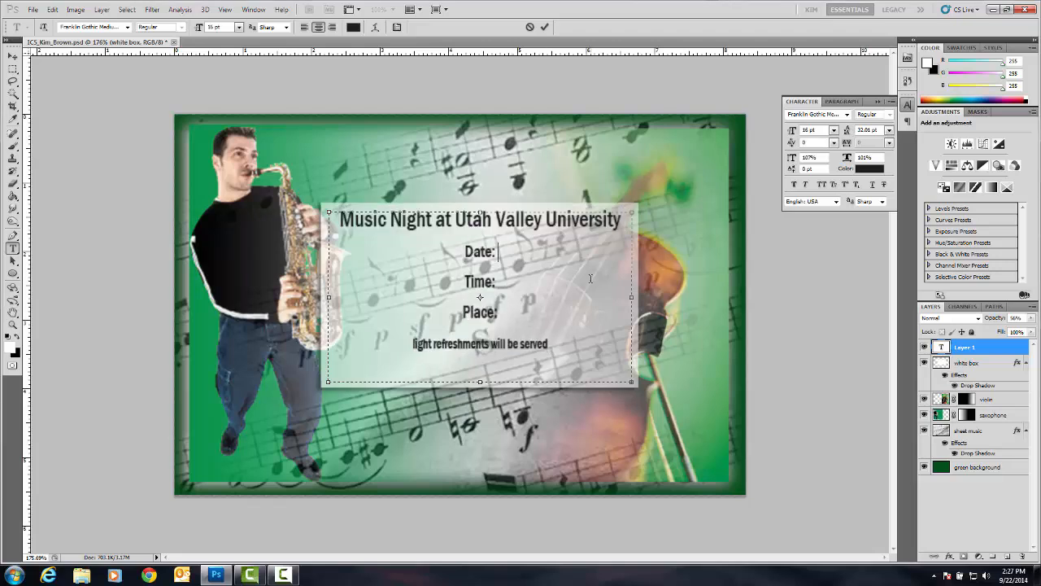
Step: Fill in the date as Saturday, September 26, 2015
text(Saturday)
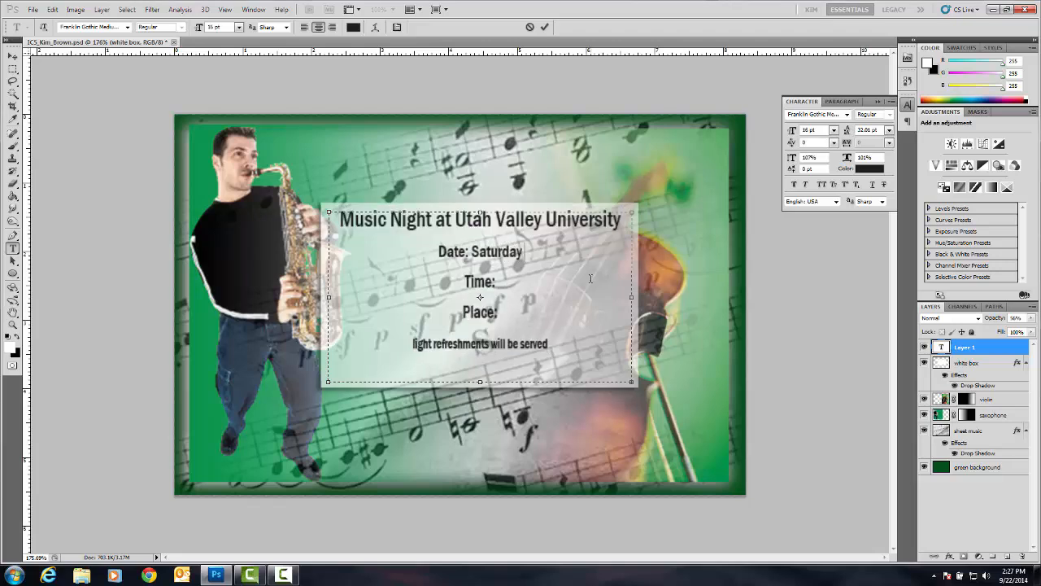
text(,)
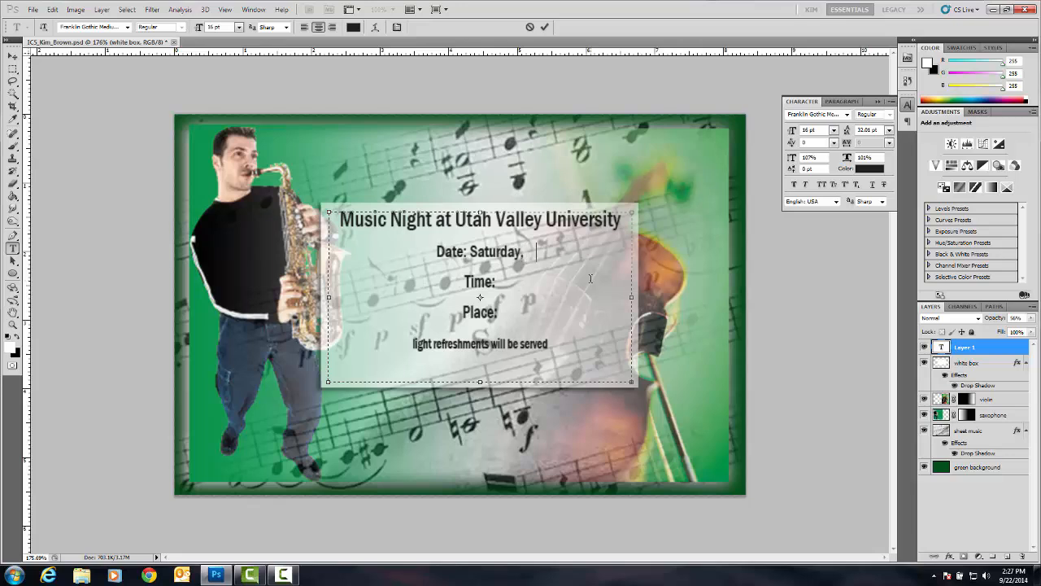
text(September 26,)
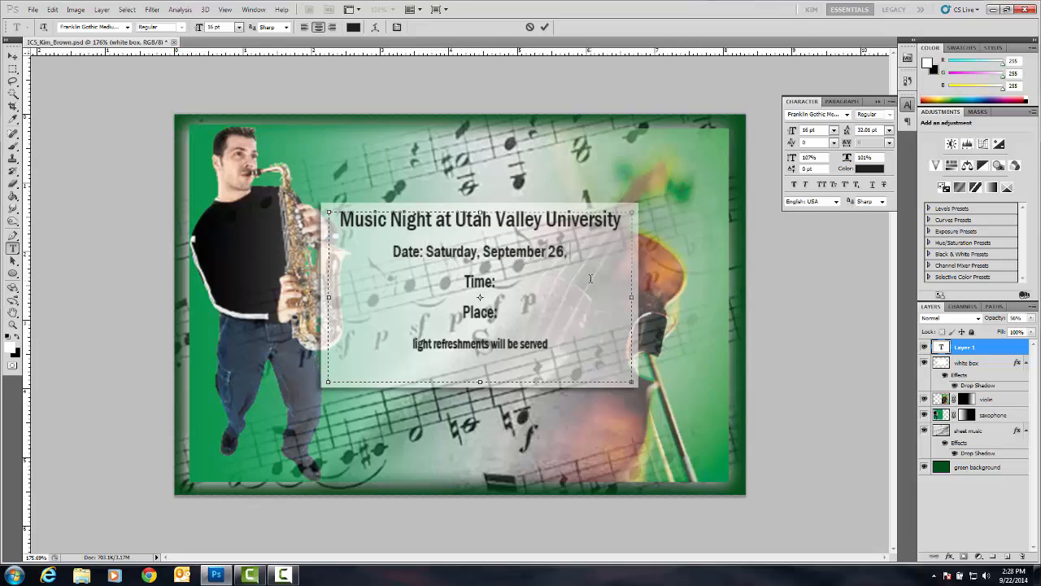
text(20)
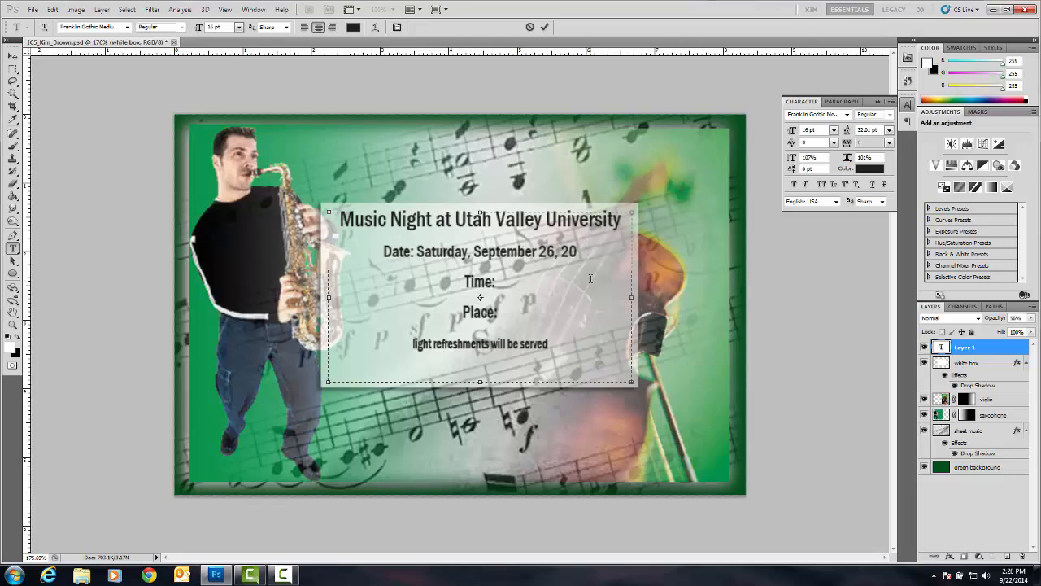
text(1)
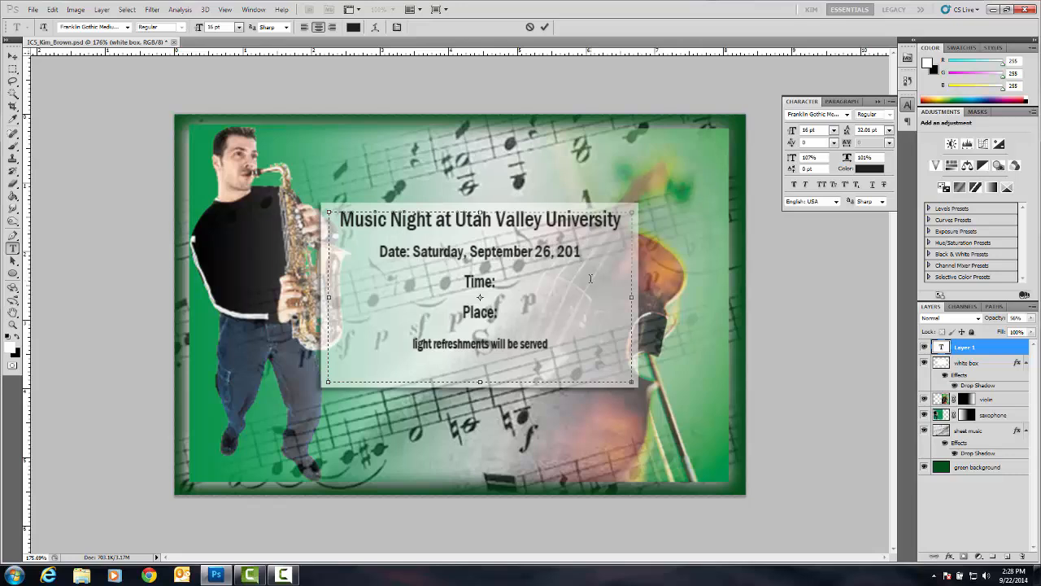
text(5)
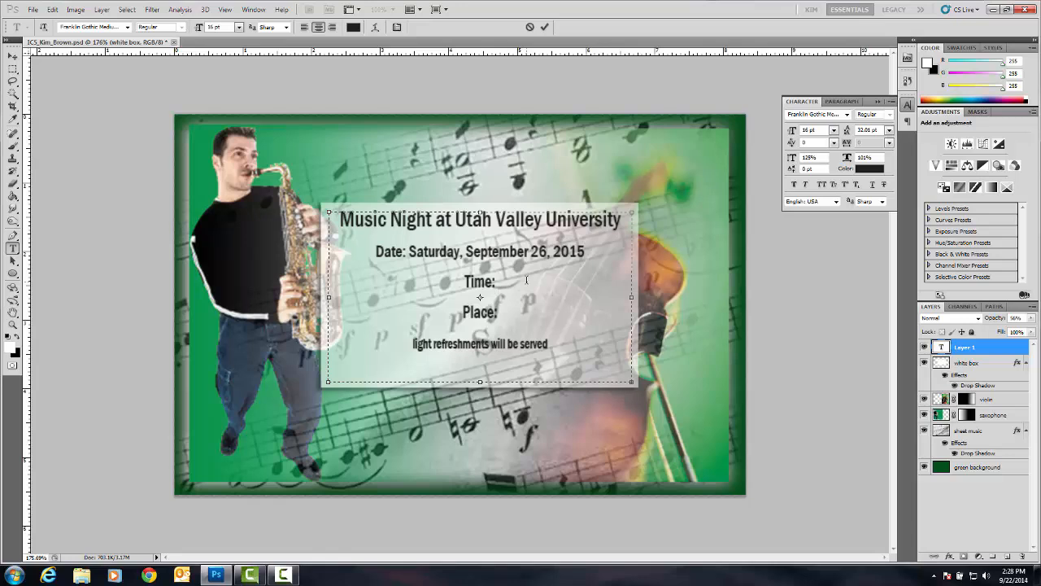
Step: Fill in the time as 7-8:30 pm and the place as Grand Ballrom
text(7-8)
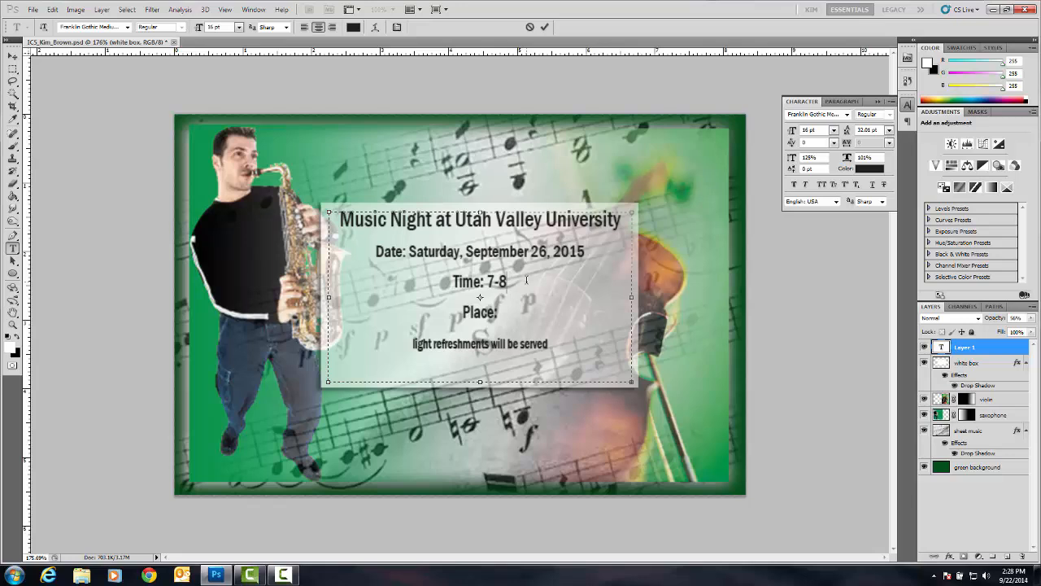
text(:30 p)
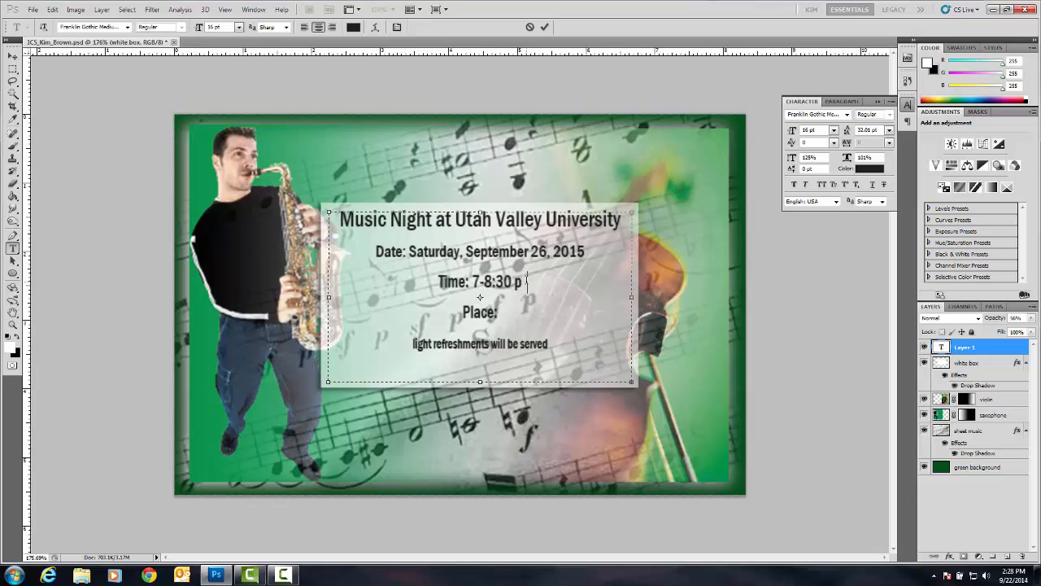
text(m)
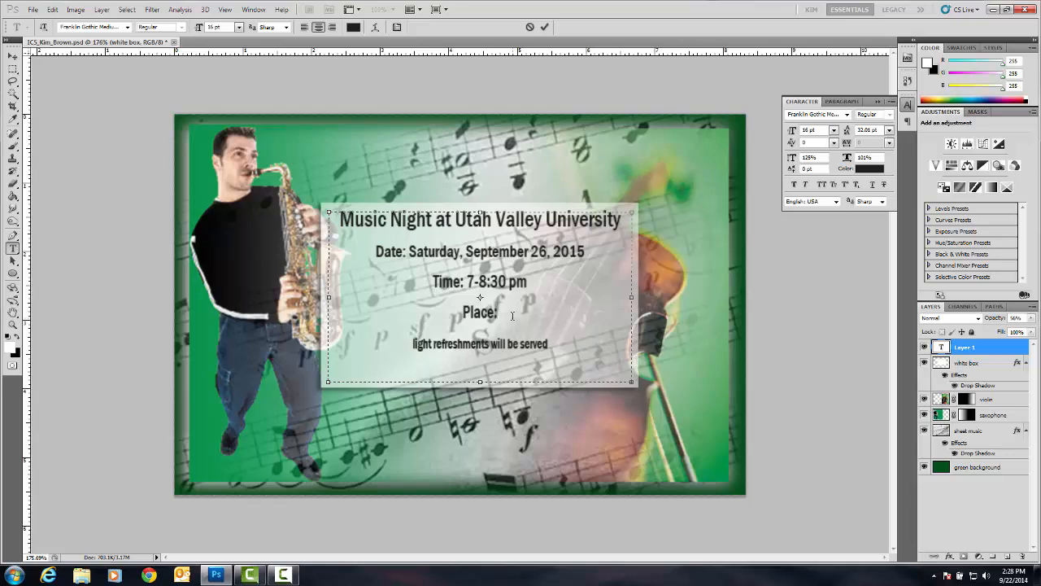
text(Grand)
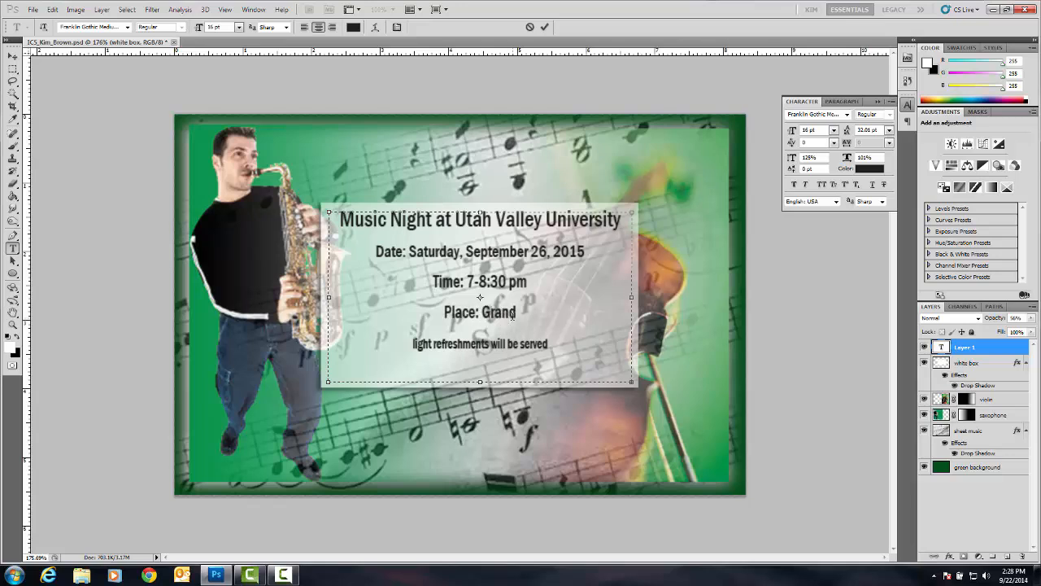
text(Ball)
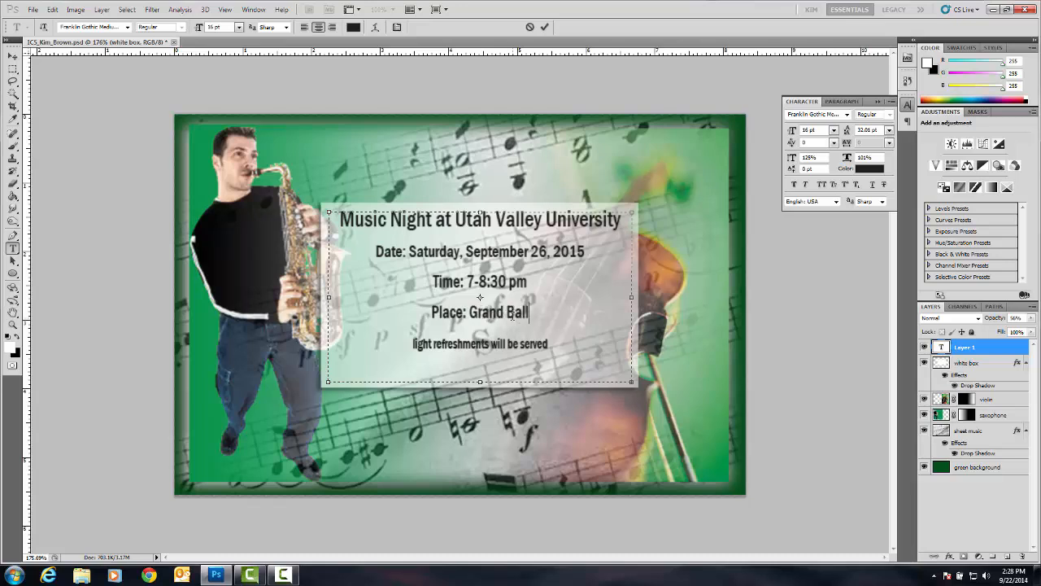
text(lrom)
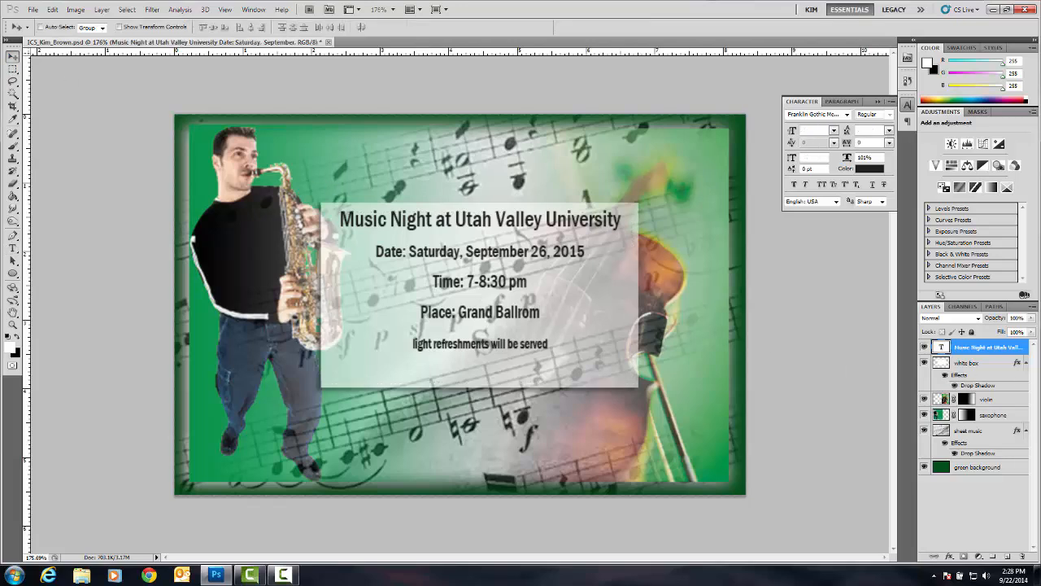
Step: Duplicate the event text layer and confirm the copy
right_click(989, 347)
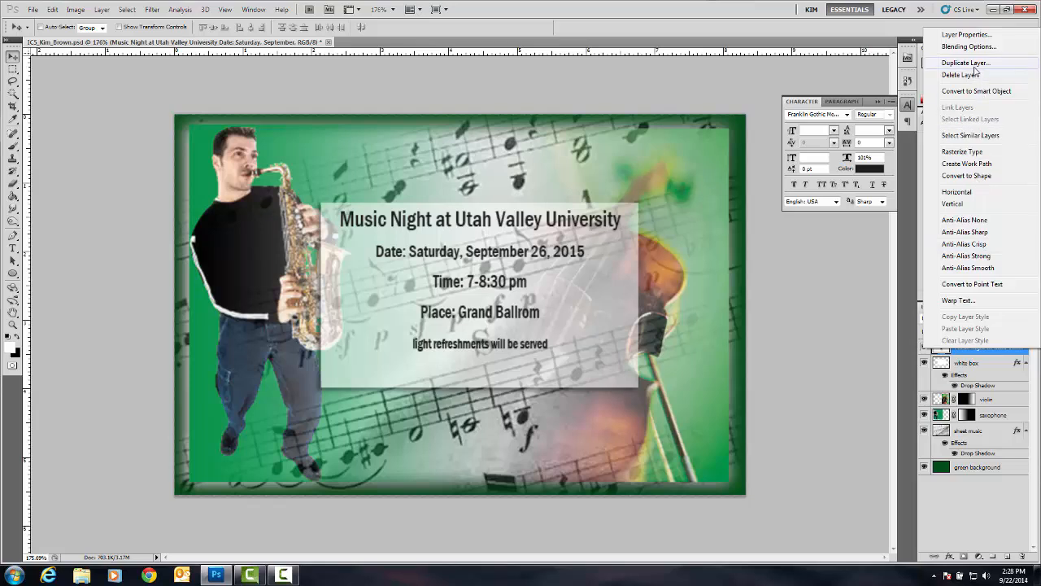
click(965, 62)
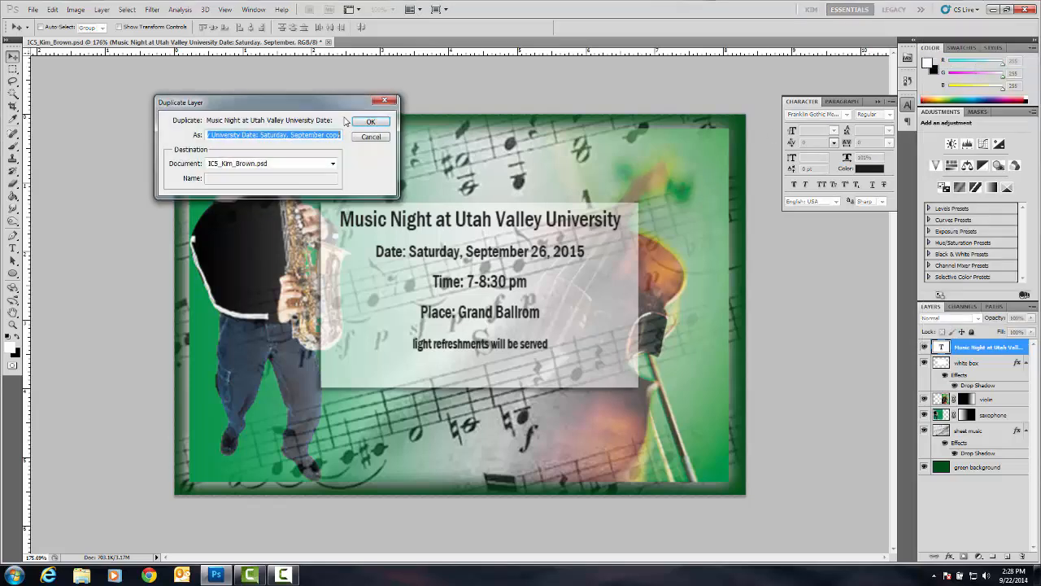
click(371, 120)
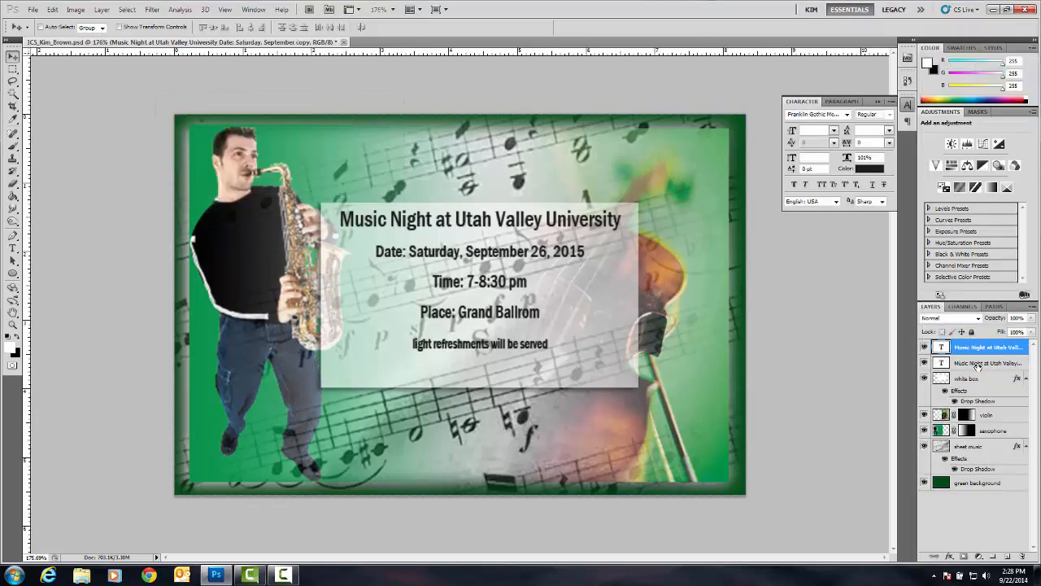
Step: Recolour the duplicated text to dark green from the colour picker
click(986, 361)
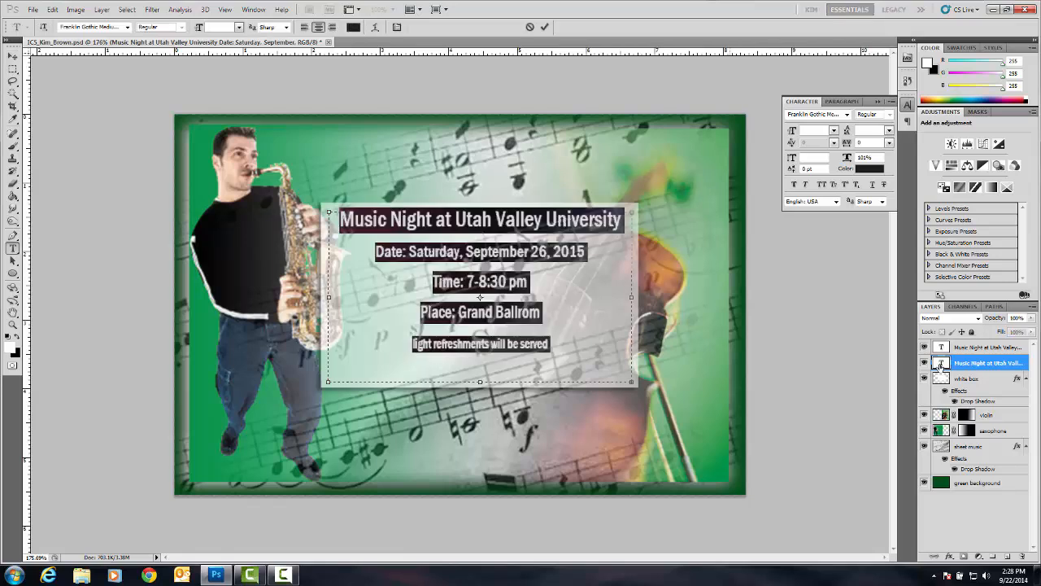
click(869, 167)
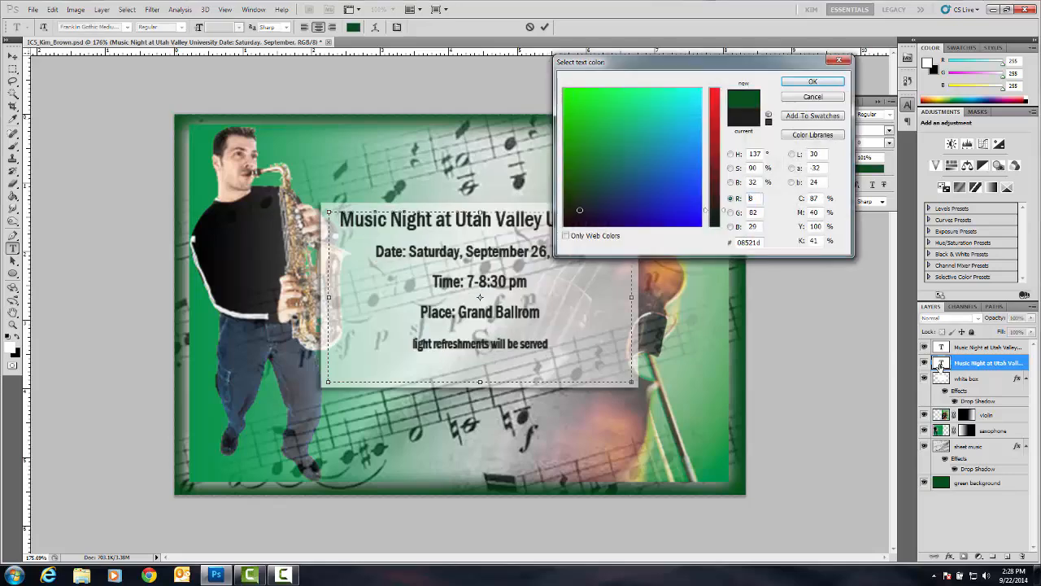
click(812, 82)
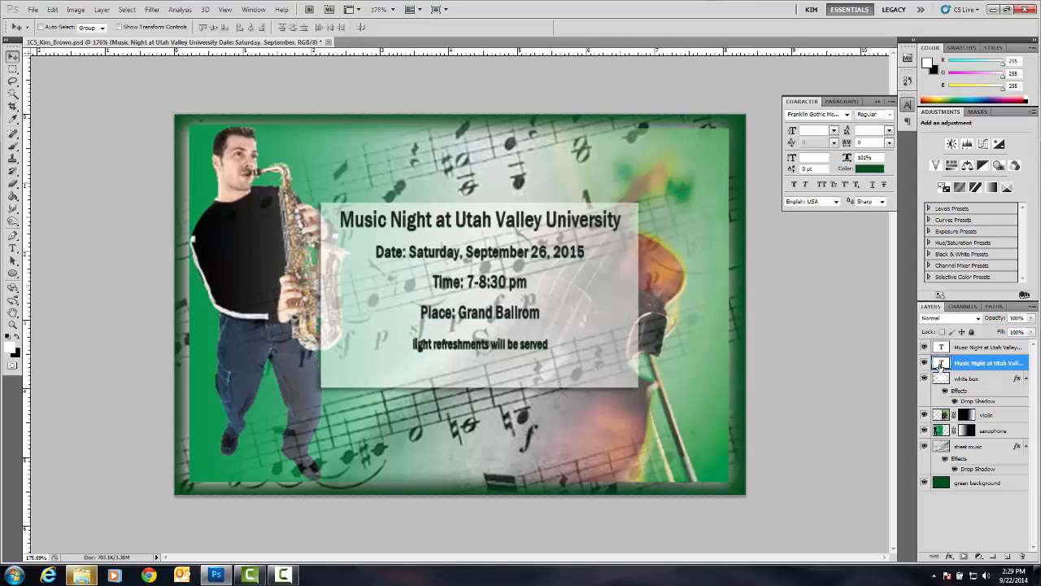
Step: Group both event text layers with the white box via Layer > Group Layers
click(989, 347)
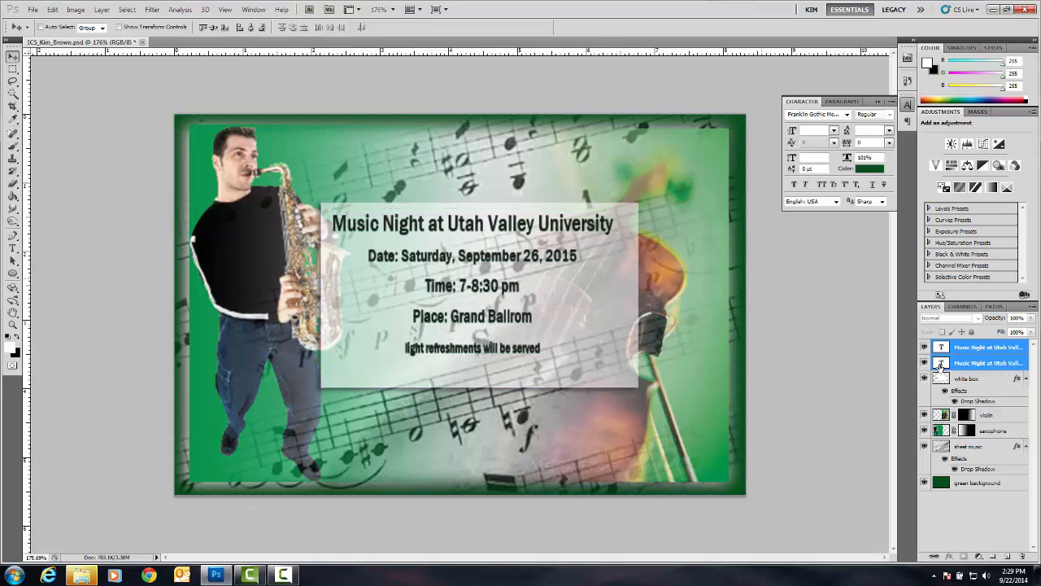
click(968, 378)
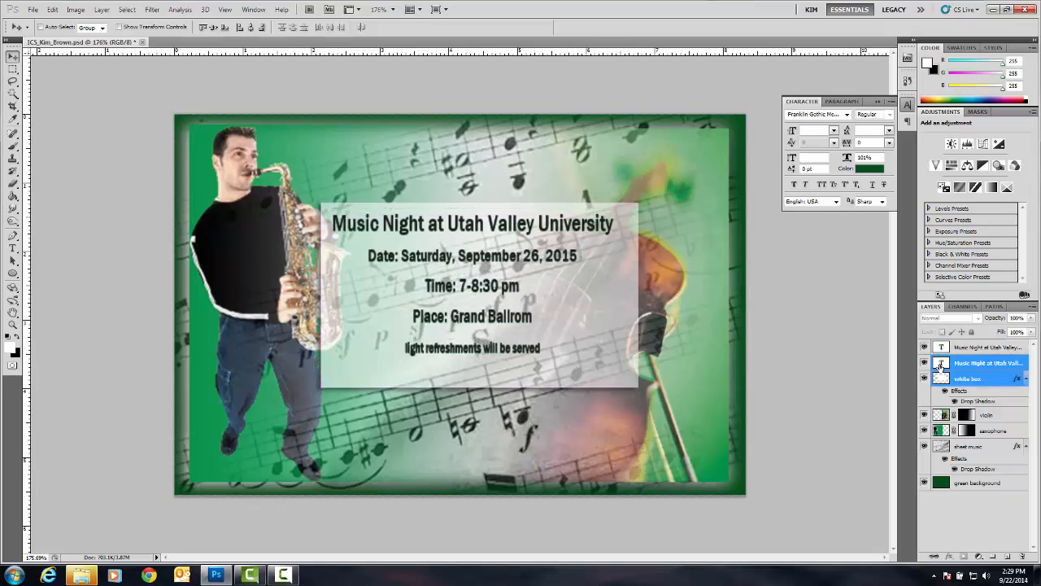
click(986, 349)
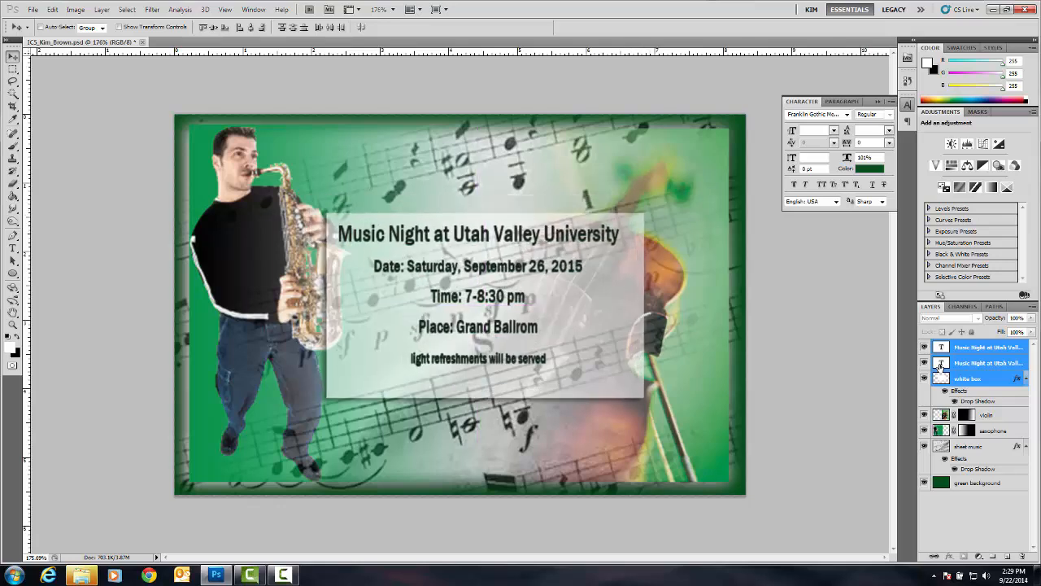
click(101, 9)
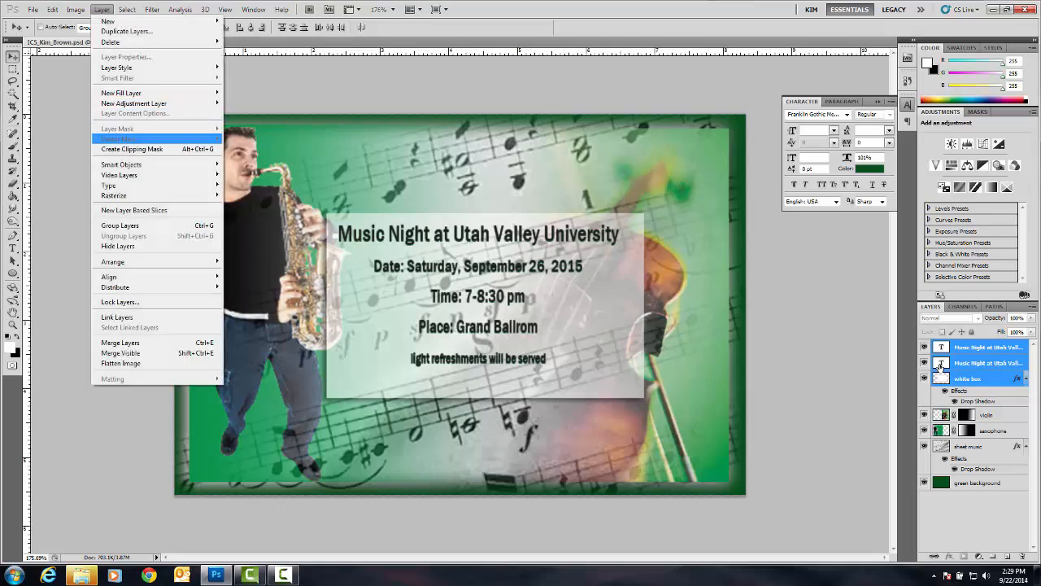
mouse_move(114, 195)
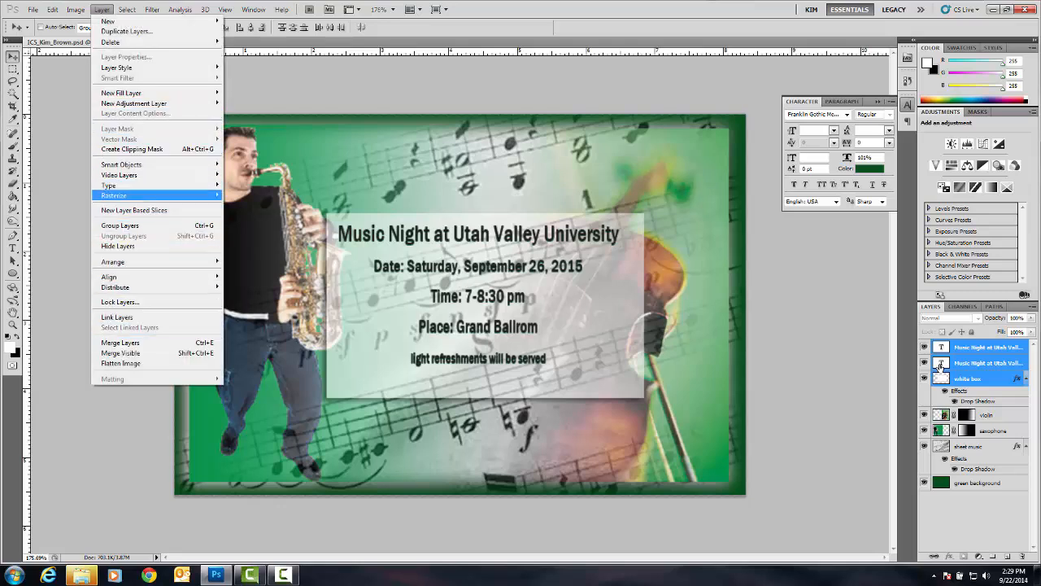
mouse_move(120, 225)
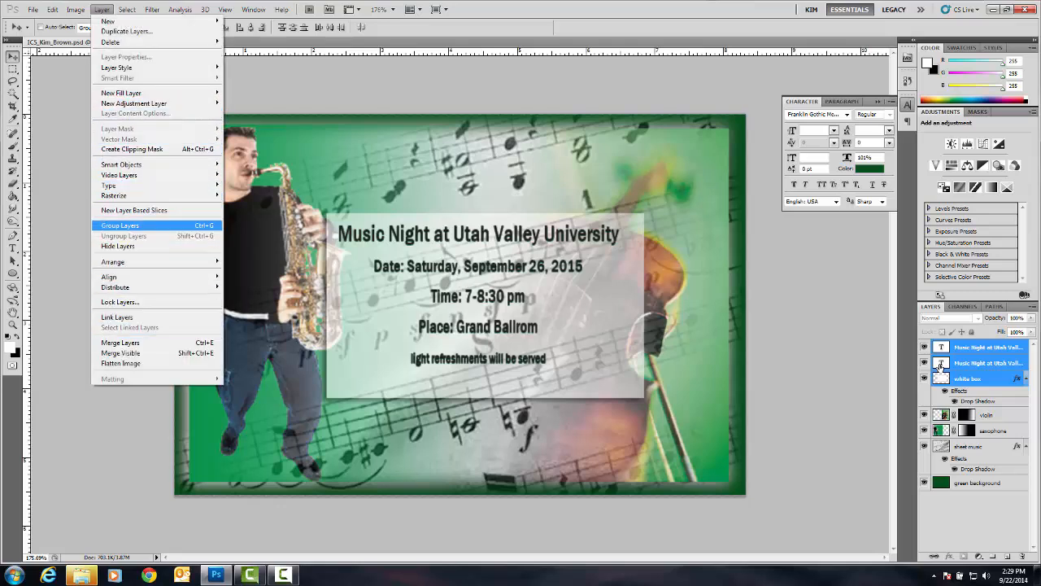
click(120, 225)
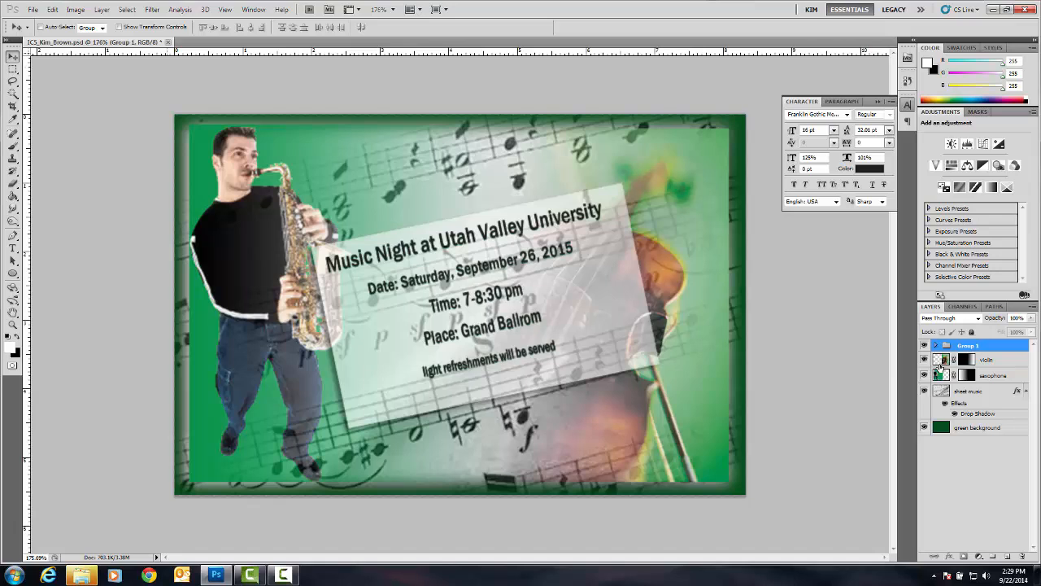
Step: Save the invitation as a JPEG with default quality into the completed-work folder
click(33, 9)
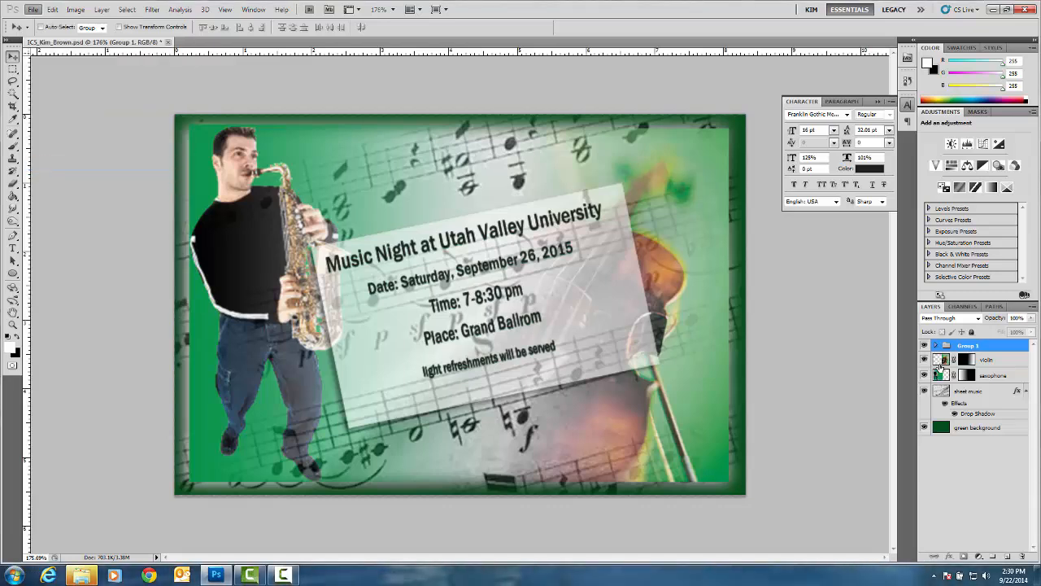
click(33, 10)
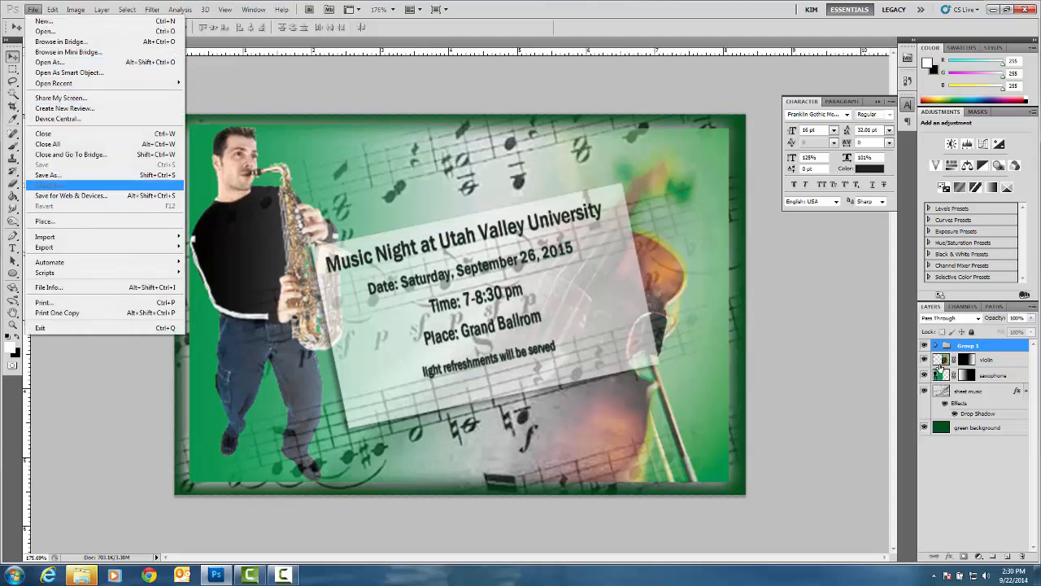
click(45, 175)
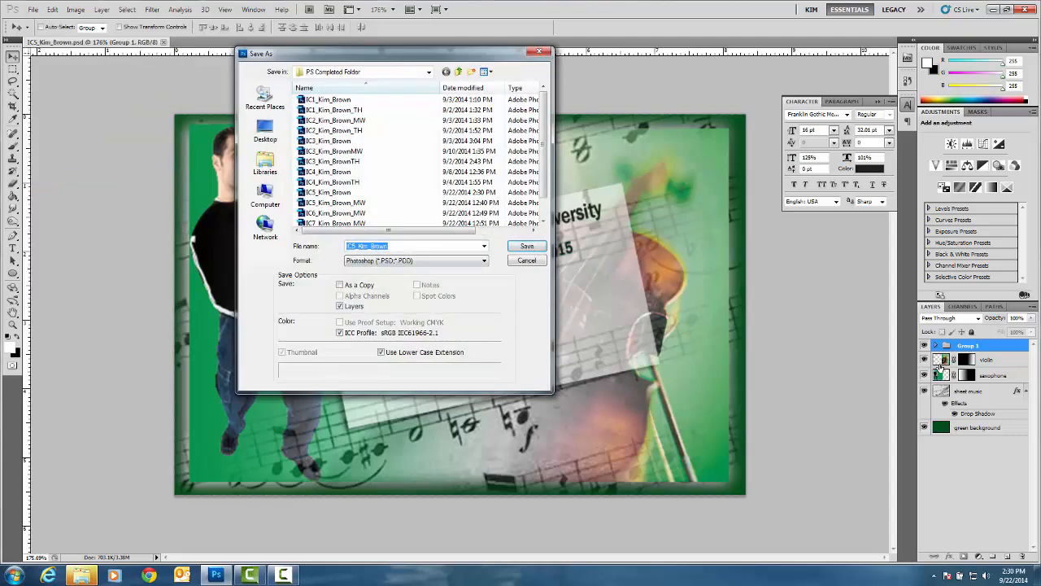
click(485, 261)
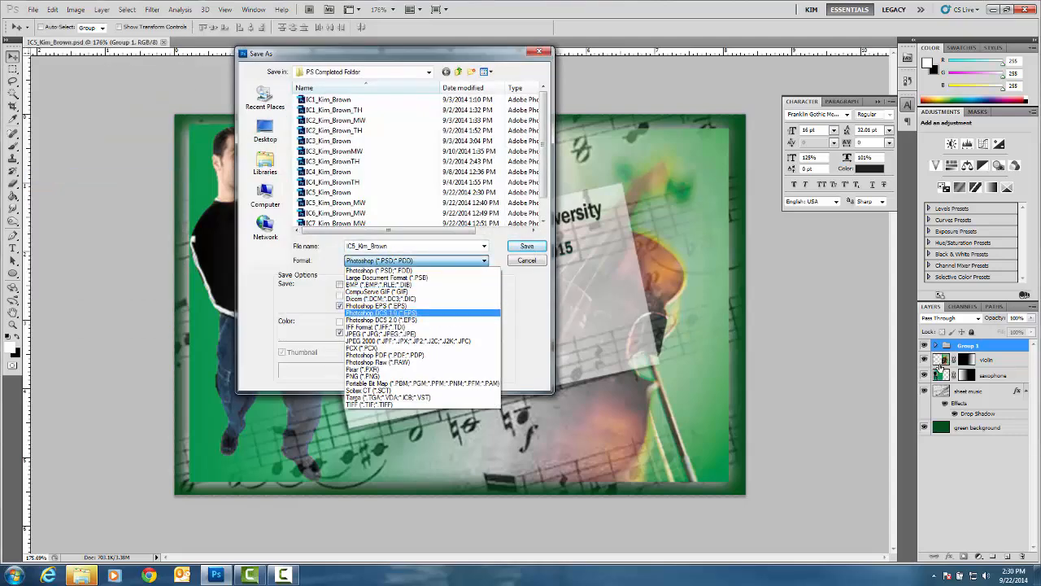
click(382, 340)
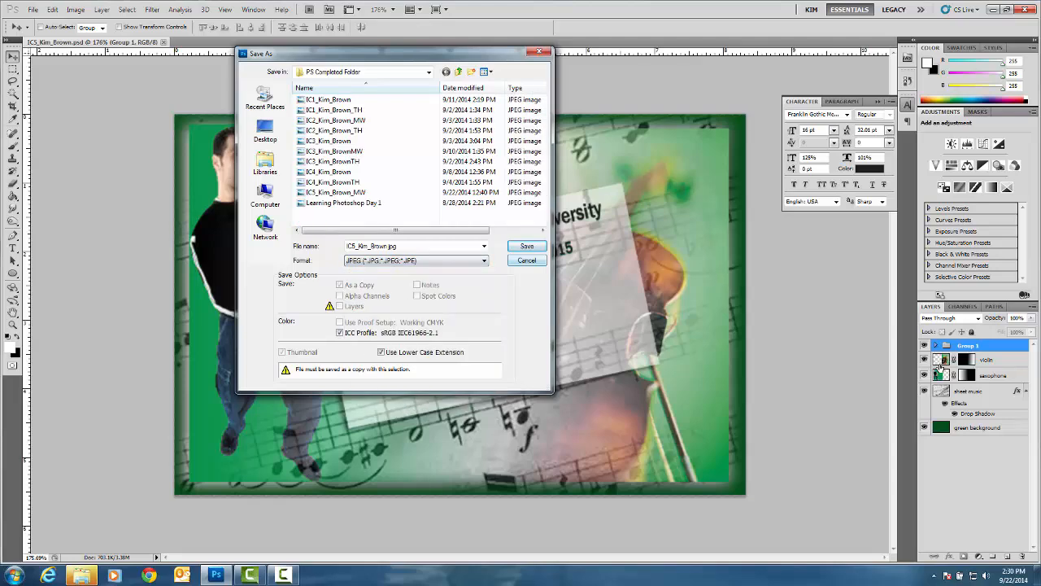
click(527, 246)
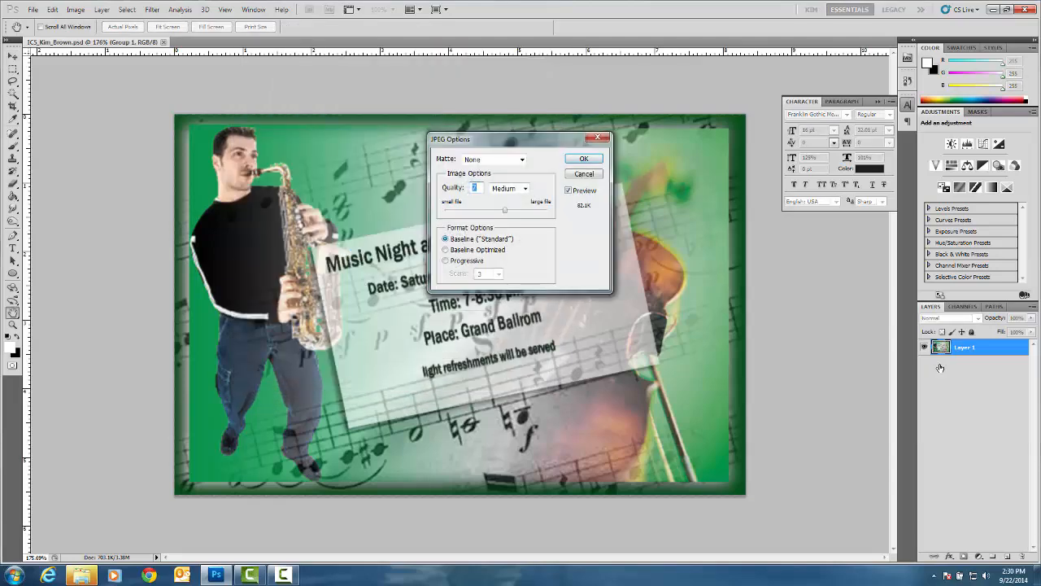
click(583, 172)
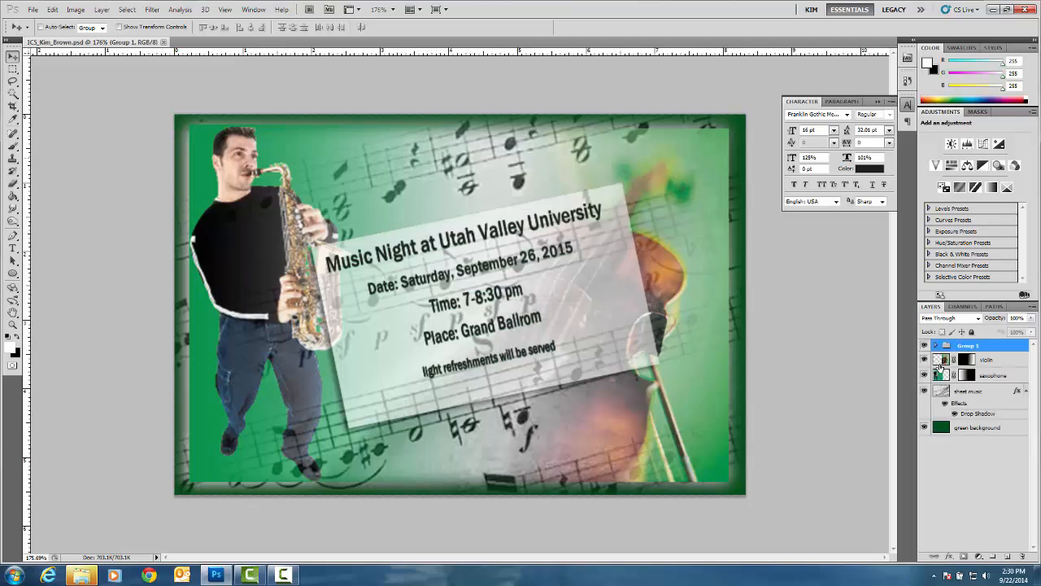